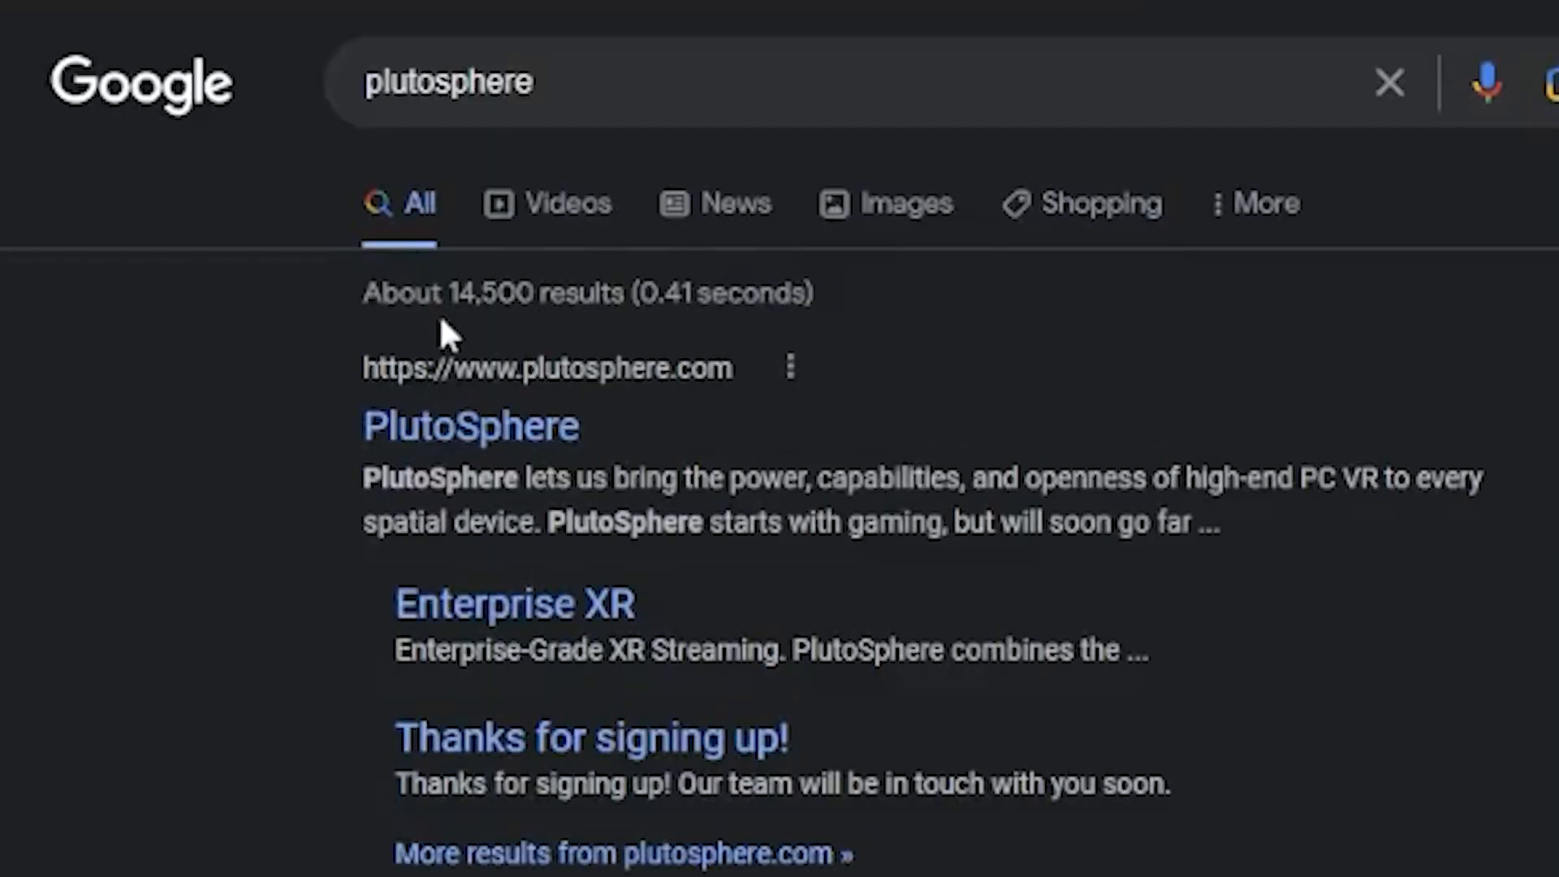
# - Open plutosphere.com from the Google results and look over its landing page
pyautogui.click(470, 425)
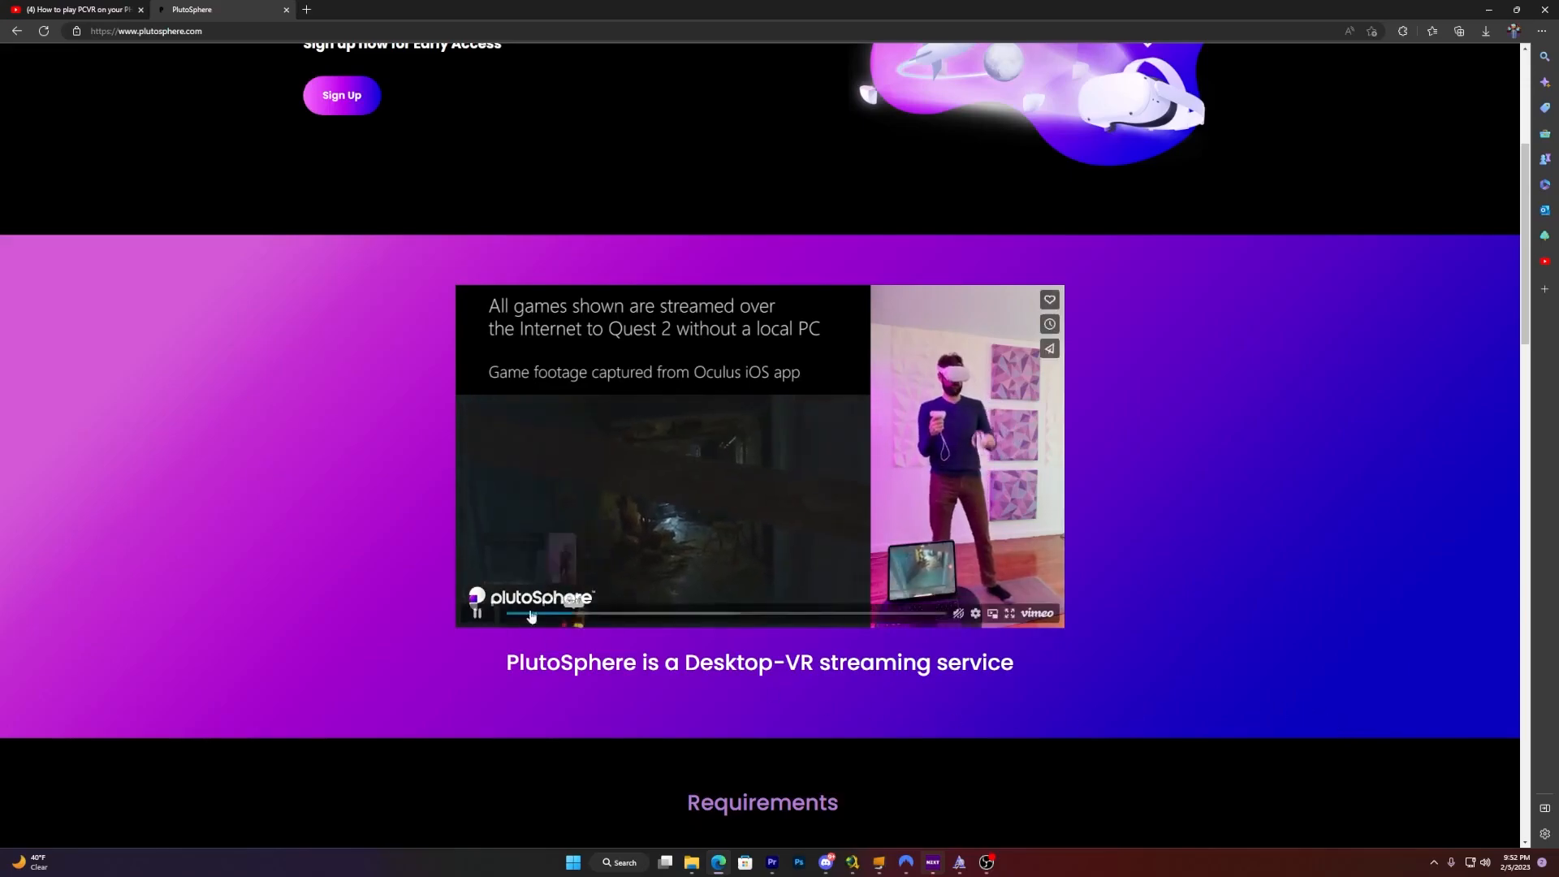
pyautogui.scroll(3)
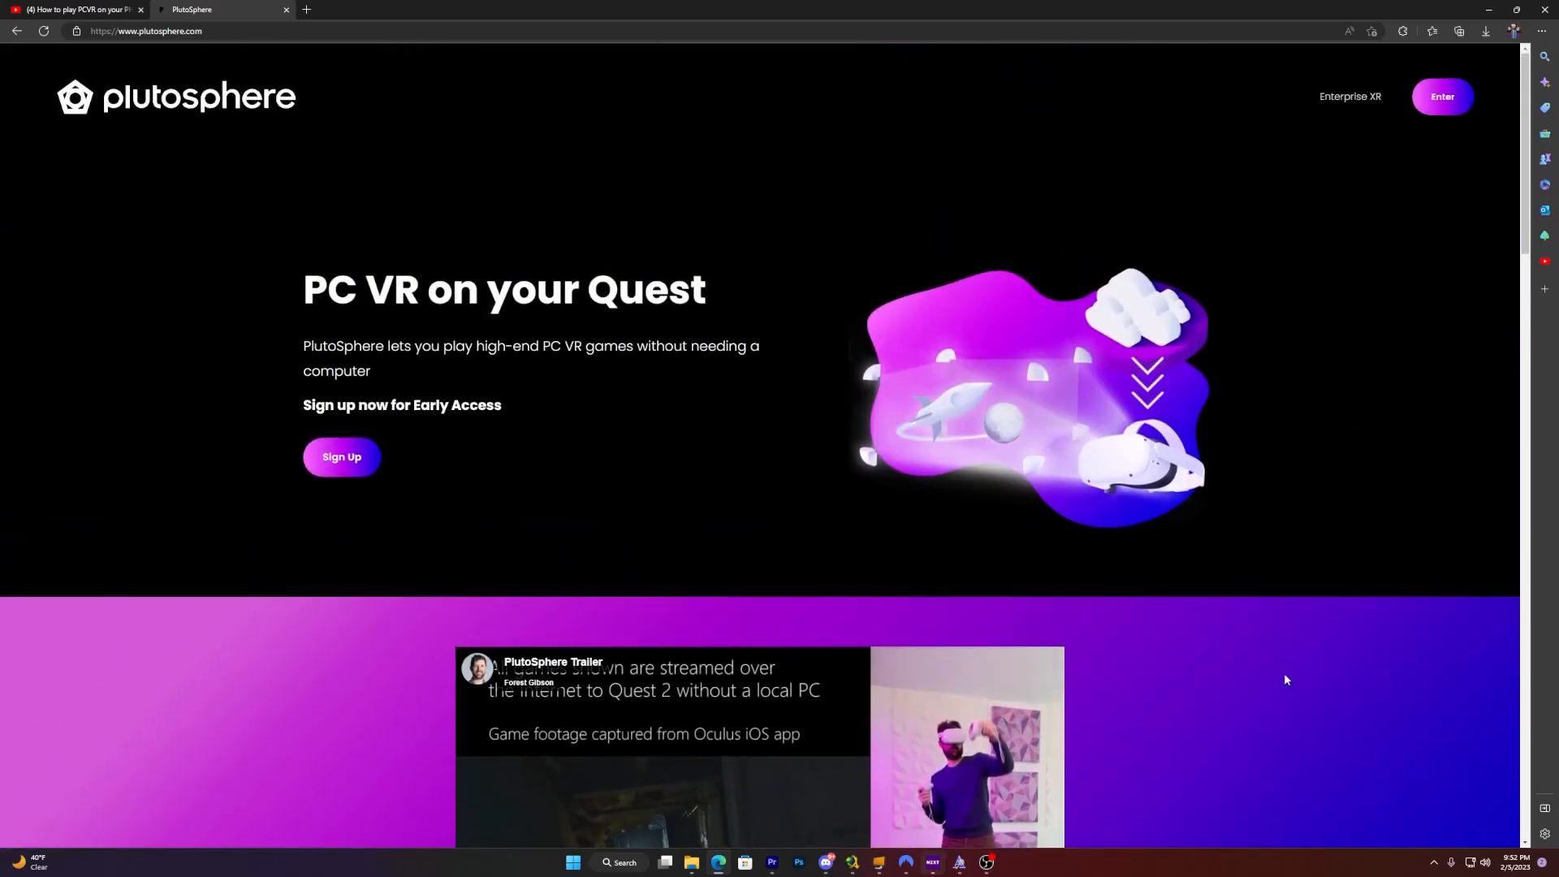
pyautogui.moveTo(1326, 121)
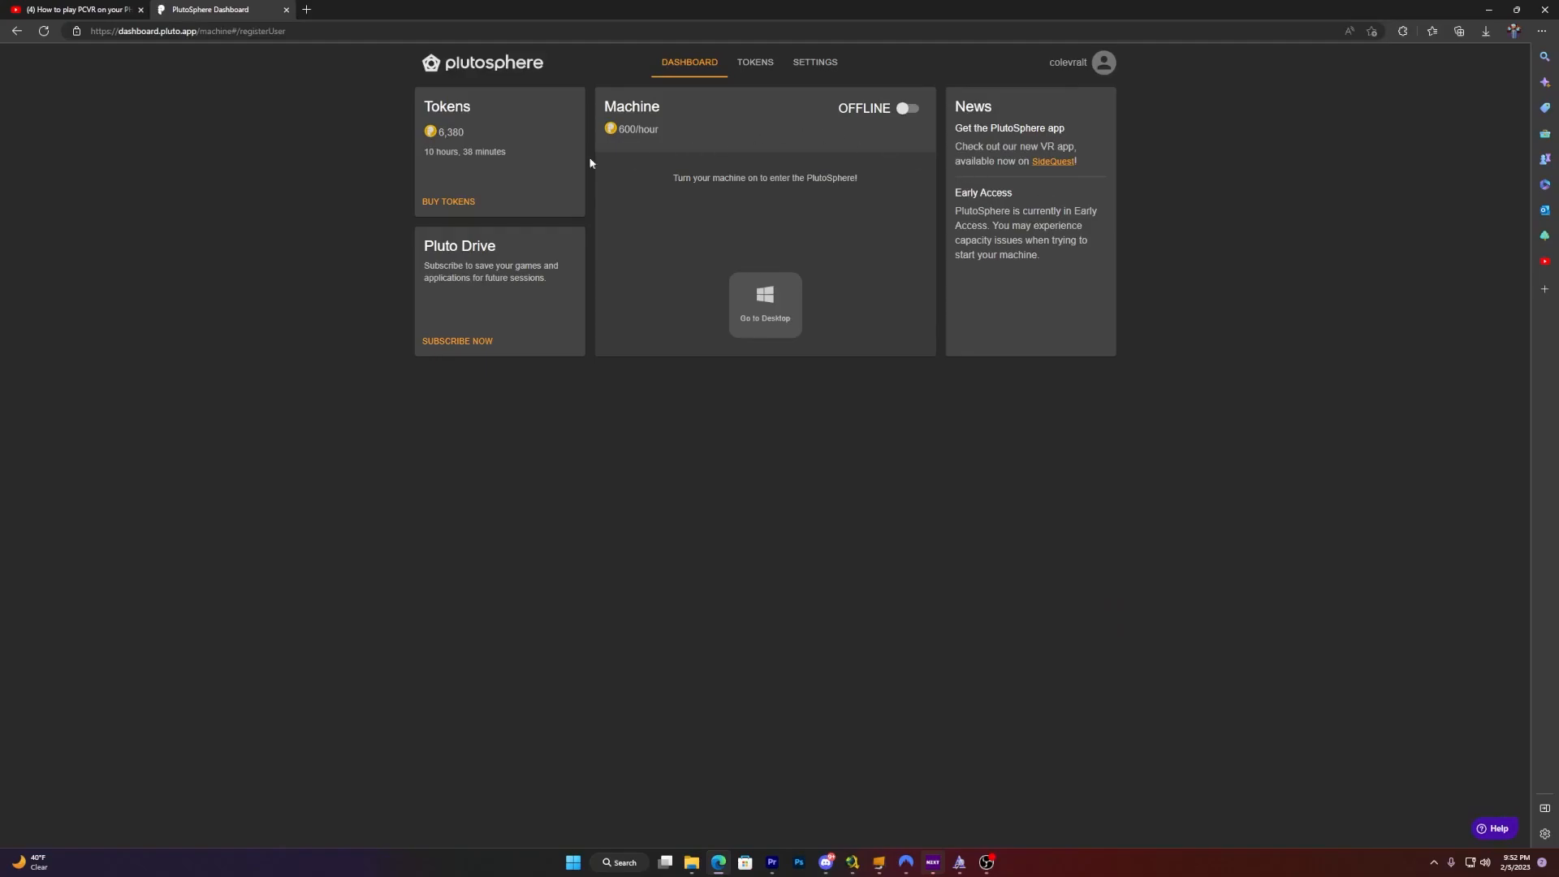
pyautogui.moveTo(1251, 474)
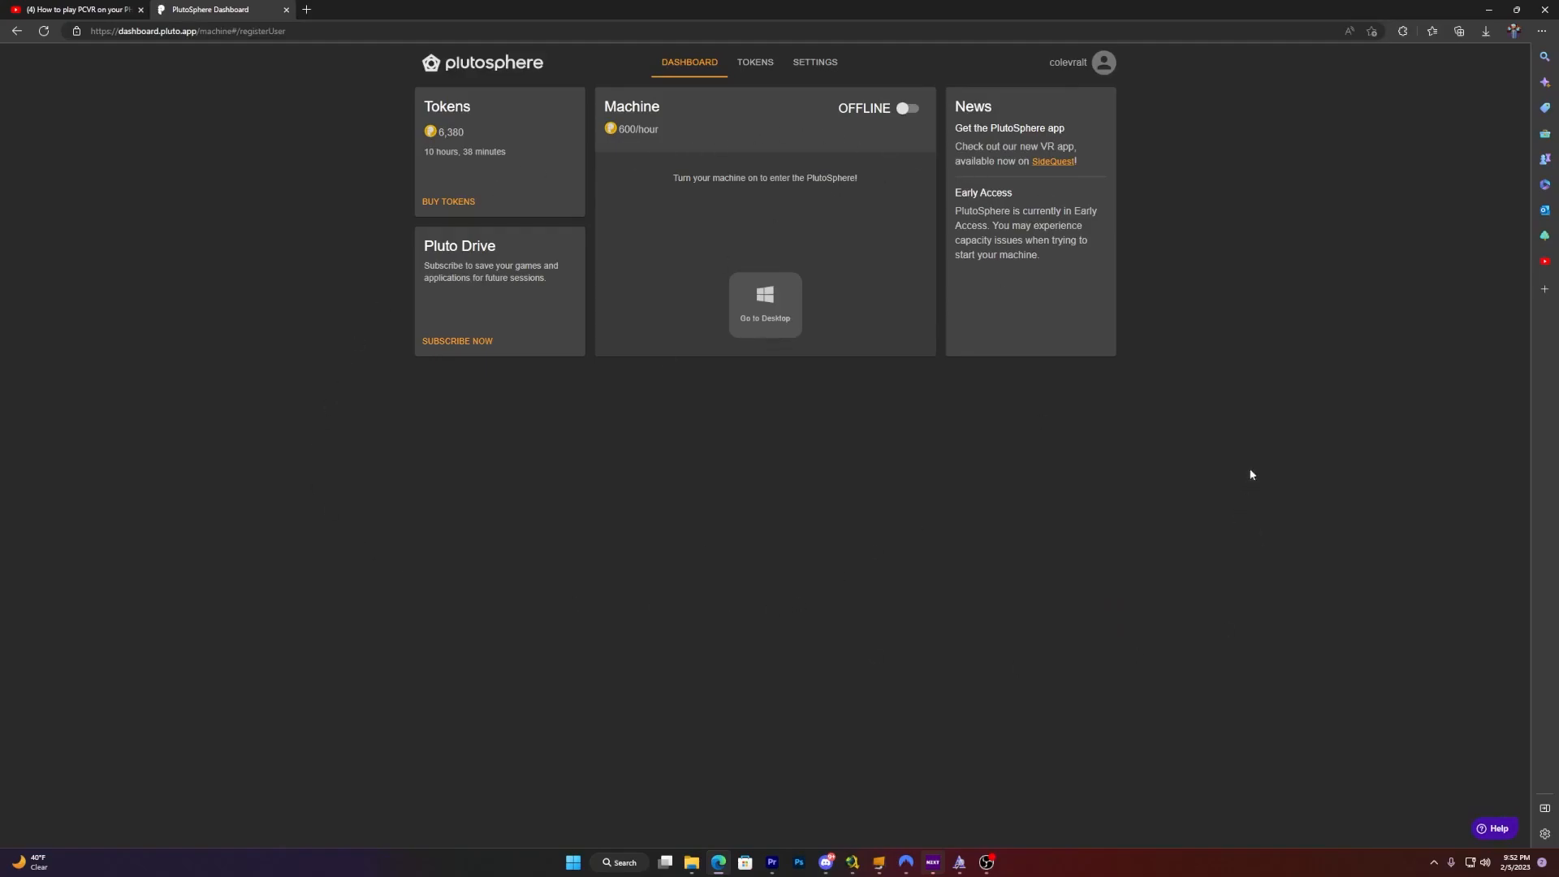
pyautogui.doubleClick(448, 130)
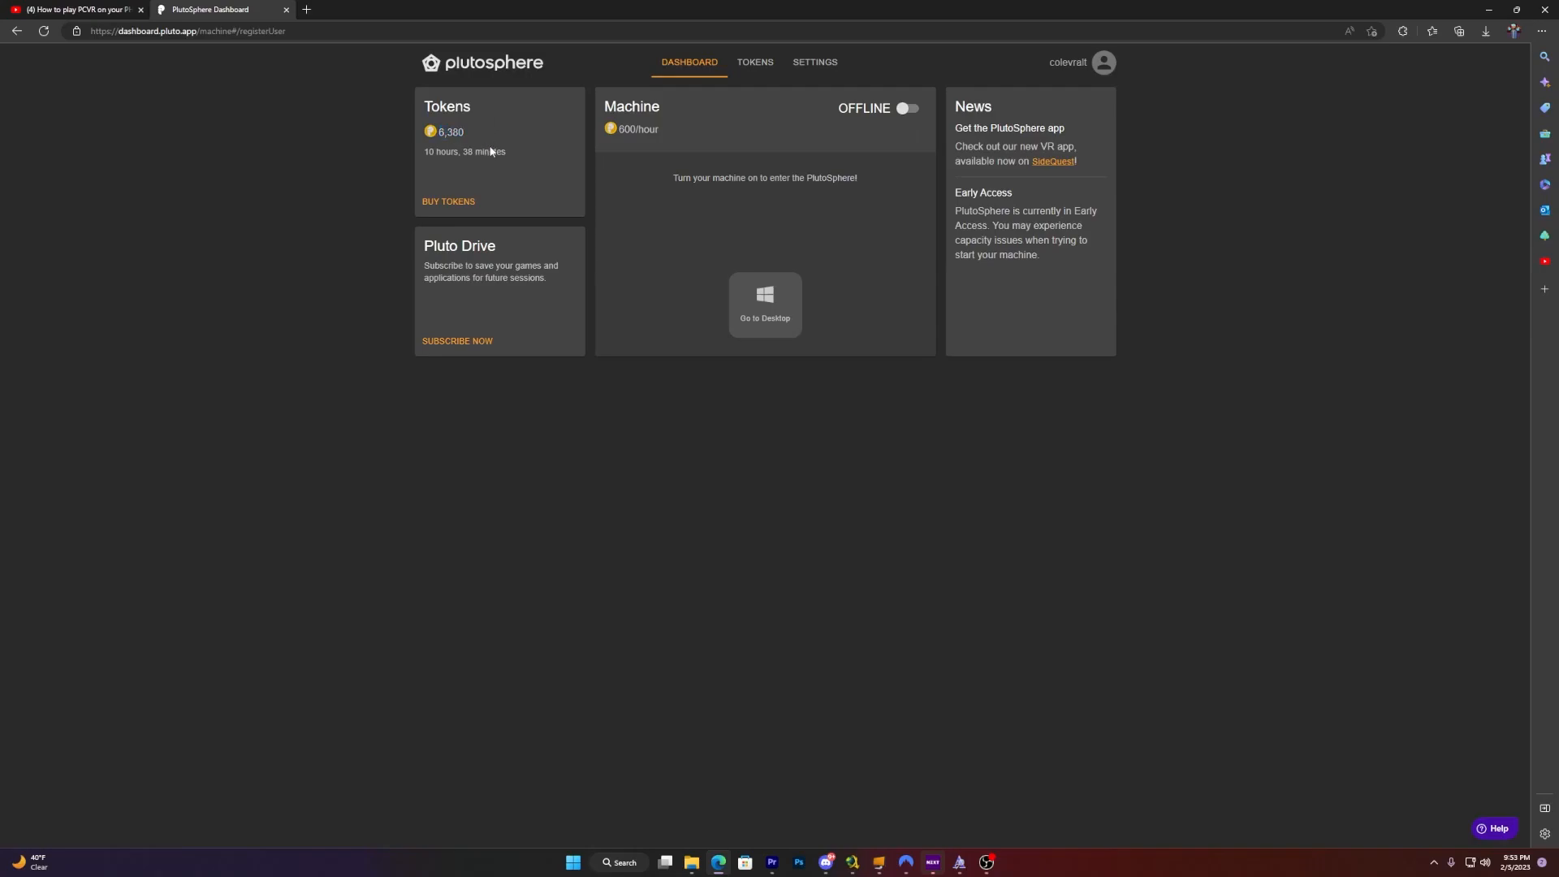
pyautogui.moveTo(464, 165)
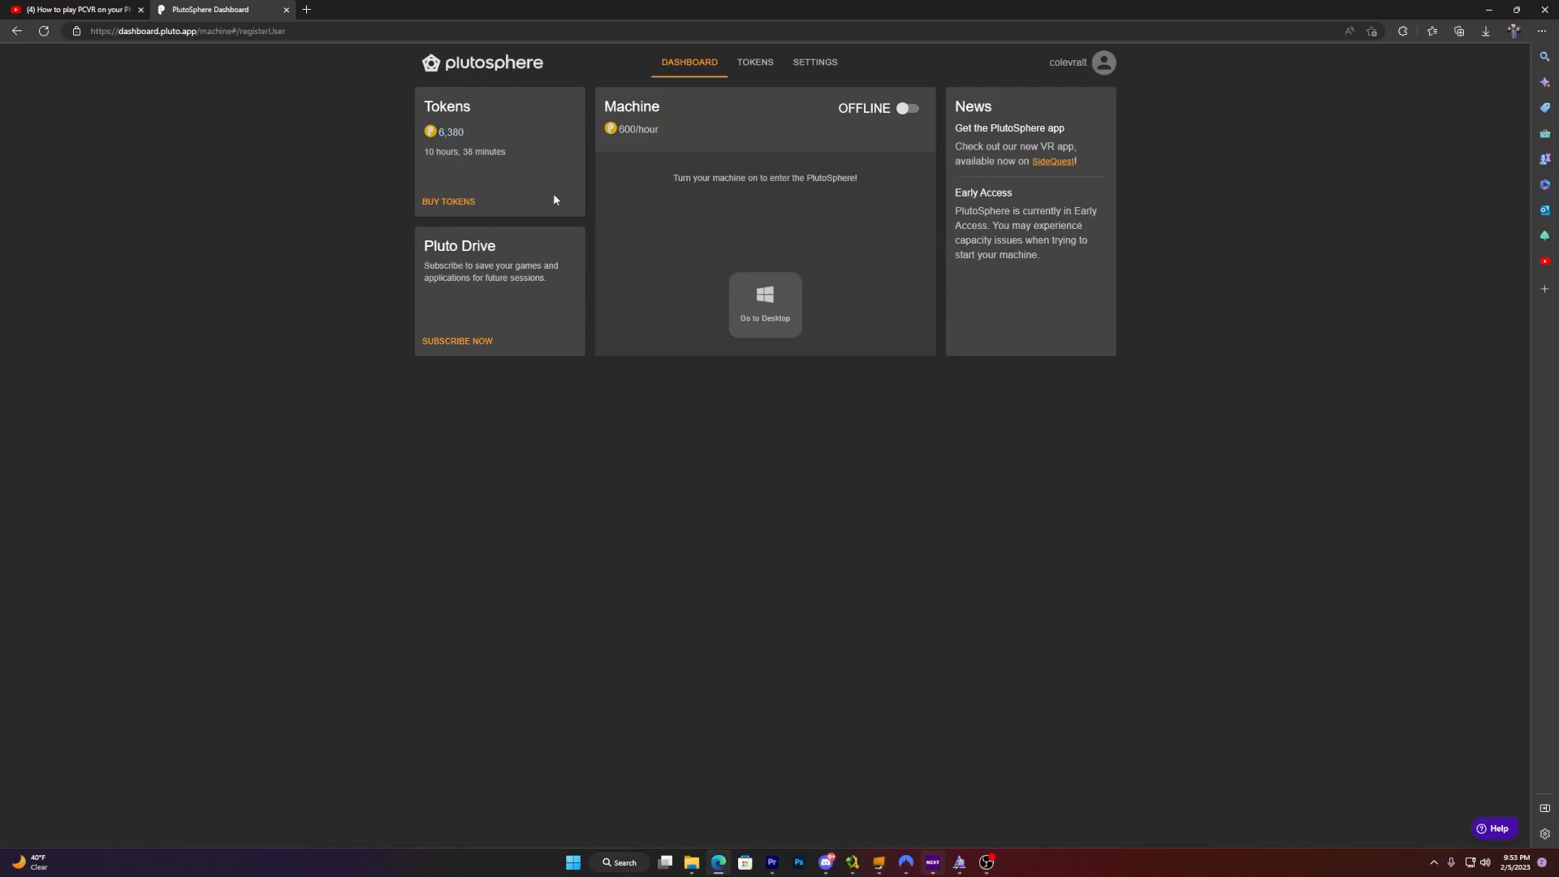
pyautogui.doubleClick(458, 247)
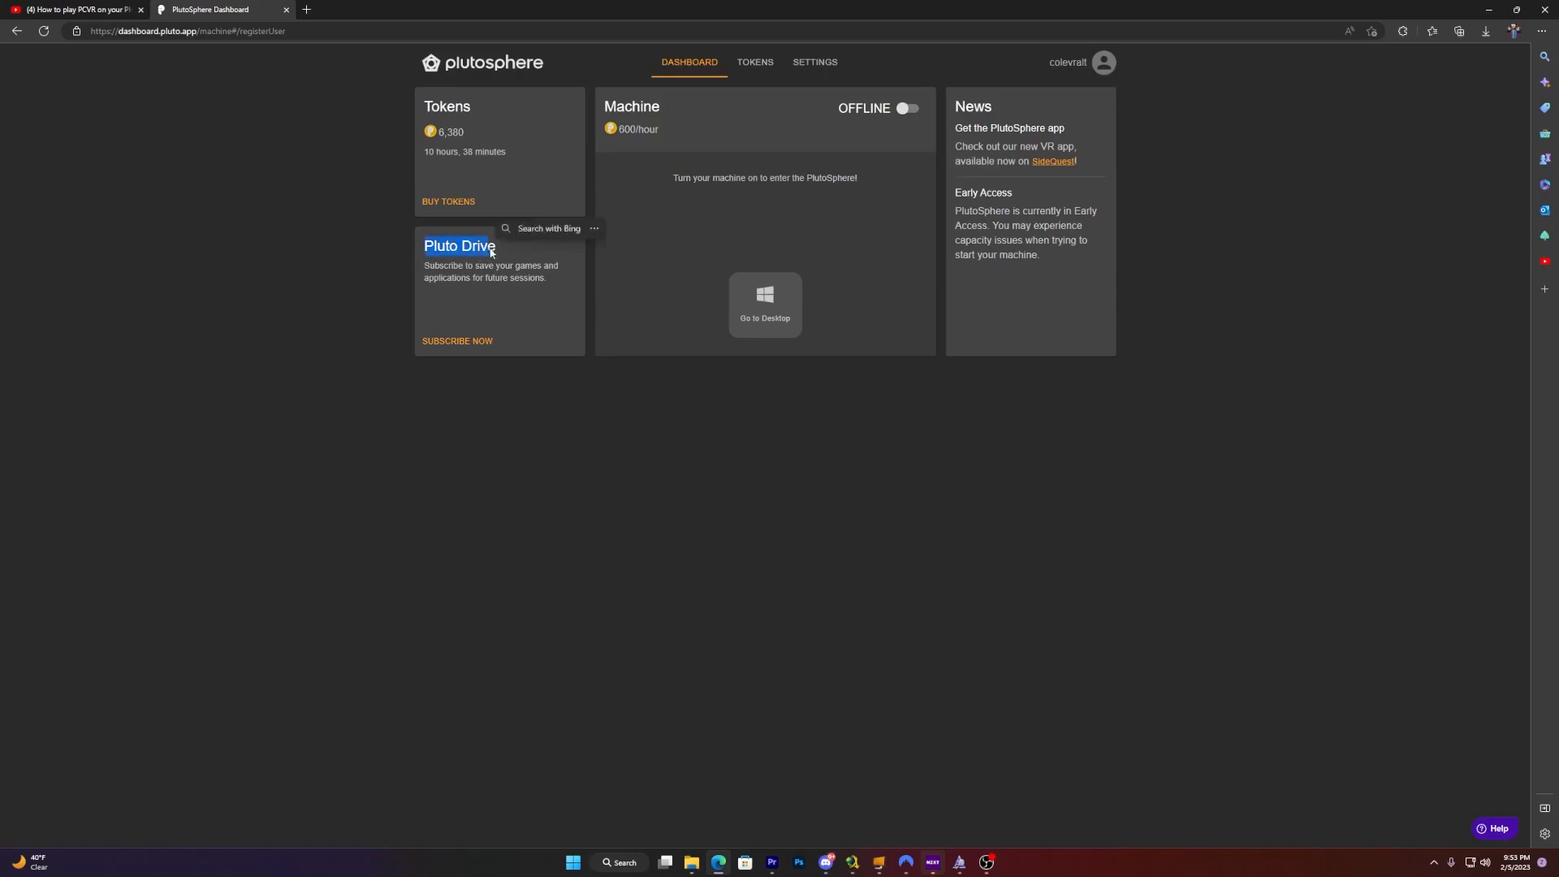
pyautogui.click(634, 283)
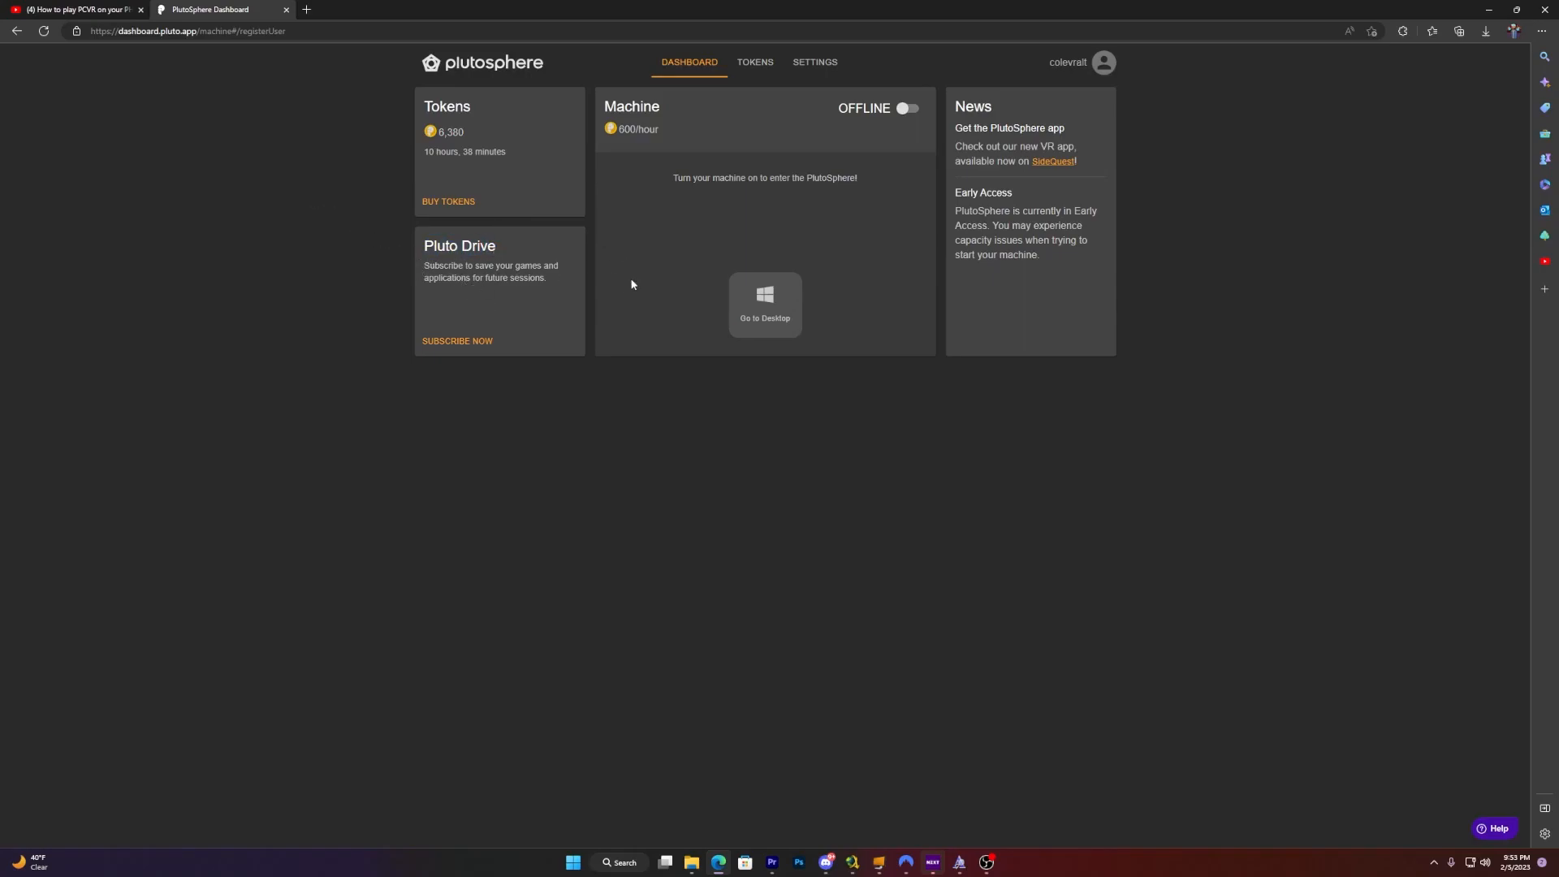
pyautogui.moveTo(816, 674)
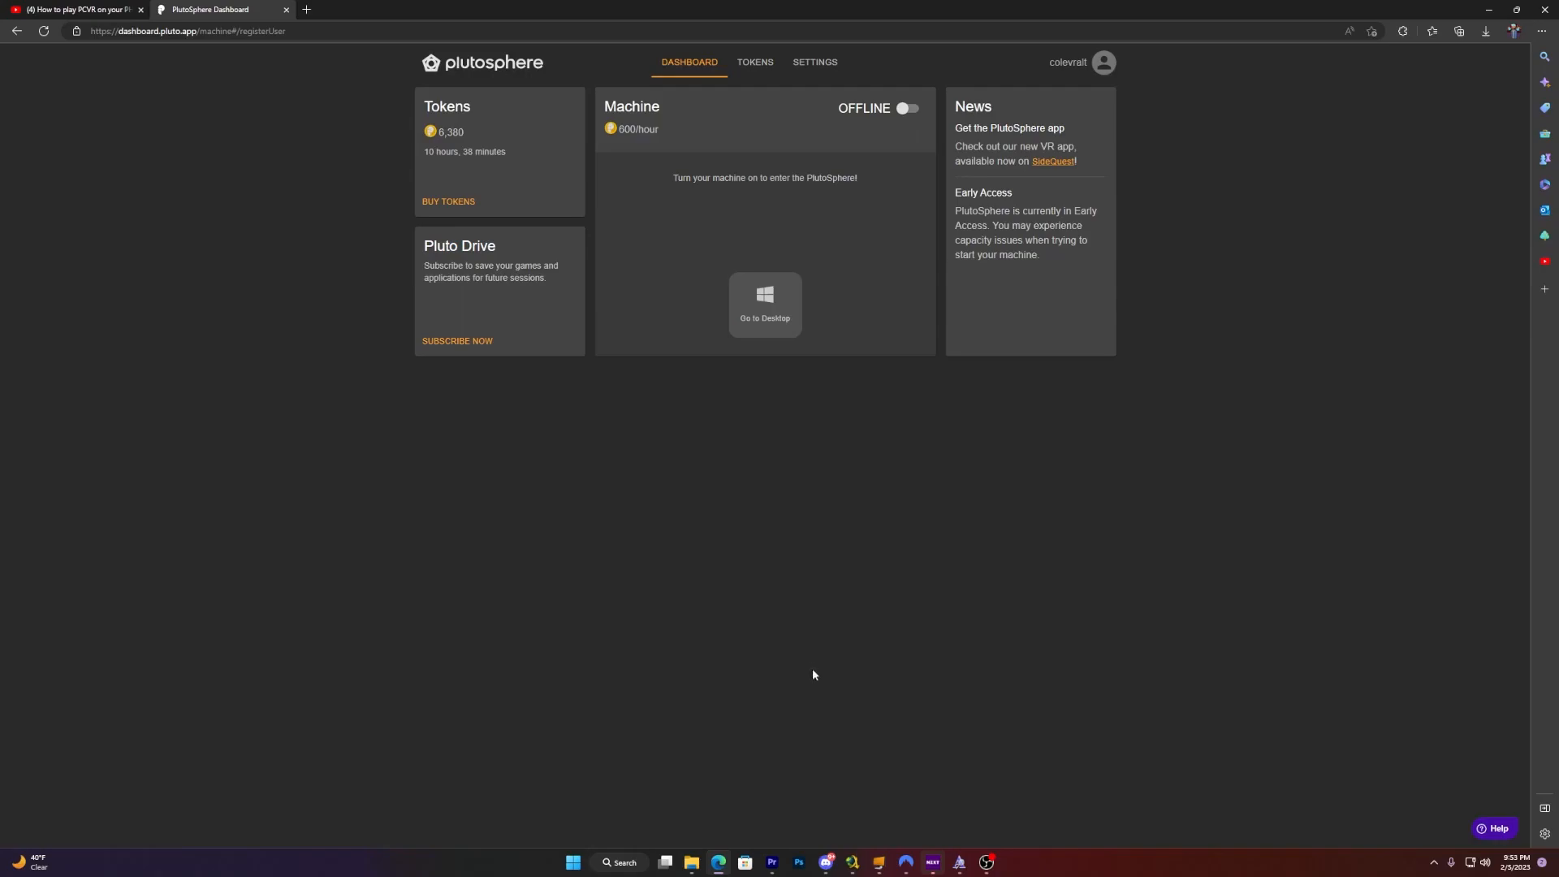
pyautogui.moveTo(718, 616)
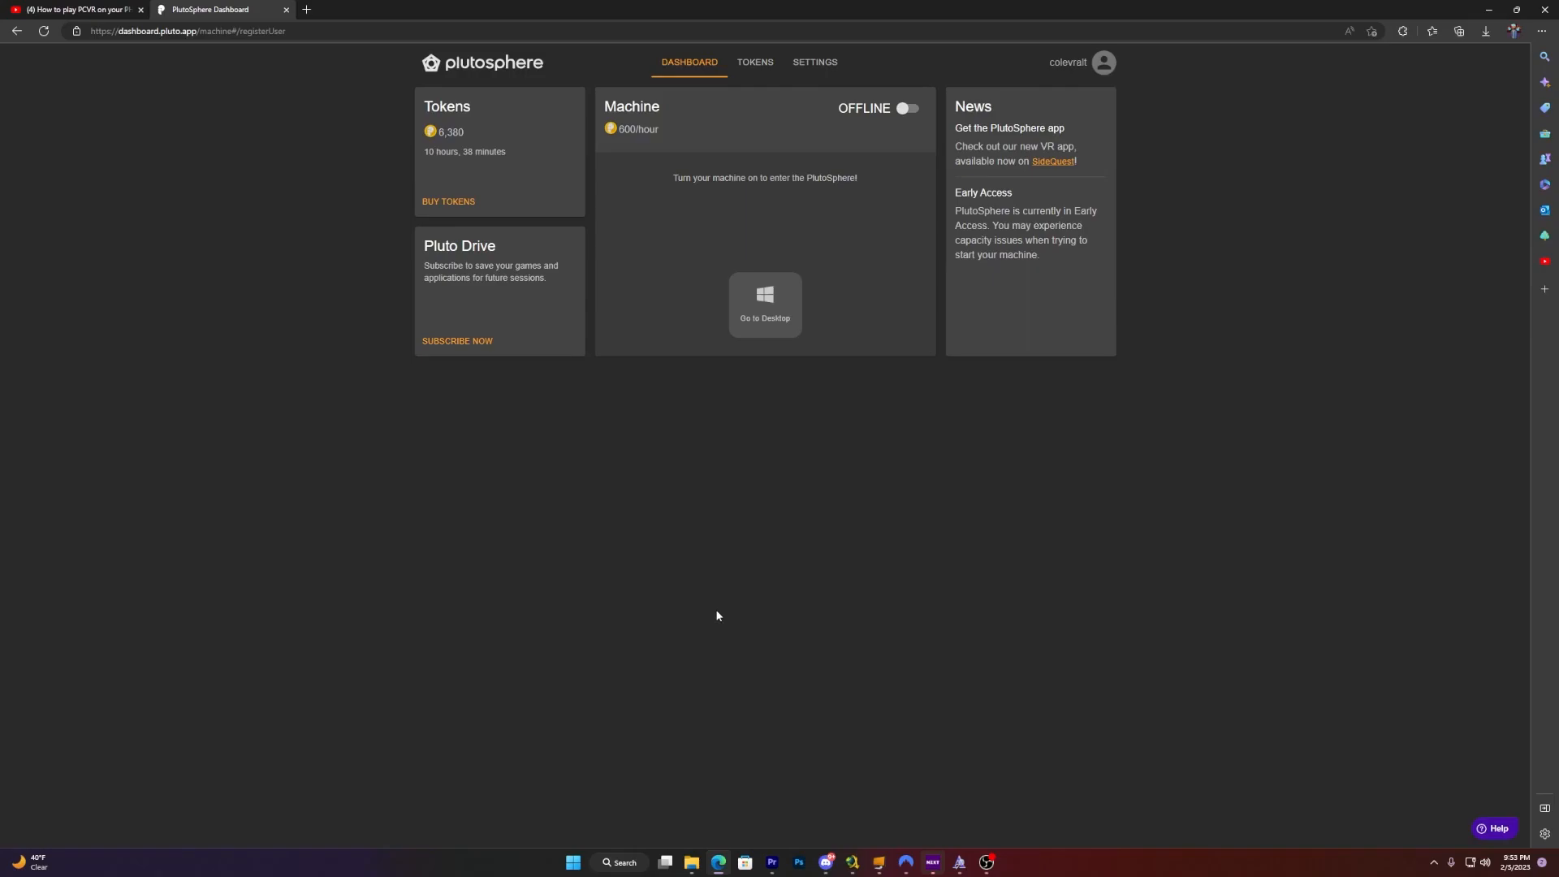
pyautogui.moveTo(1101, 526)
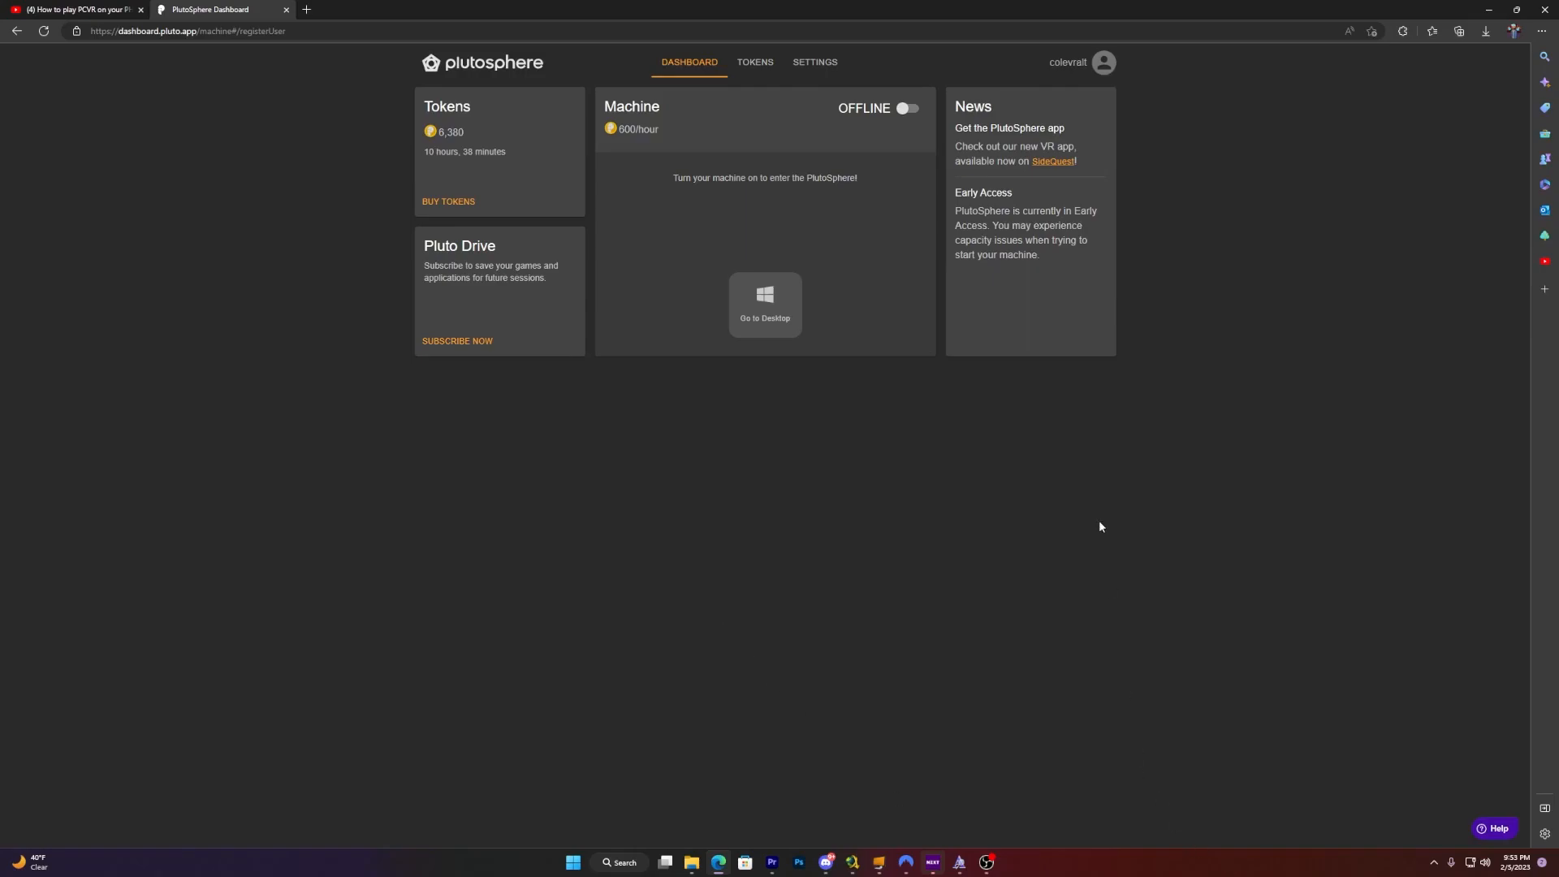
pyautogui.moveTo(759, 78)
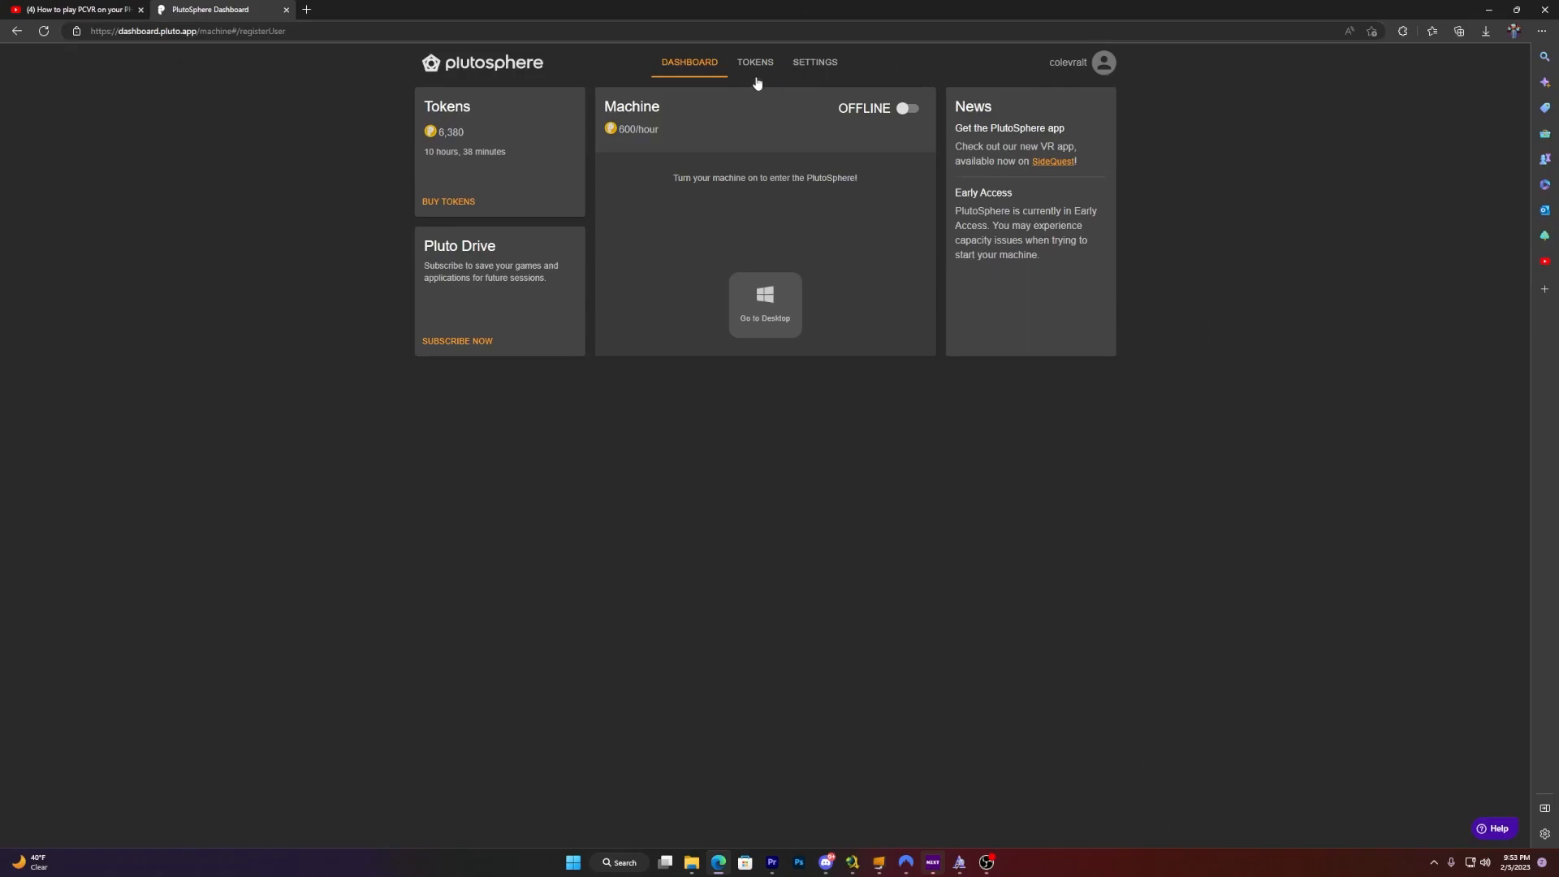
pyautogui.moveTo(454, 203)
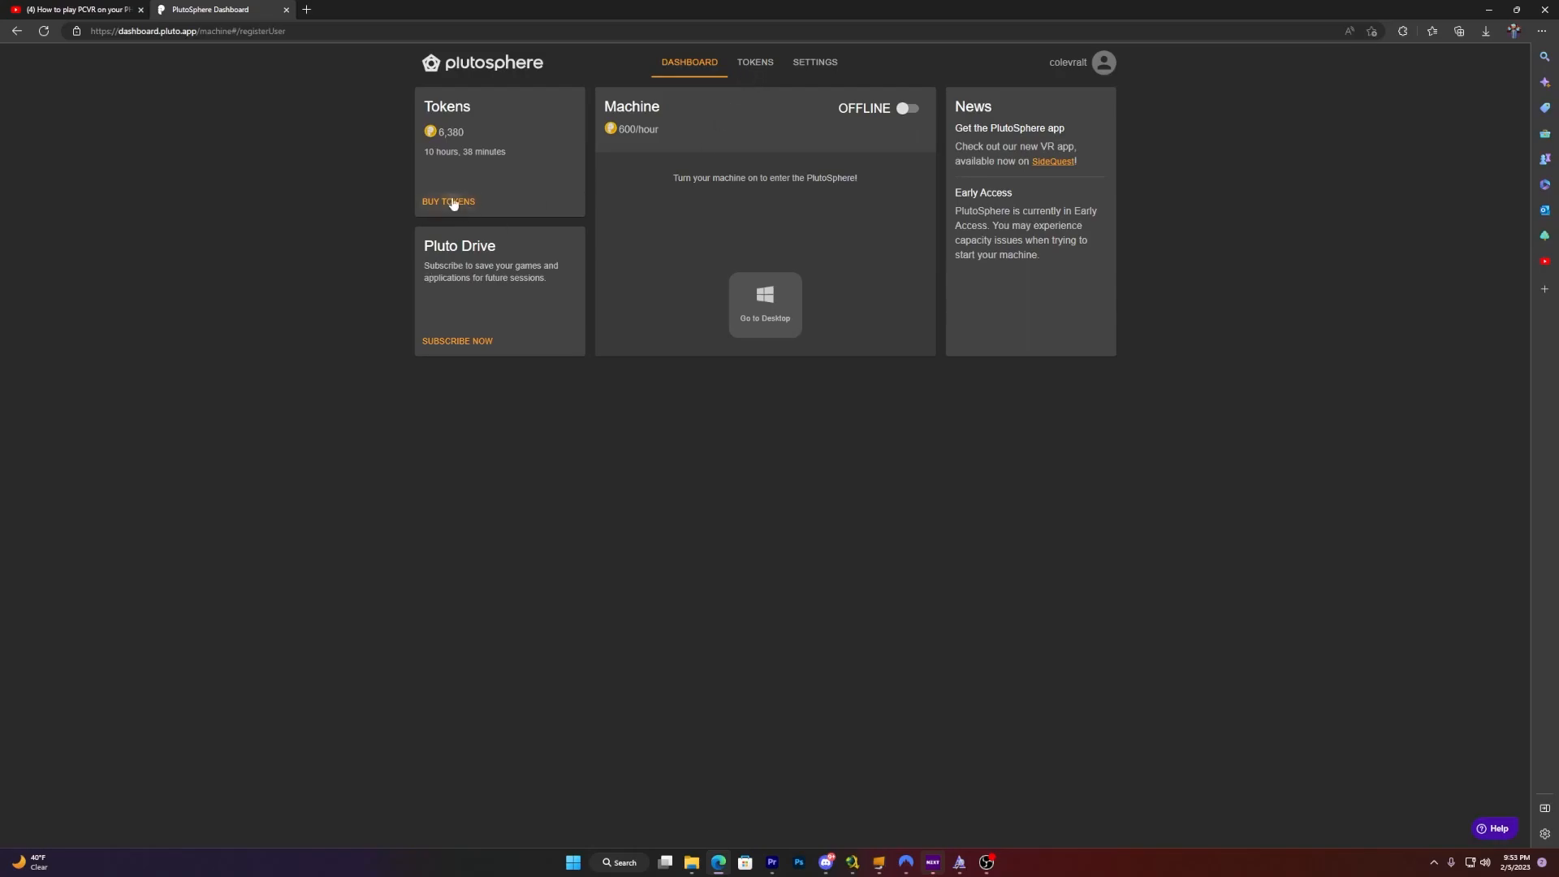
# - View the Buy Tokens and Settings pages, return to the dashboard, and follow the SideQuest news link
pyautogui.click(448, 202)
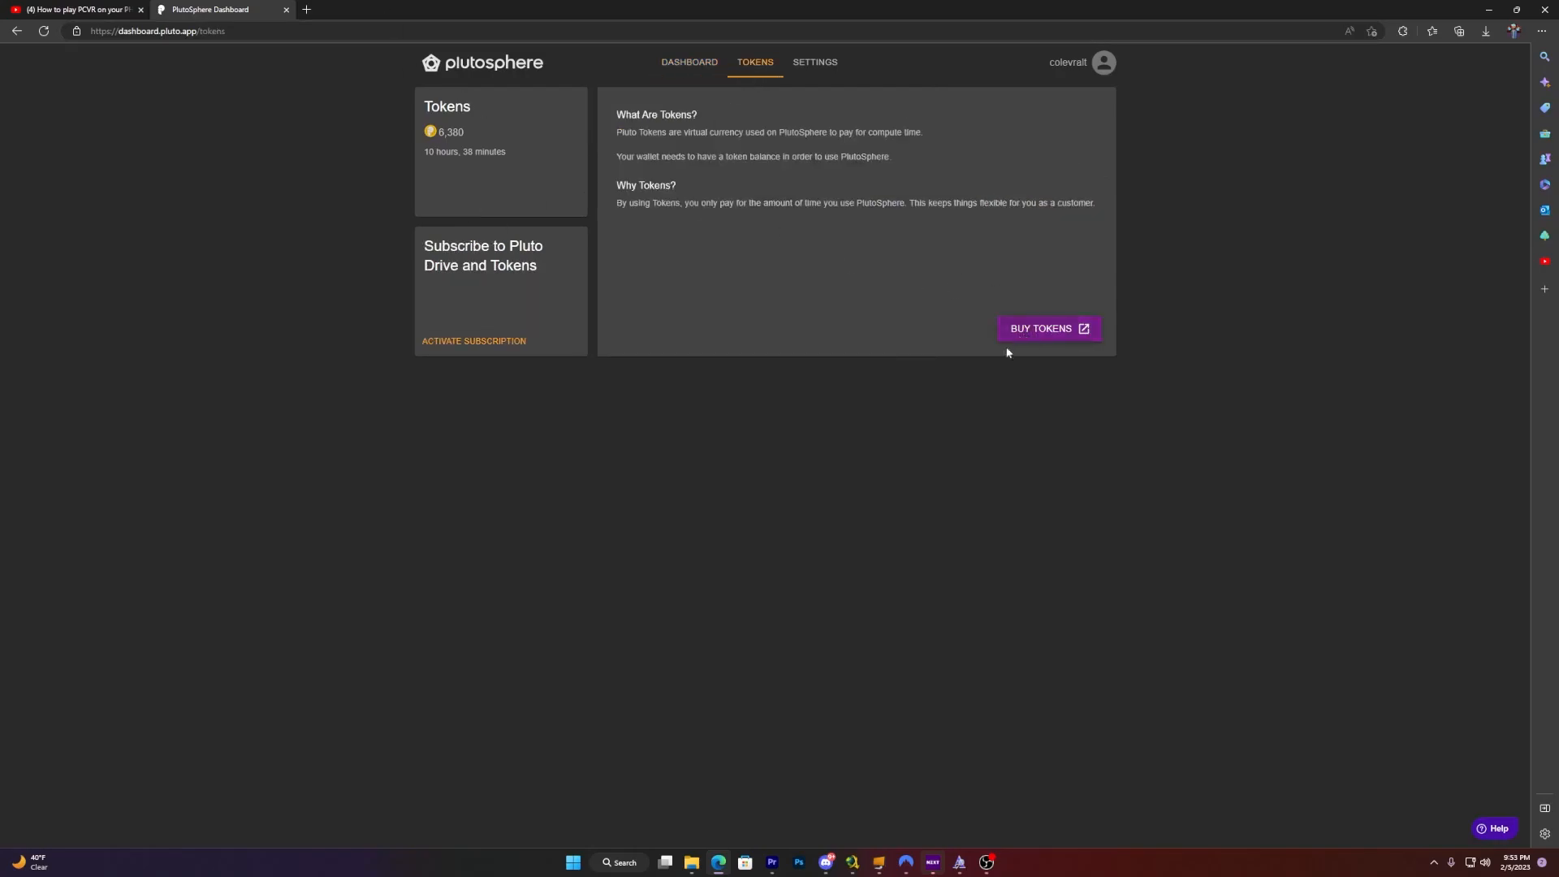
pyautogui.click(816, 62)
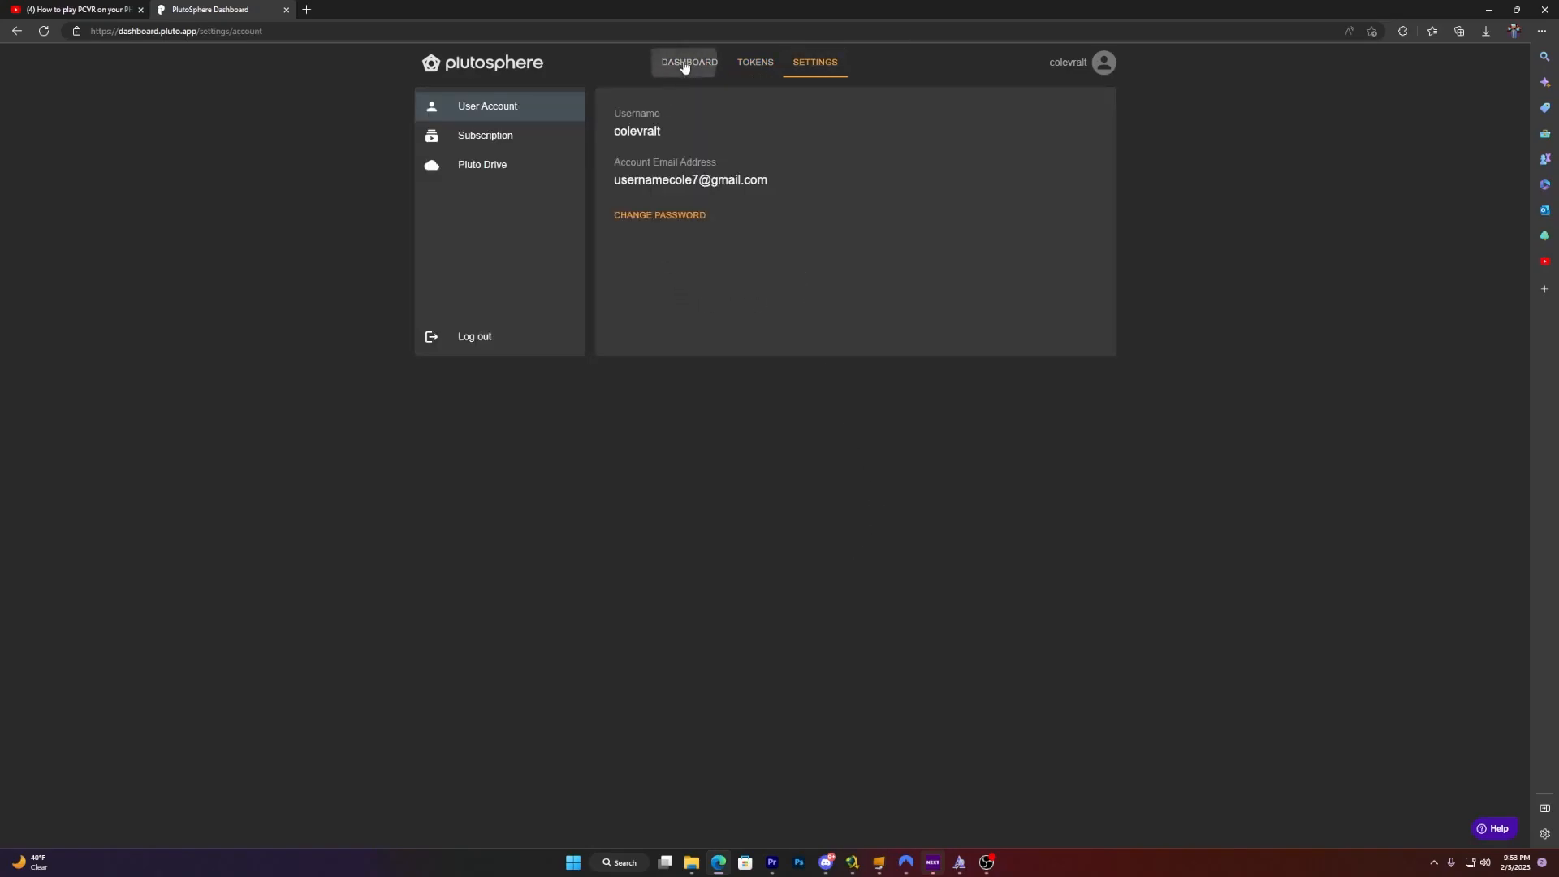
pyautogui.click(684, 61)
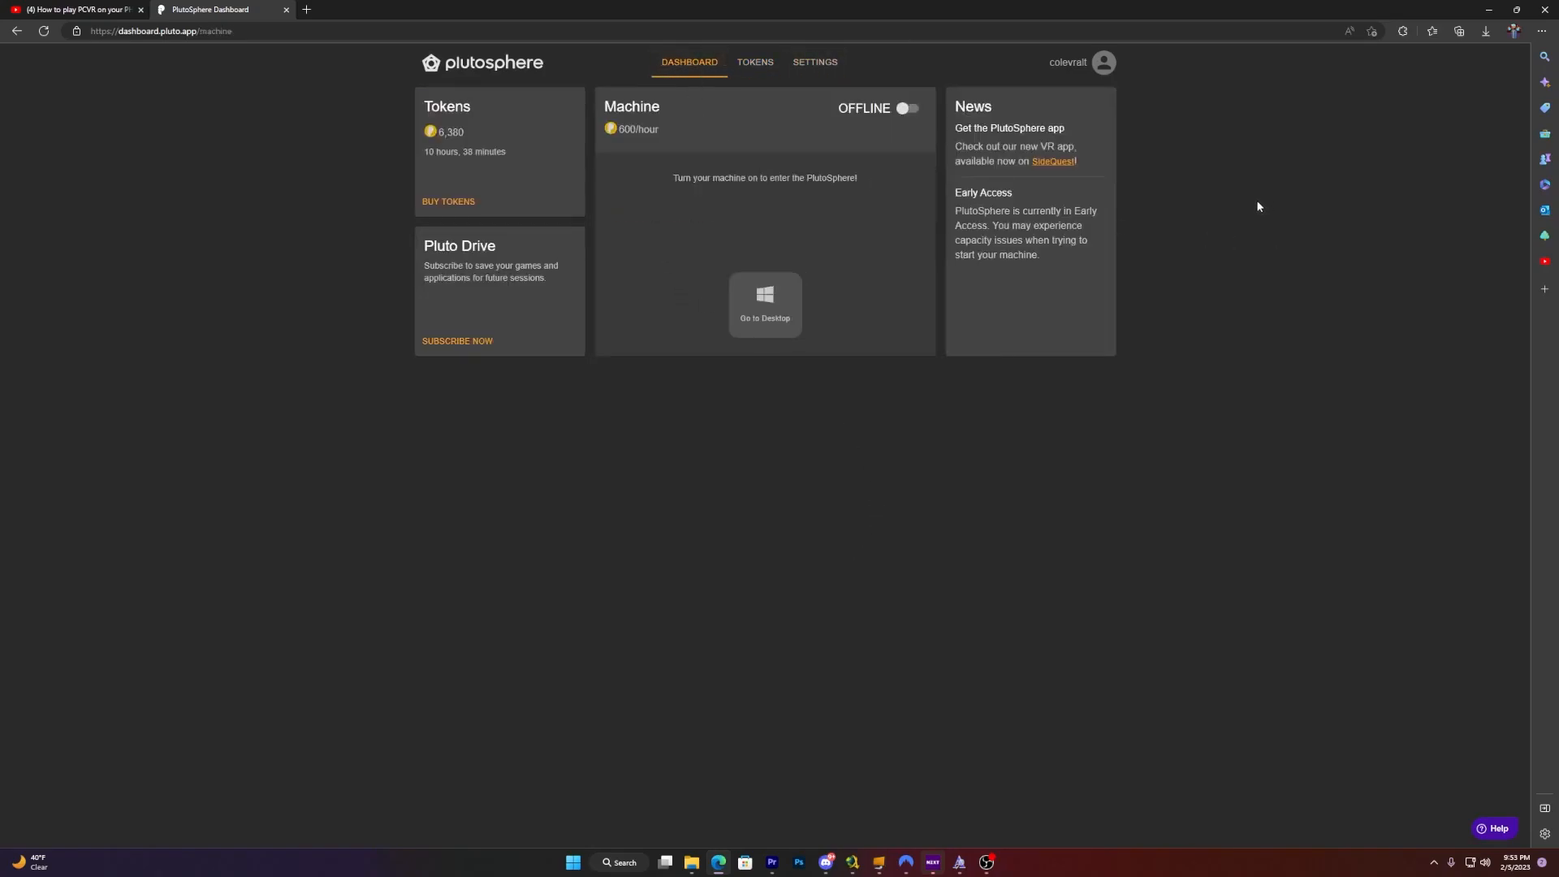
pyautogui.click(1052, 161)
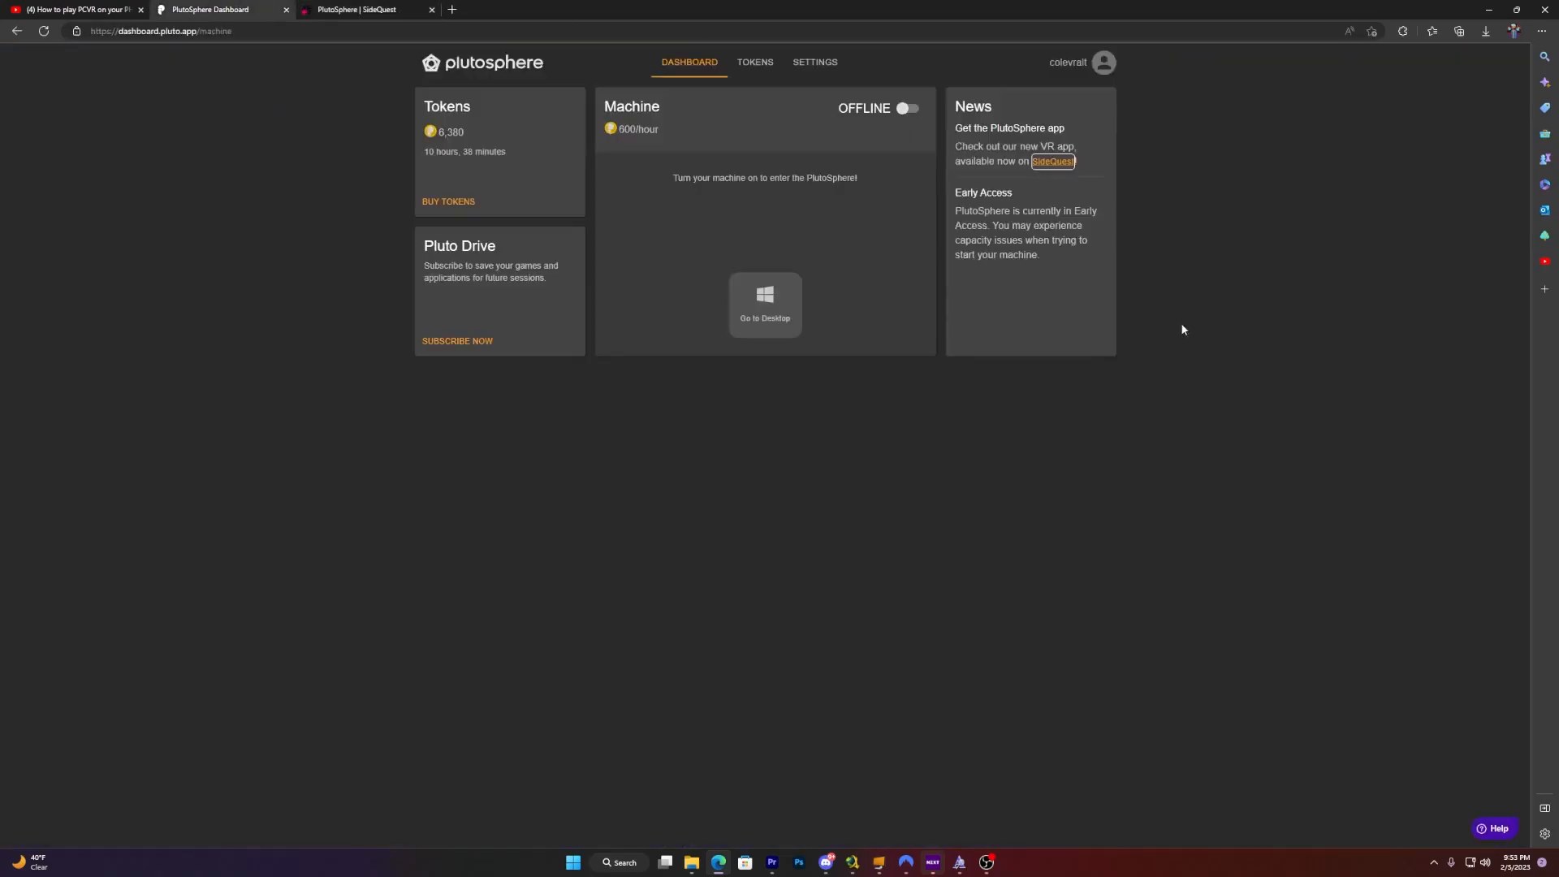
# - On the SideQuest PlutoSphere page, follow the Discord server invite under Social
pyautogui.click(363, 8)
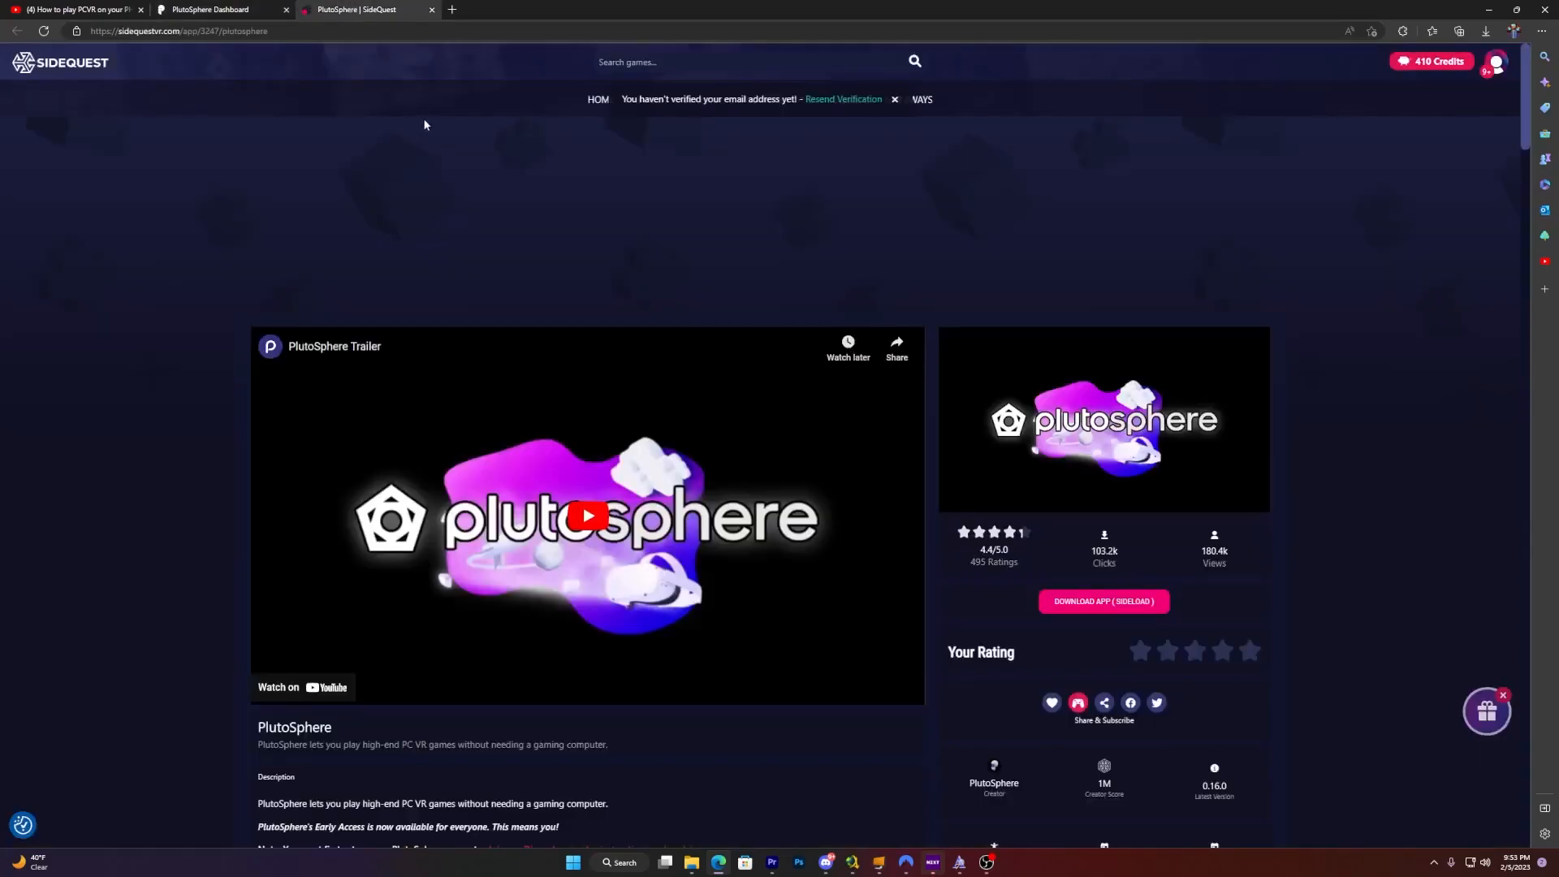
pyautogui.scroll(-3)
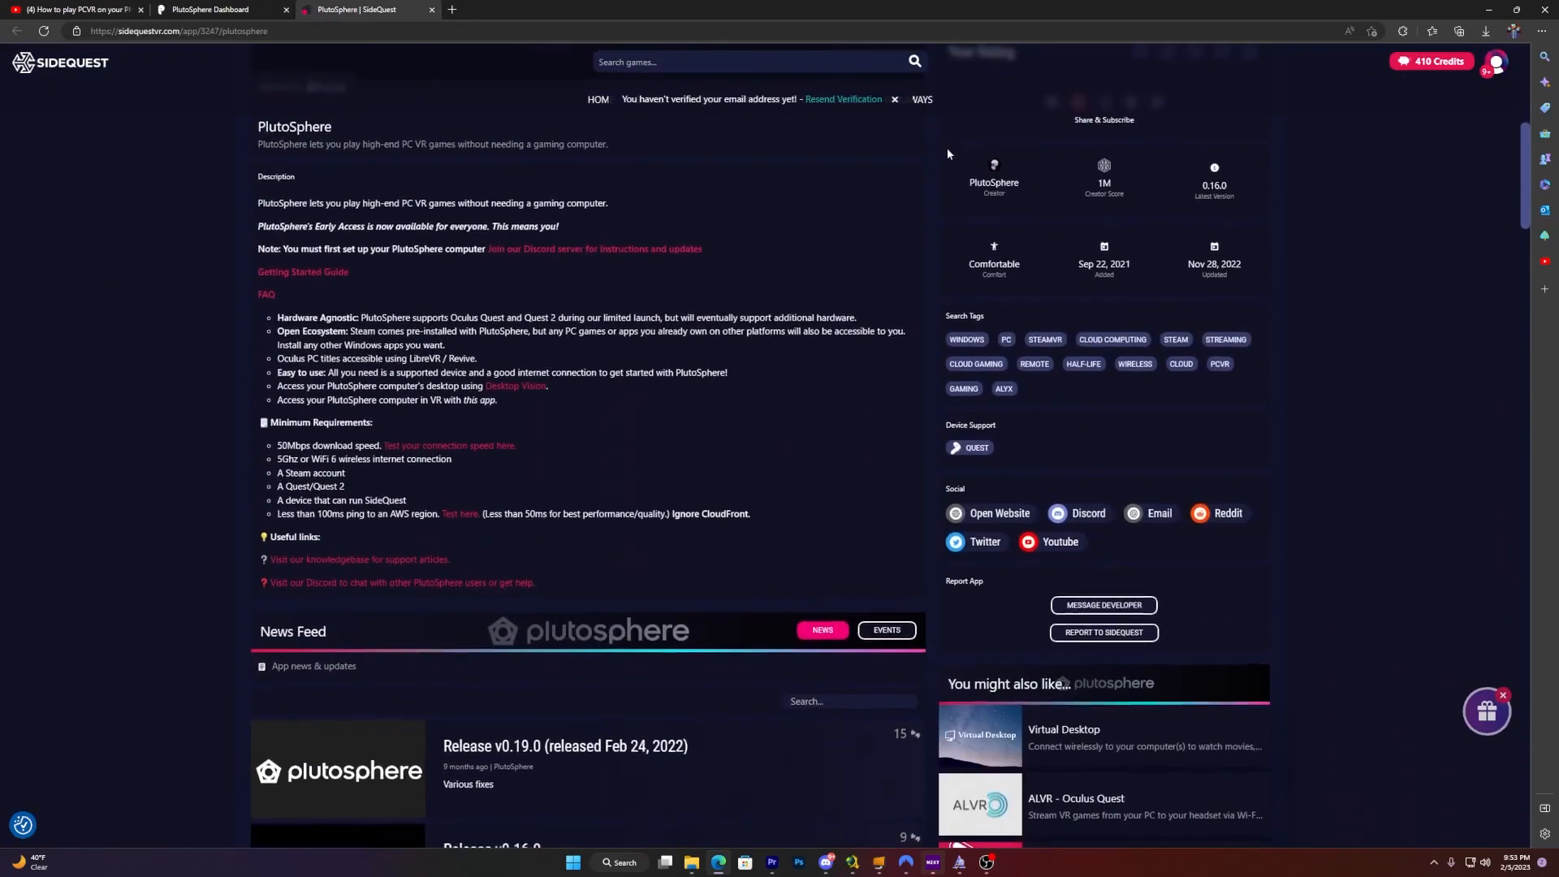
pyautogui.moveTo(1075, 517)
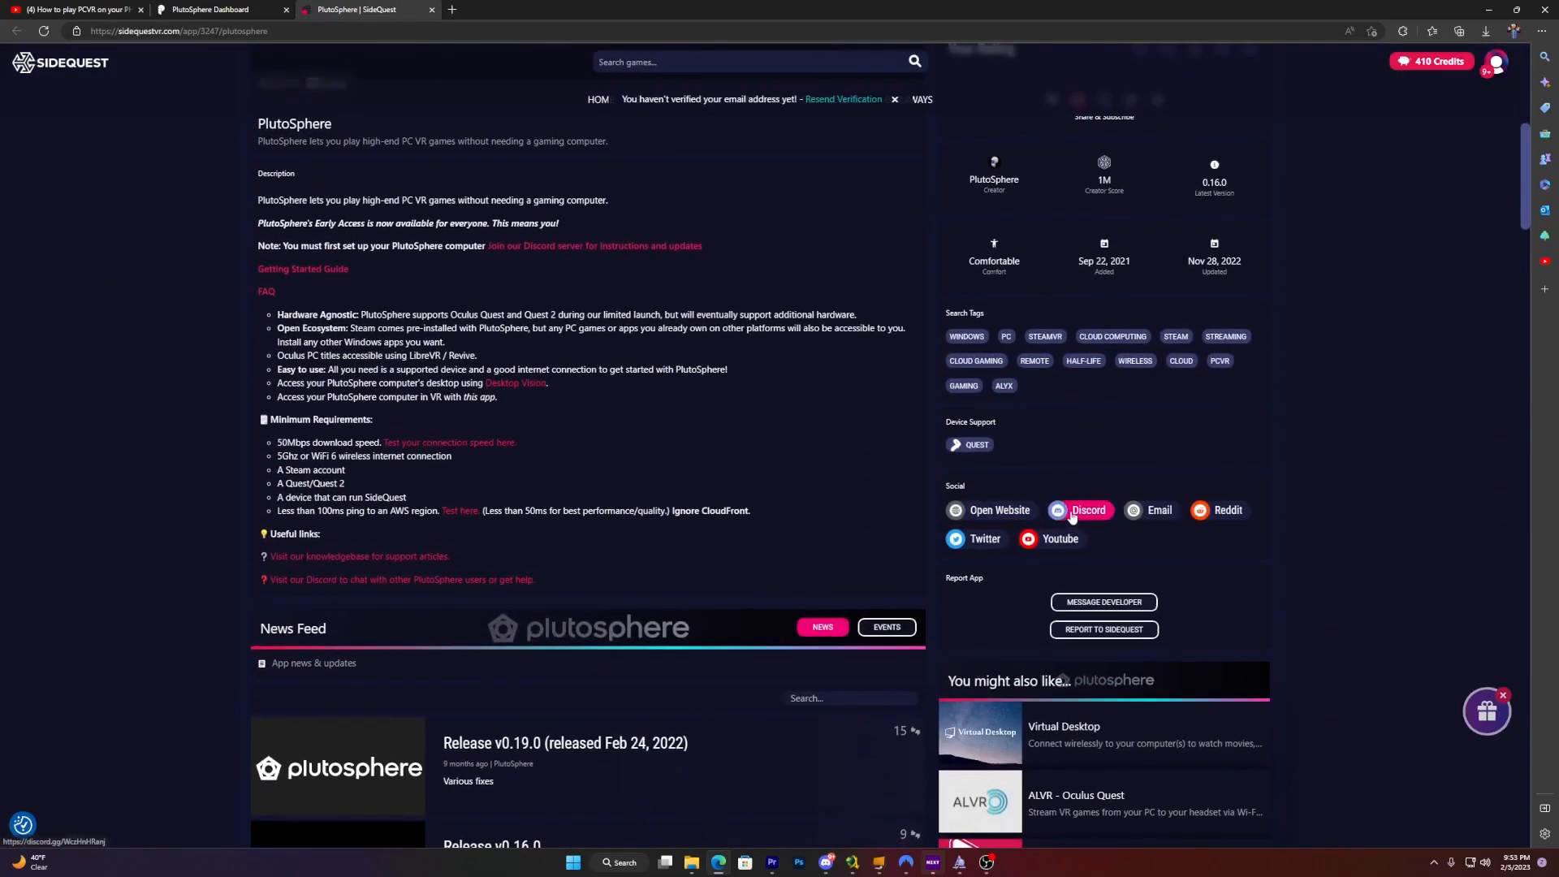
pyautogui.click(1079, 509)
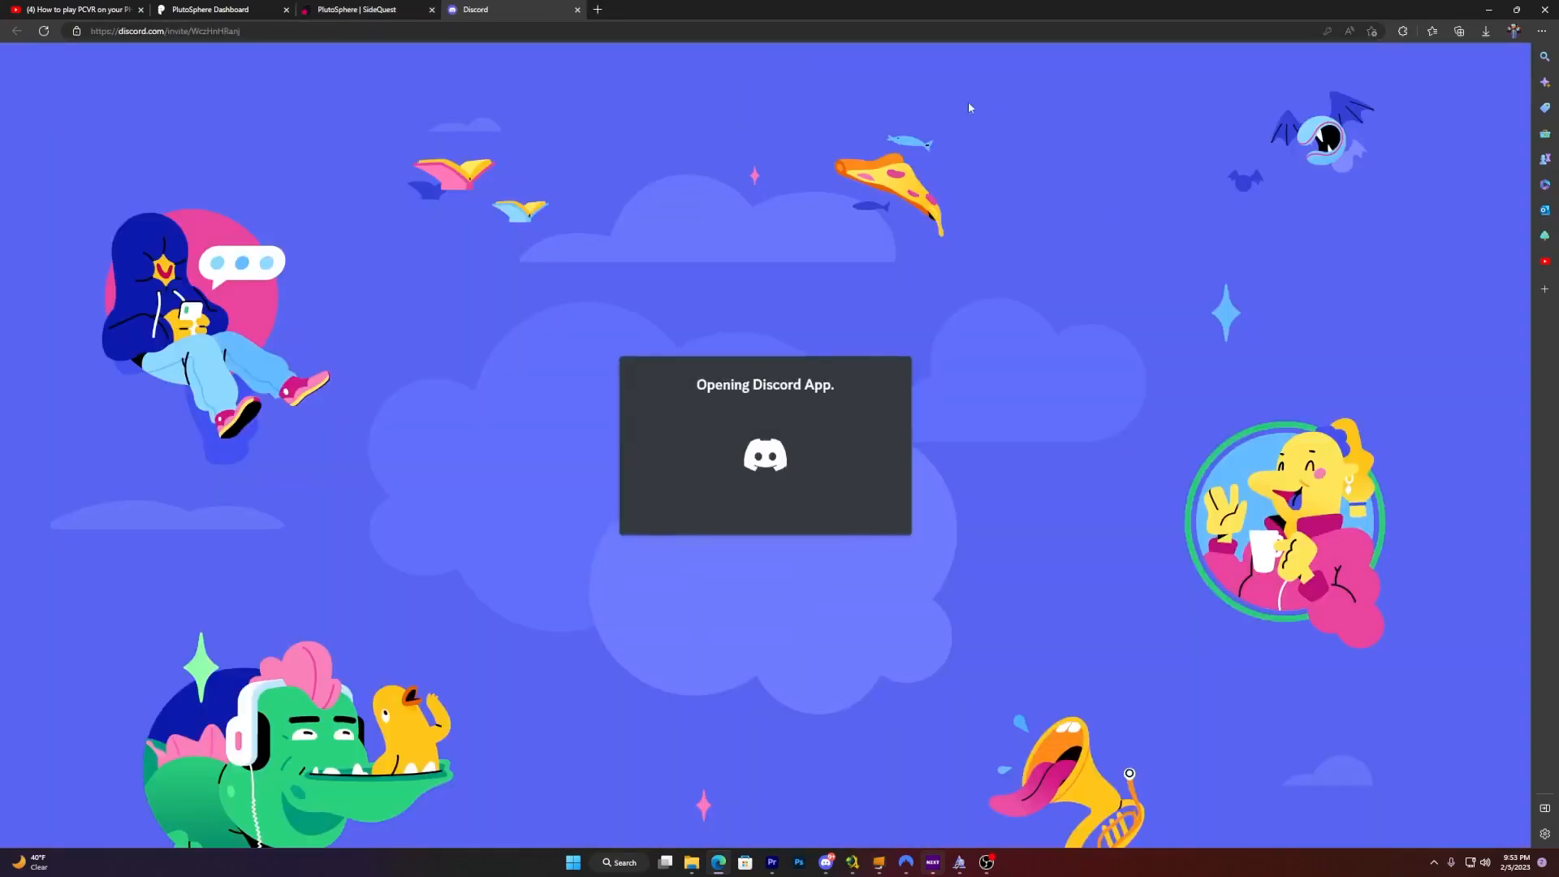
# - Accept the invite in the Discord app and look into the public-giveaways and user-giveaways channels
pyautogui.click(763, 456)
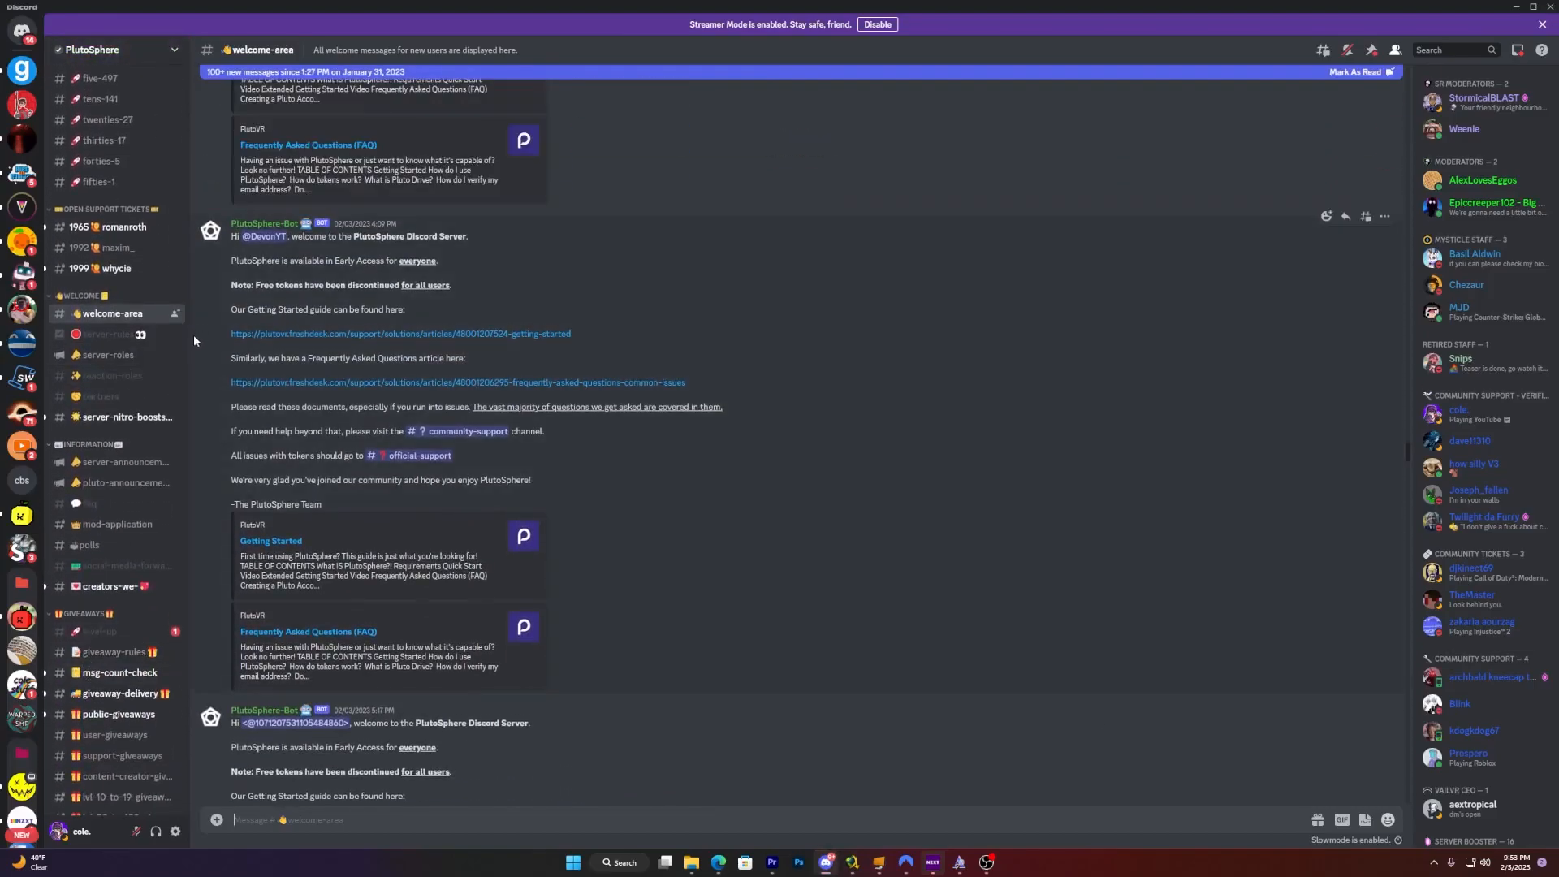
pyautogui.scroll(-3)
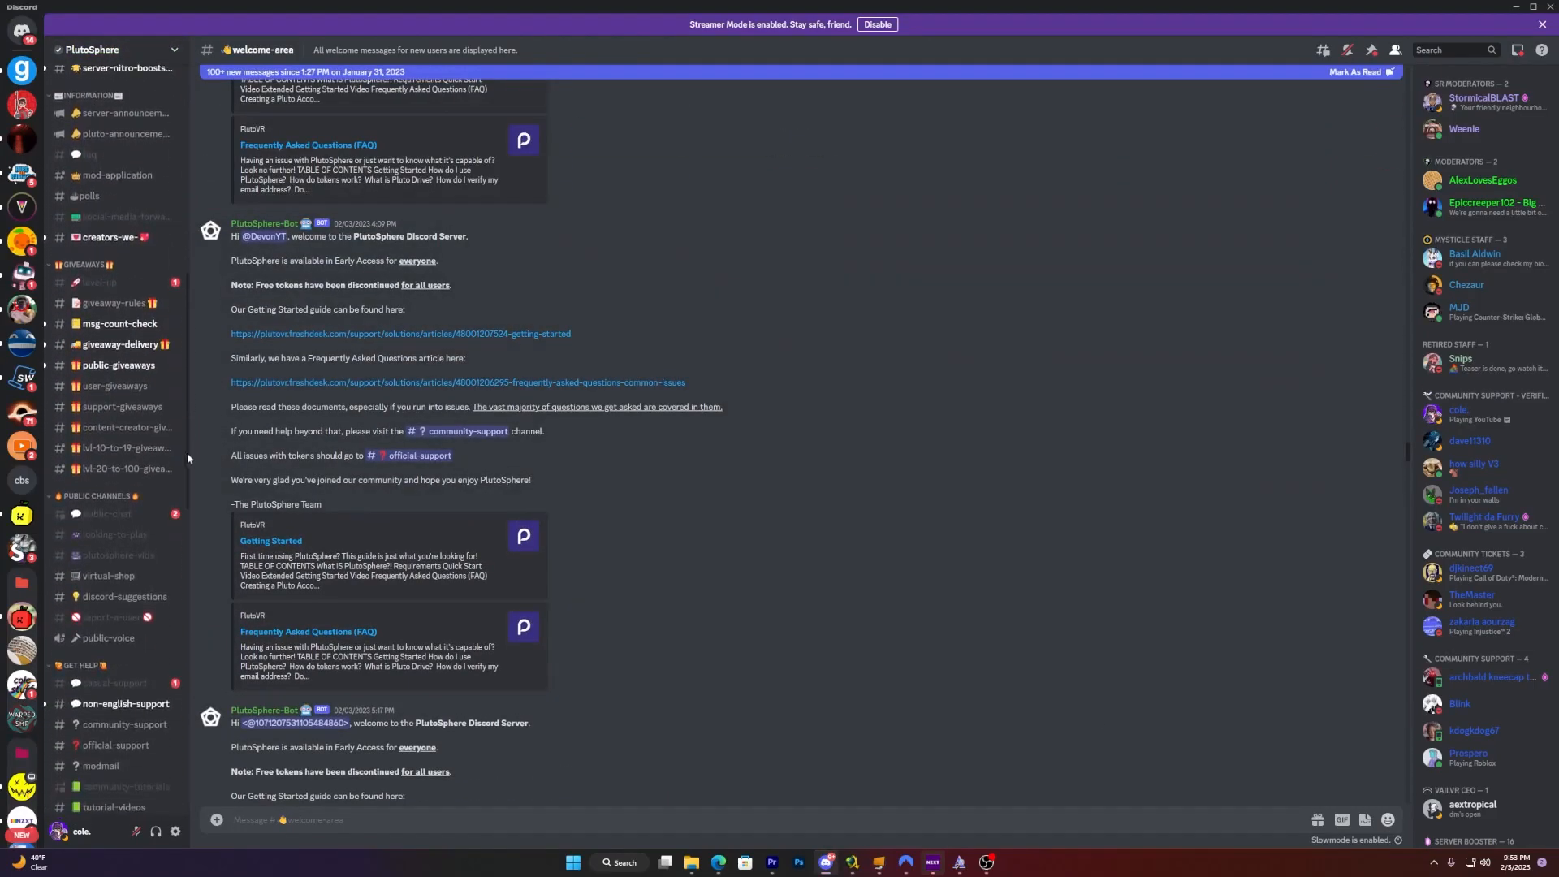
pyautogui.click(117, 365)
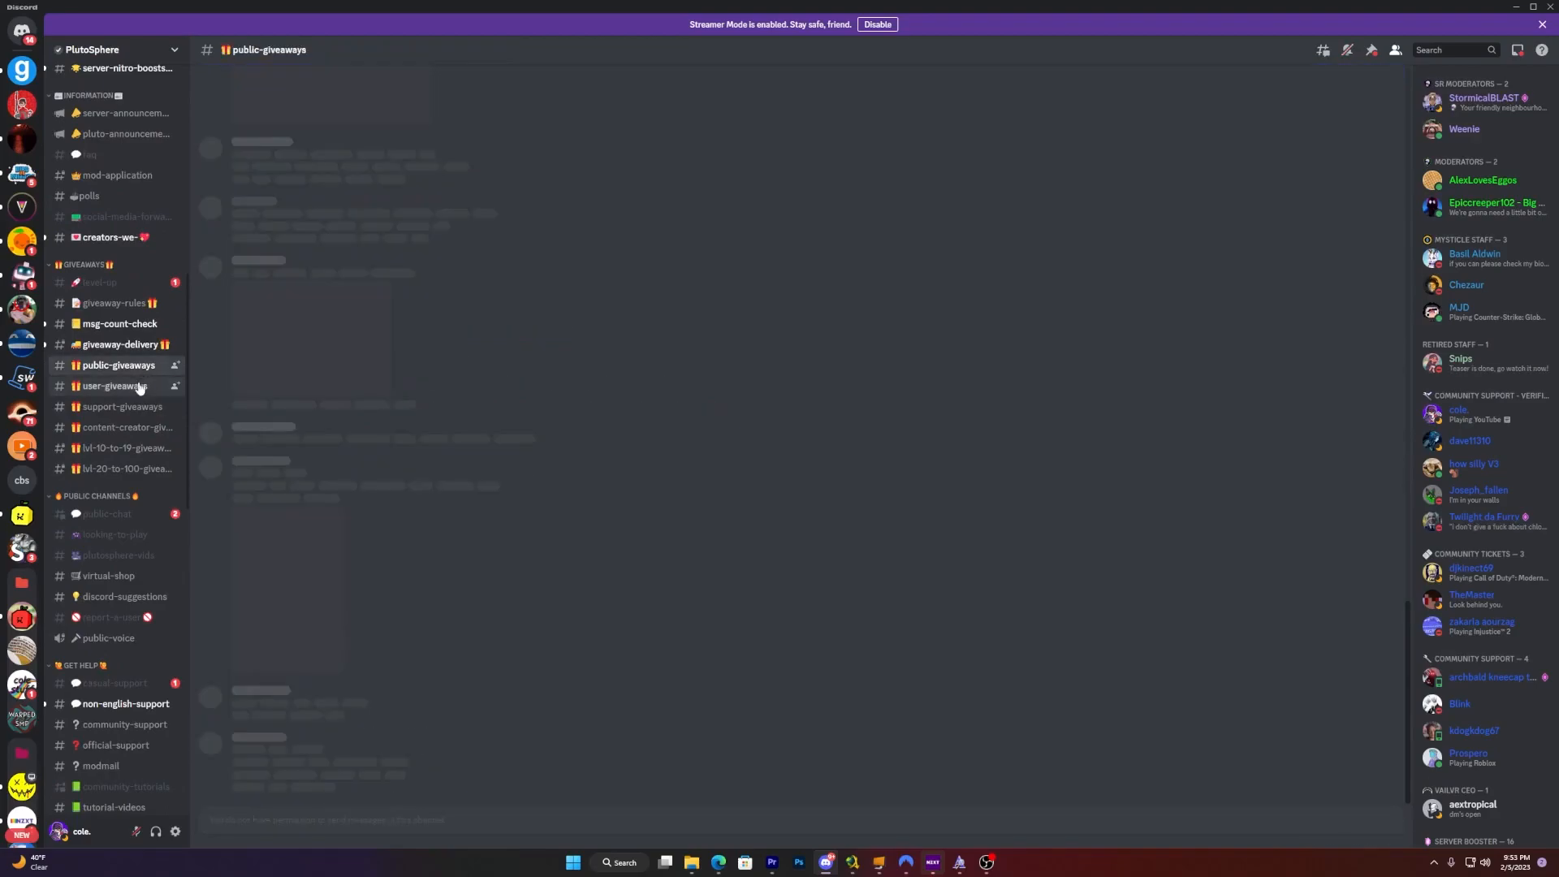
pyautogui.click(113, 386)
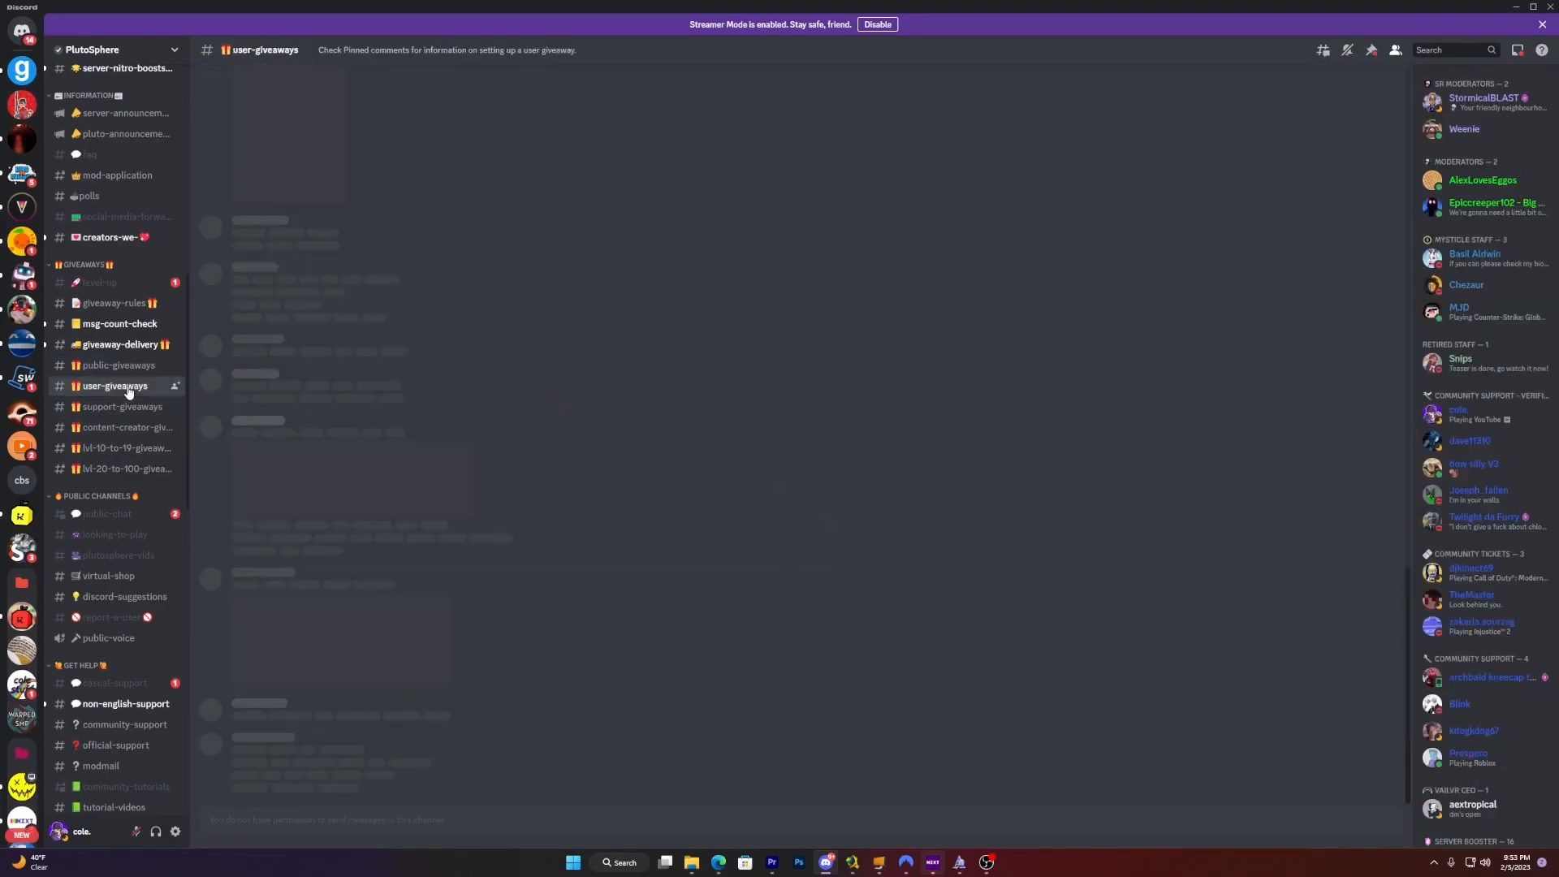
pyautogui.click(114, 387)
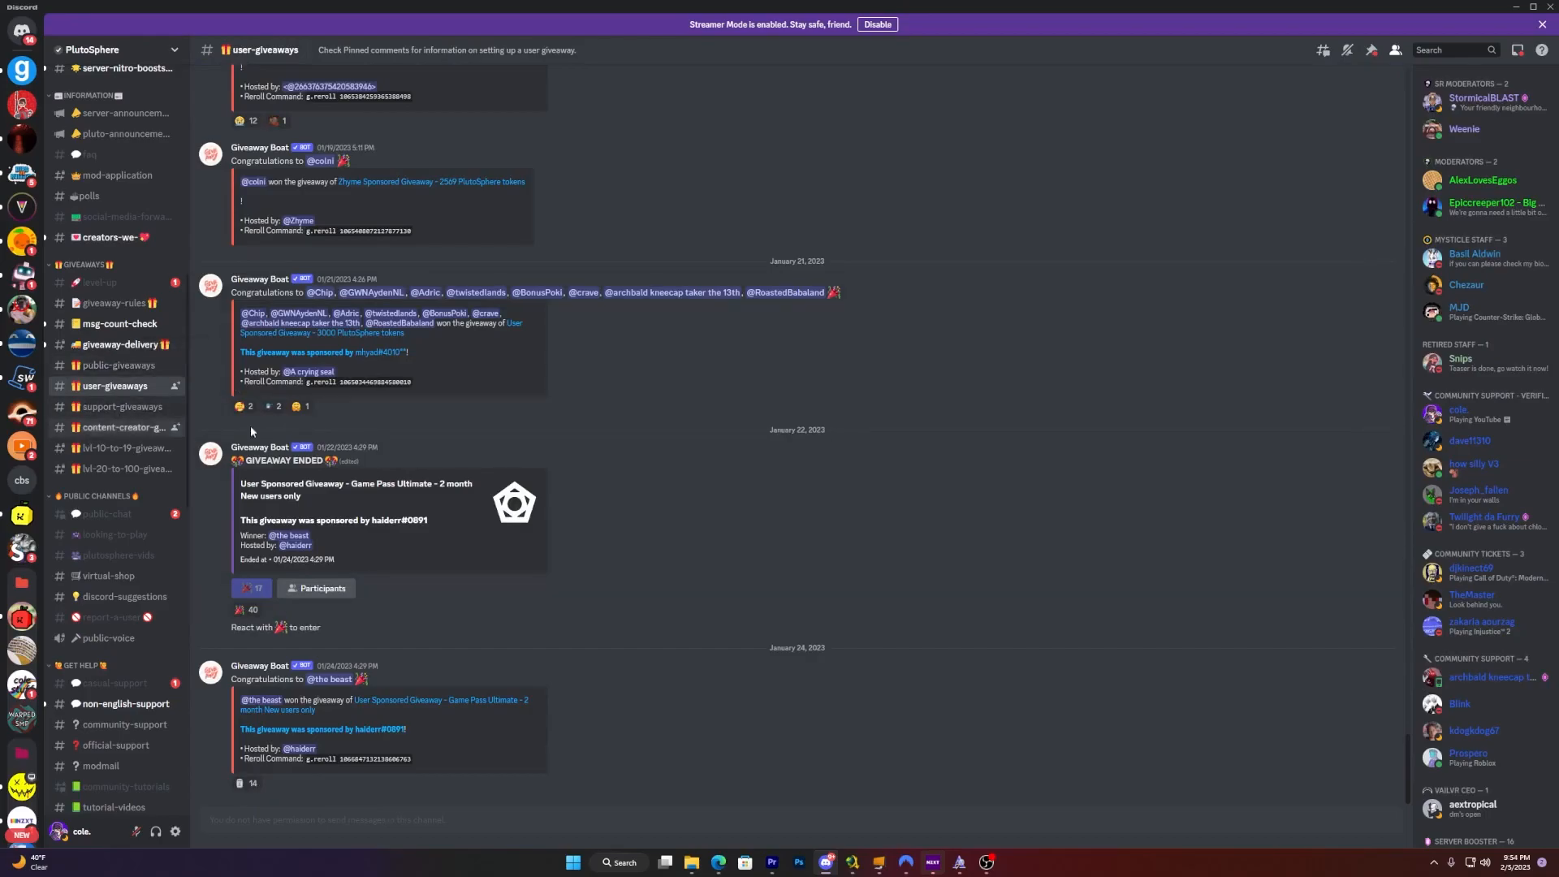
pyautogui.moveTo(136, 377)
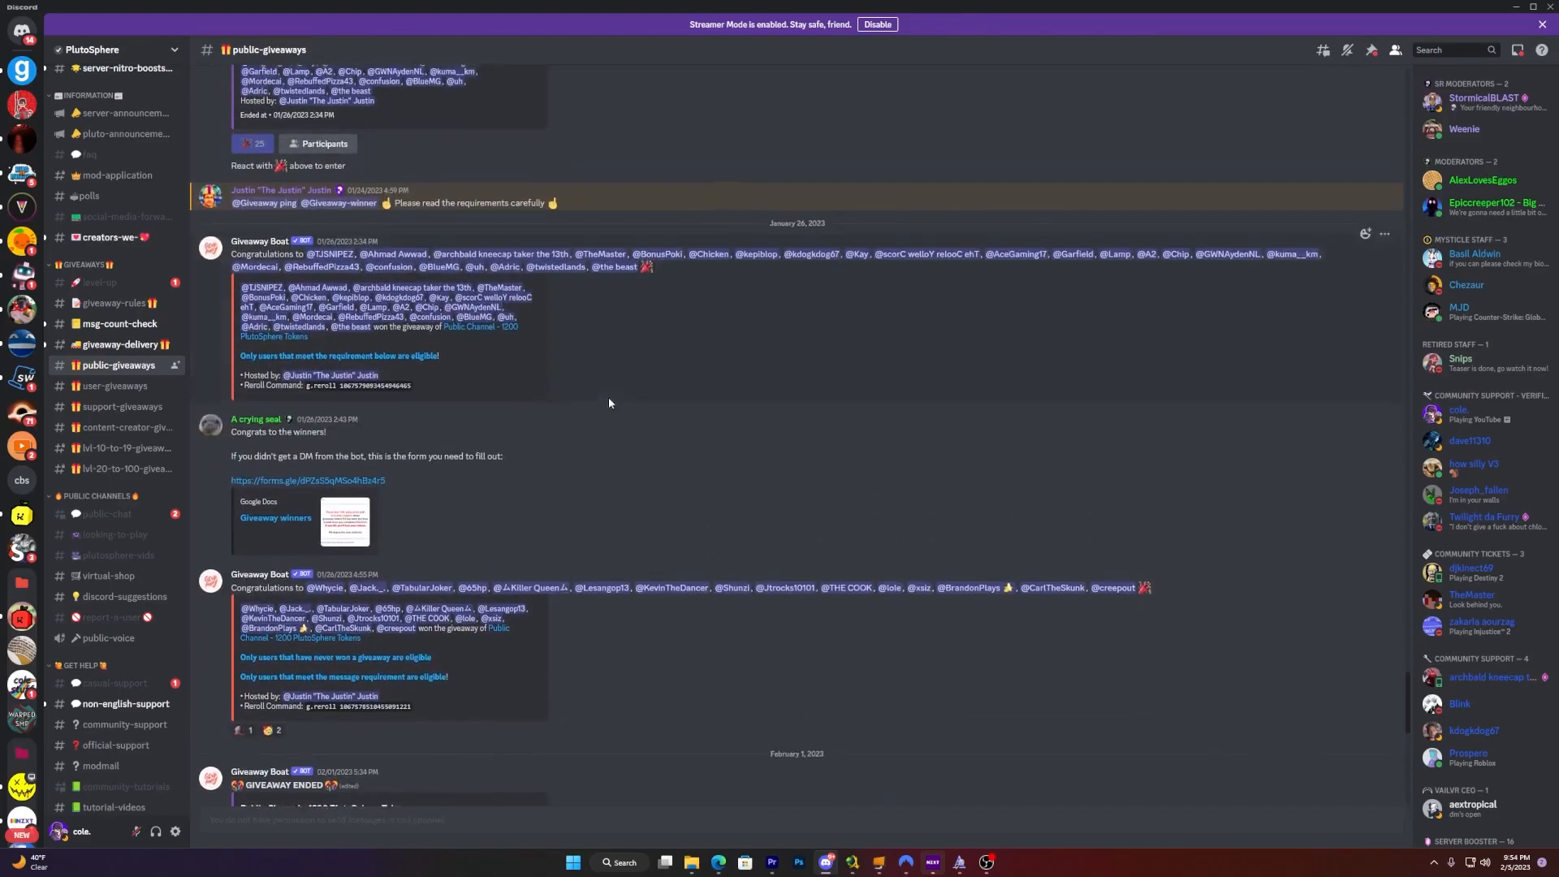
# - Read through the user-giveaways channel messages, scrolling up and down
pyautogui.scroll(-3)
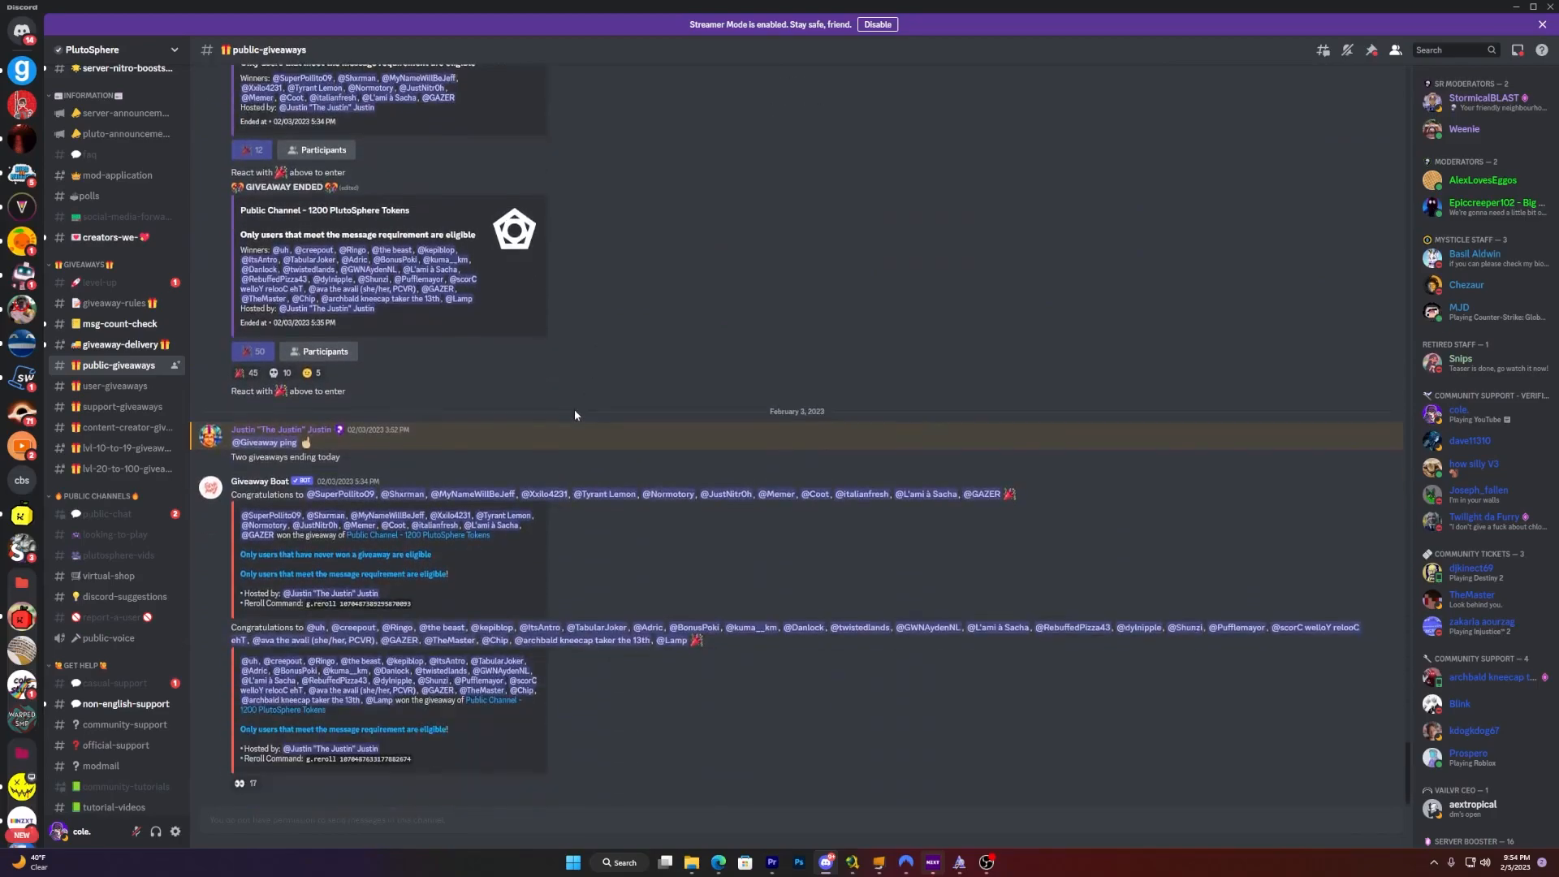
pyautogui.moveTo(133, 387)
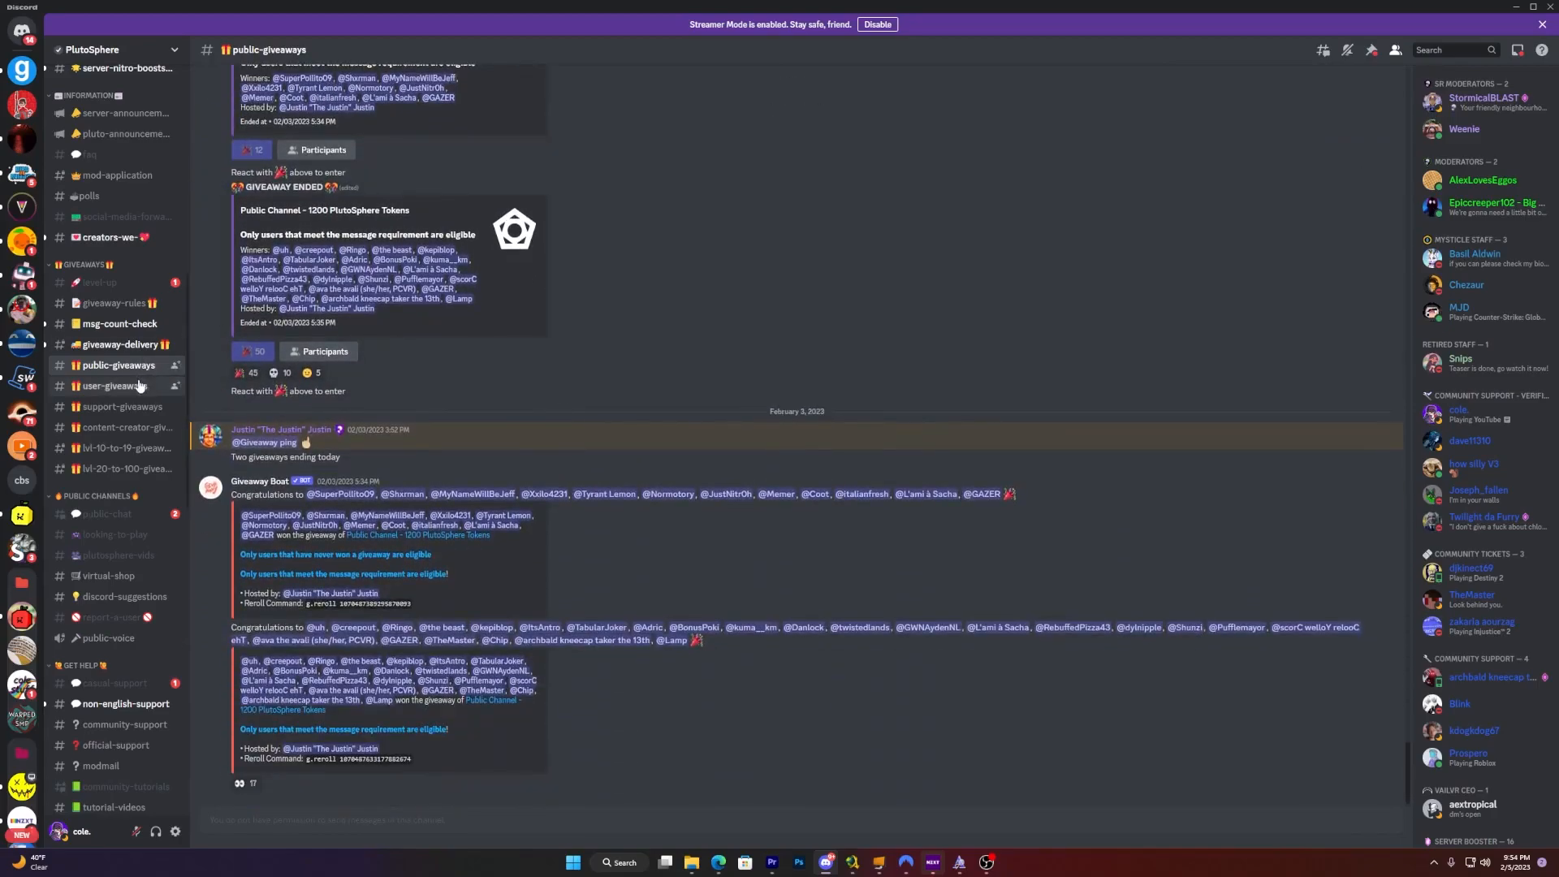
pyautogui.click(114, 386)
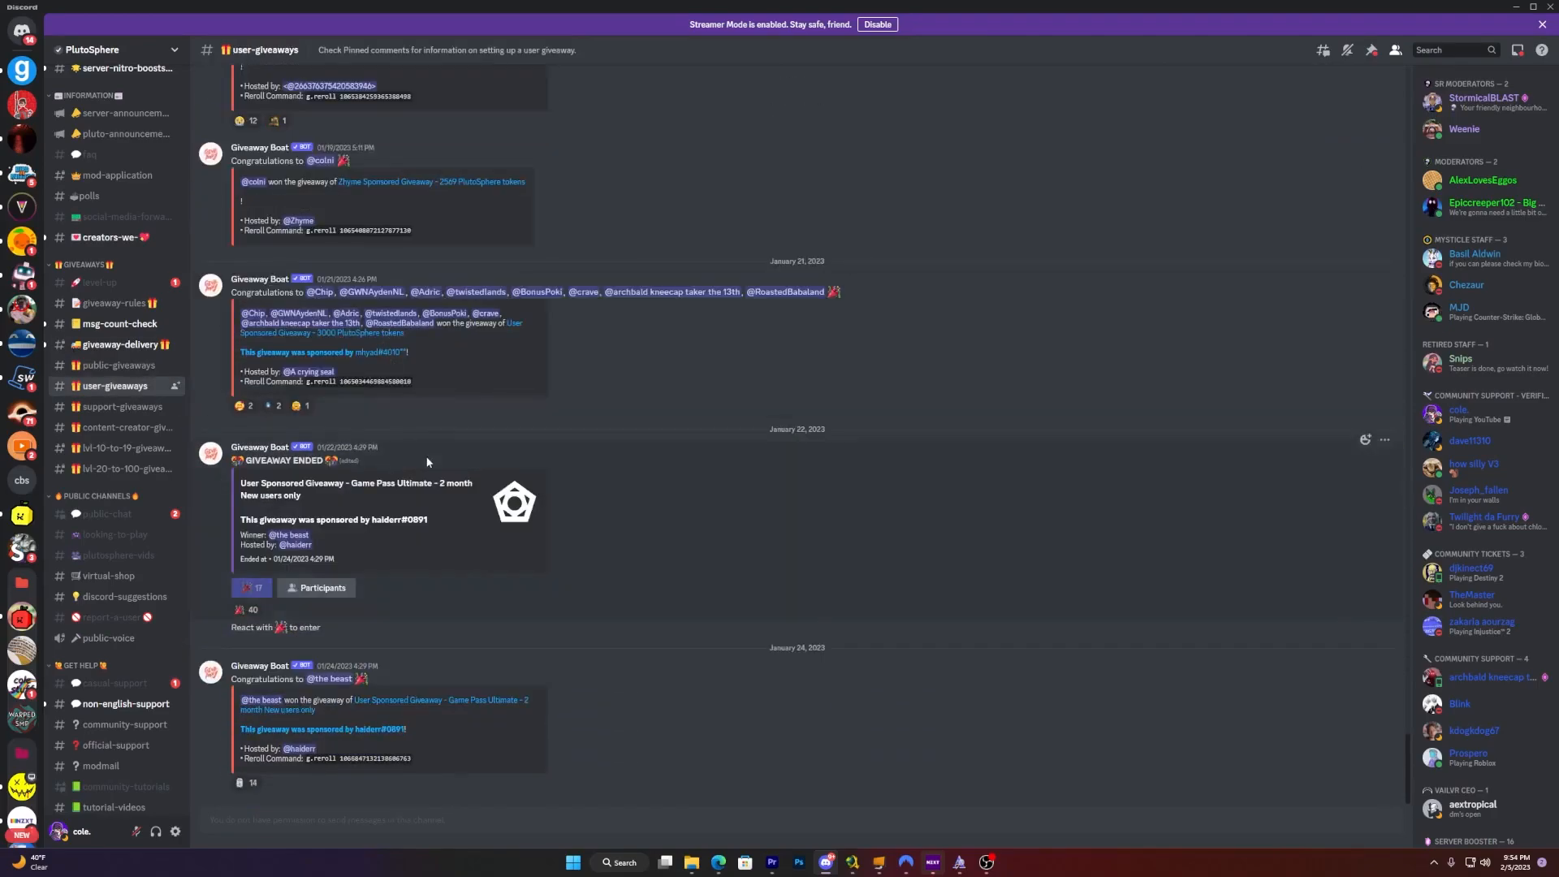
pyautogui.scroll(3)
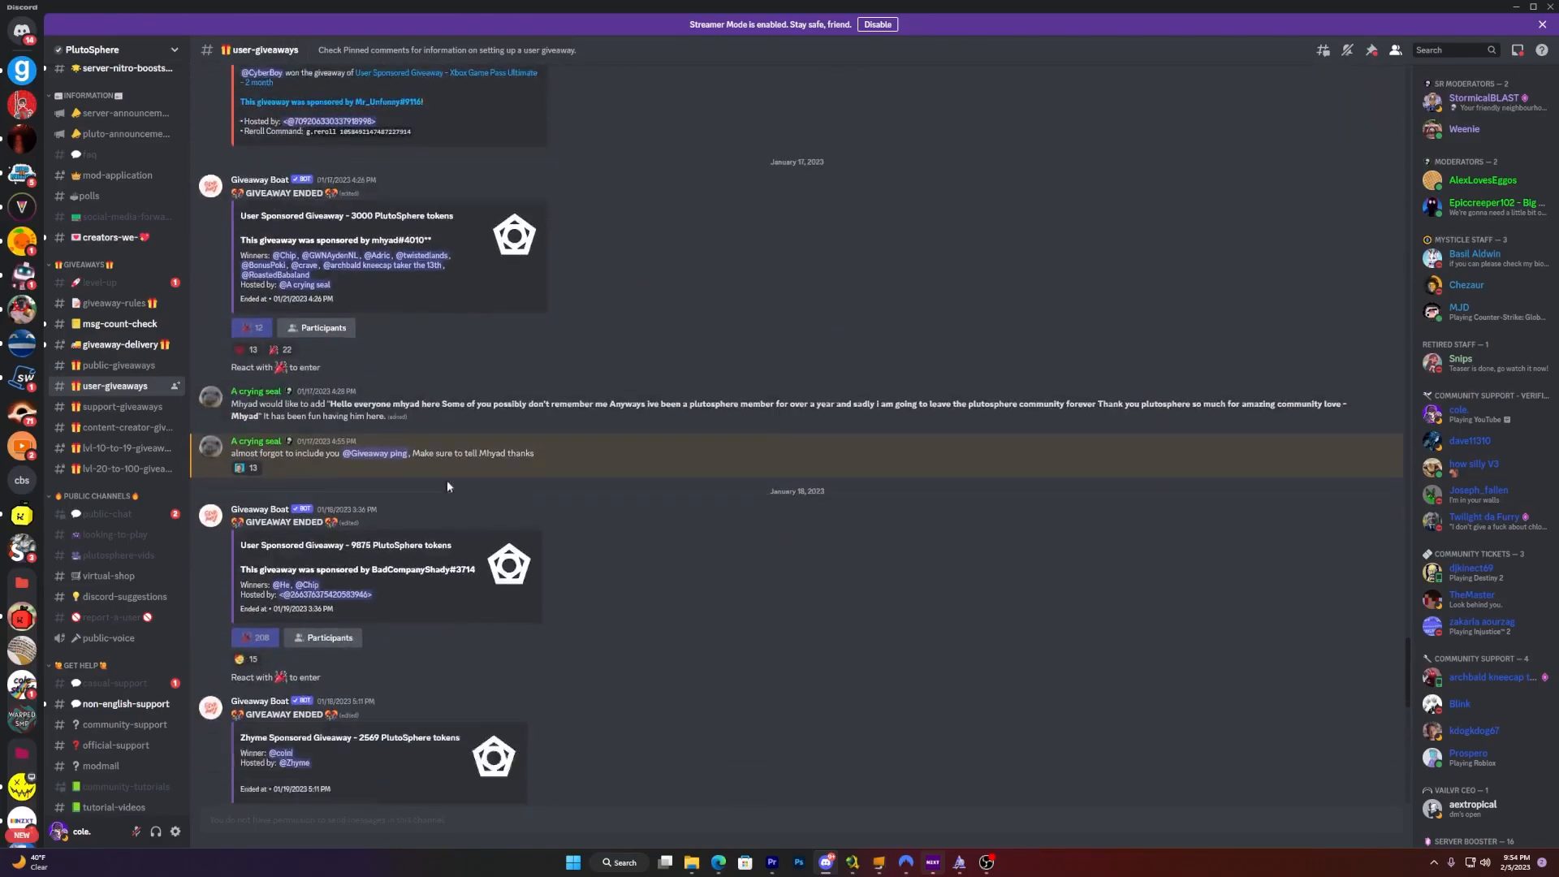
pyautogui.scroll(-3)
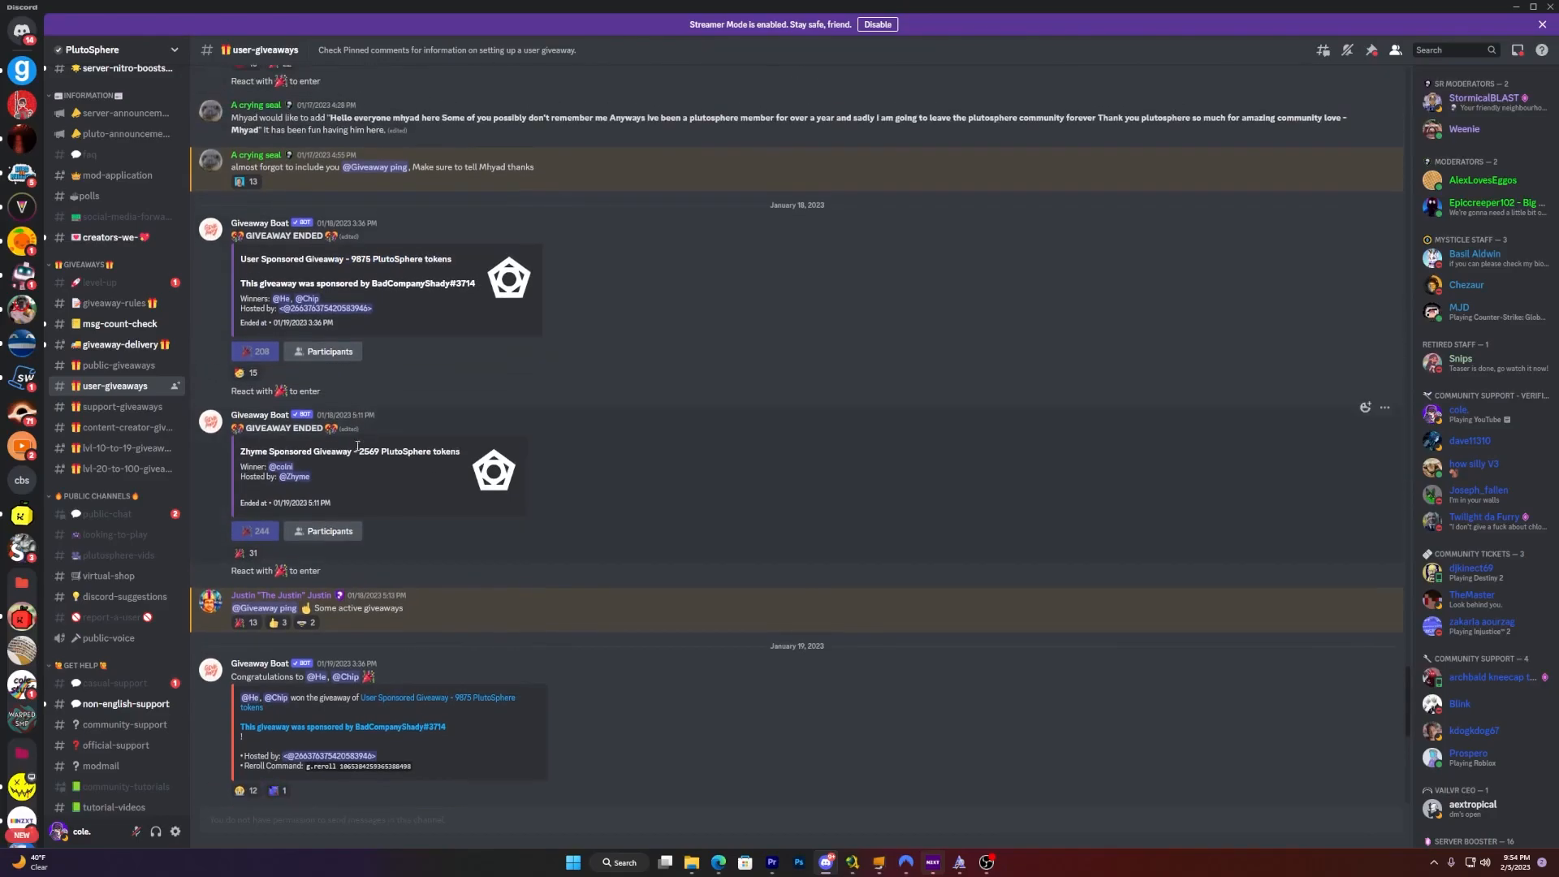
pyautogui.scroll(3)
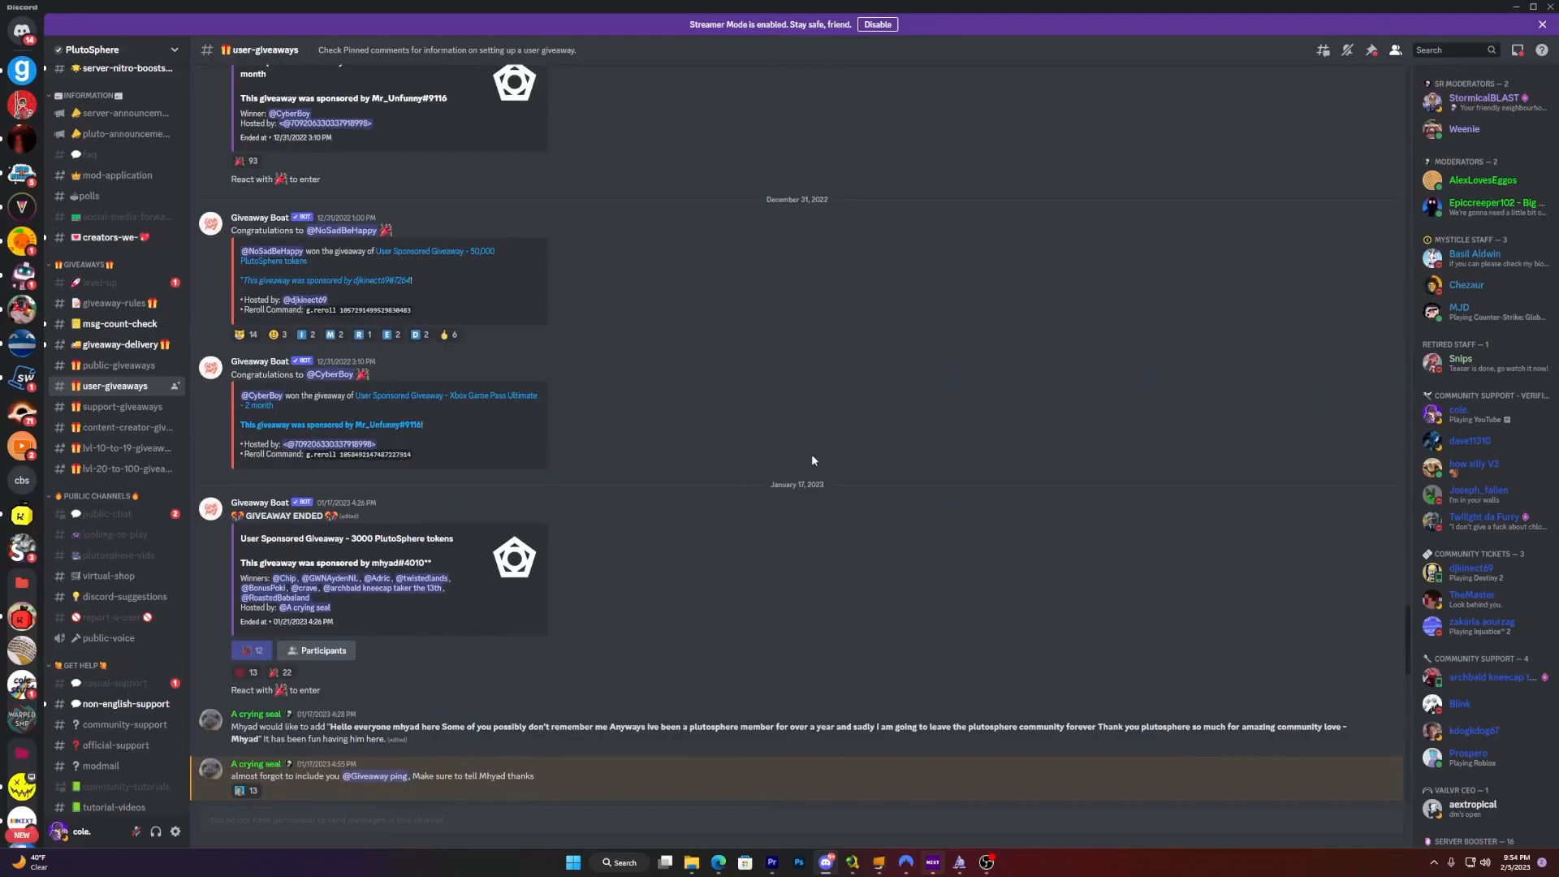
pyautogui.scroll(-3)
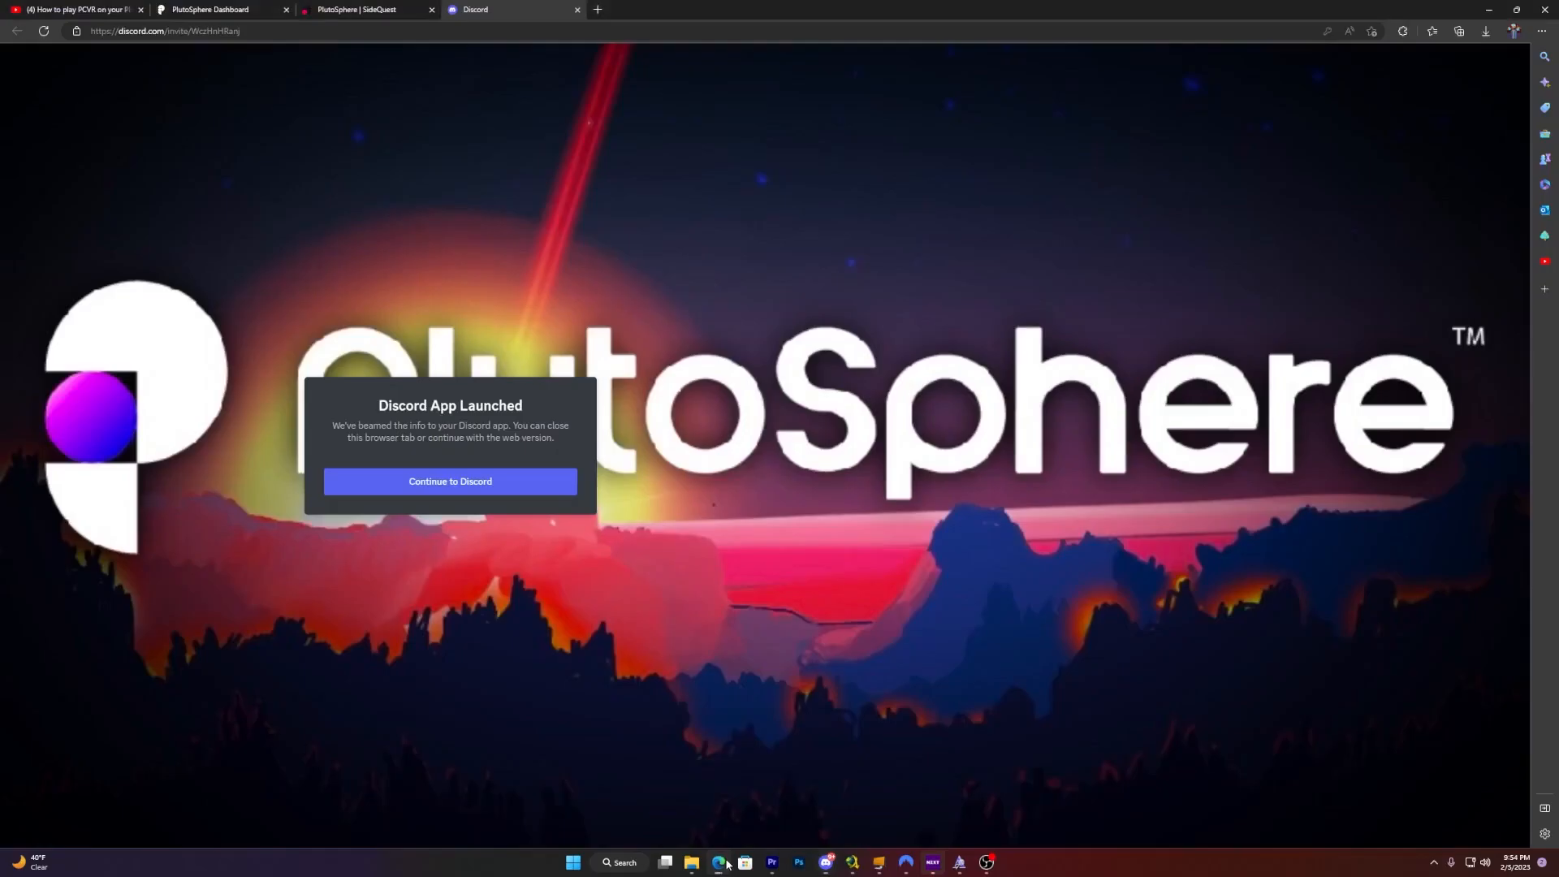
# - Turn the PlutoSphere cloud machine on from the dashboard and start a new blank tab
pyautogui.click(214, 10)
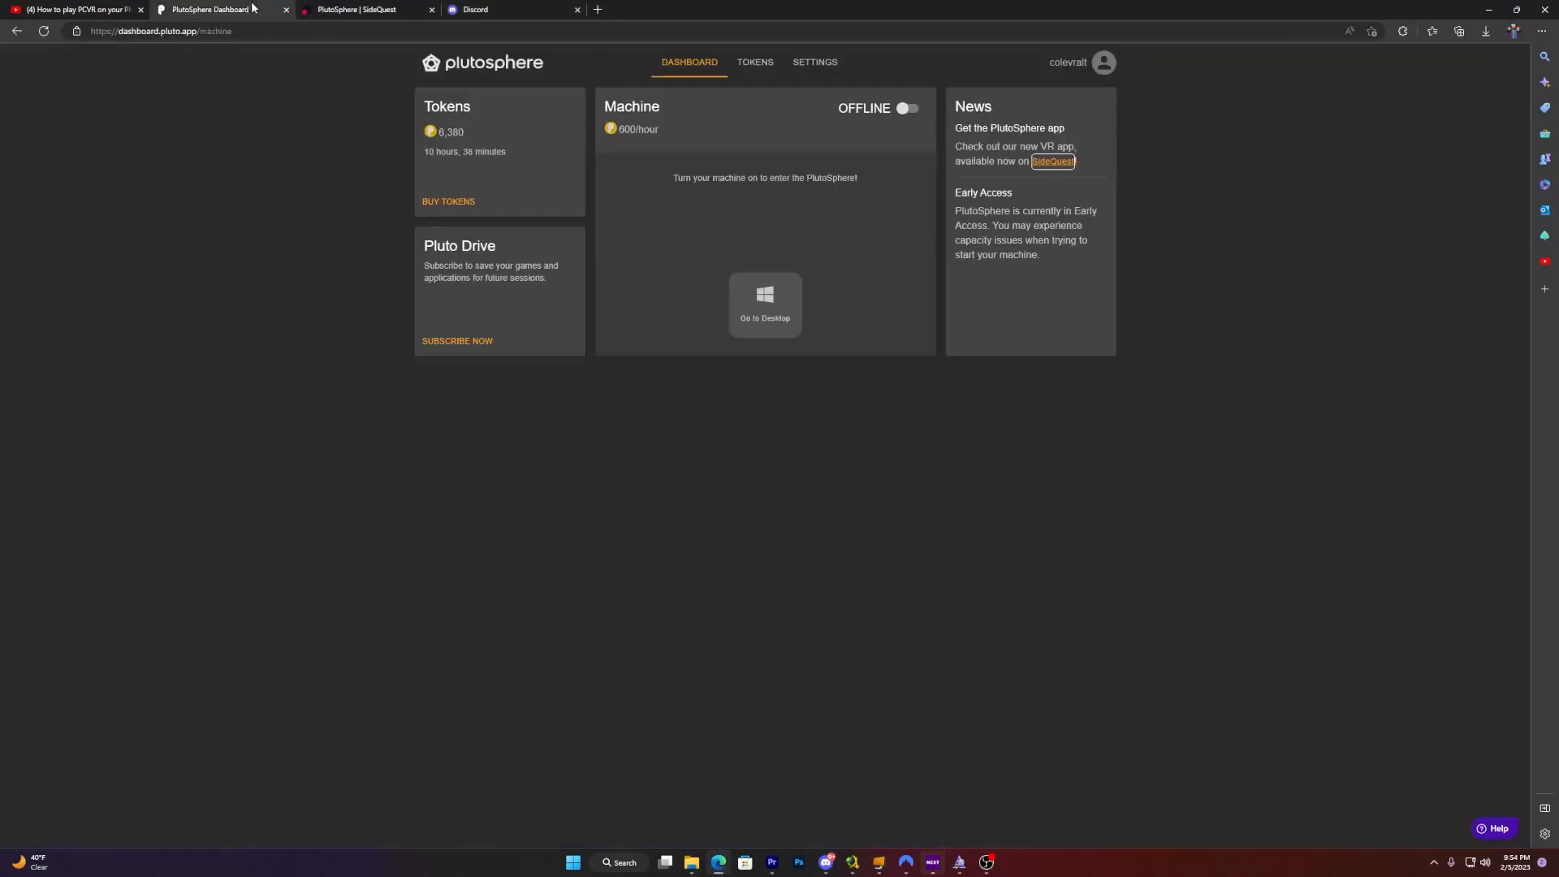
pyautogui.moveTo(610, 170)
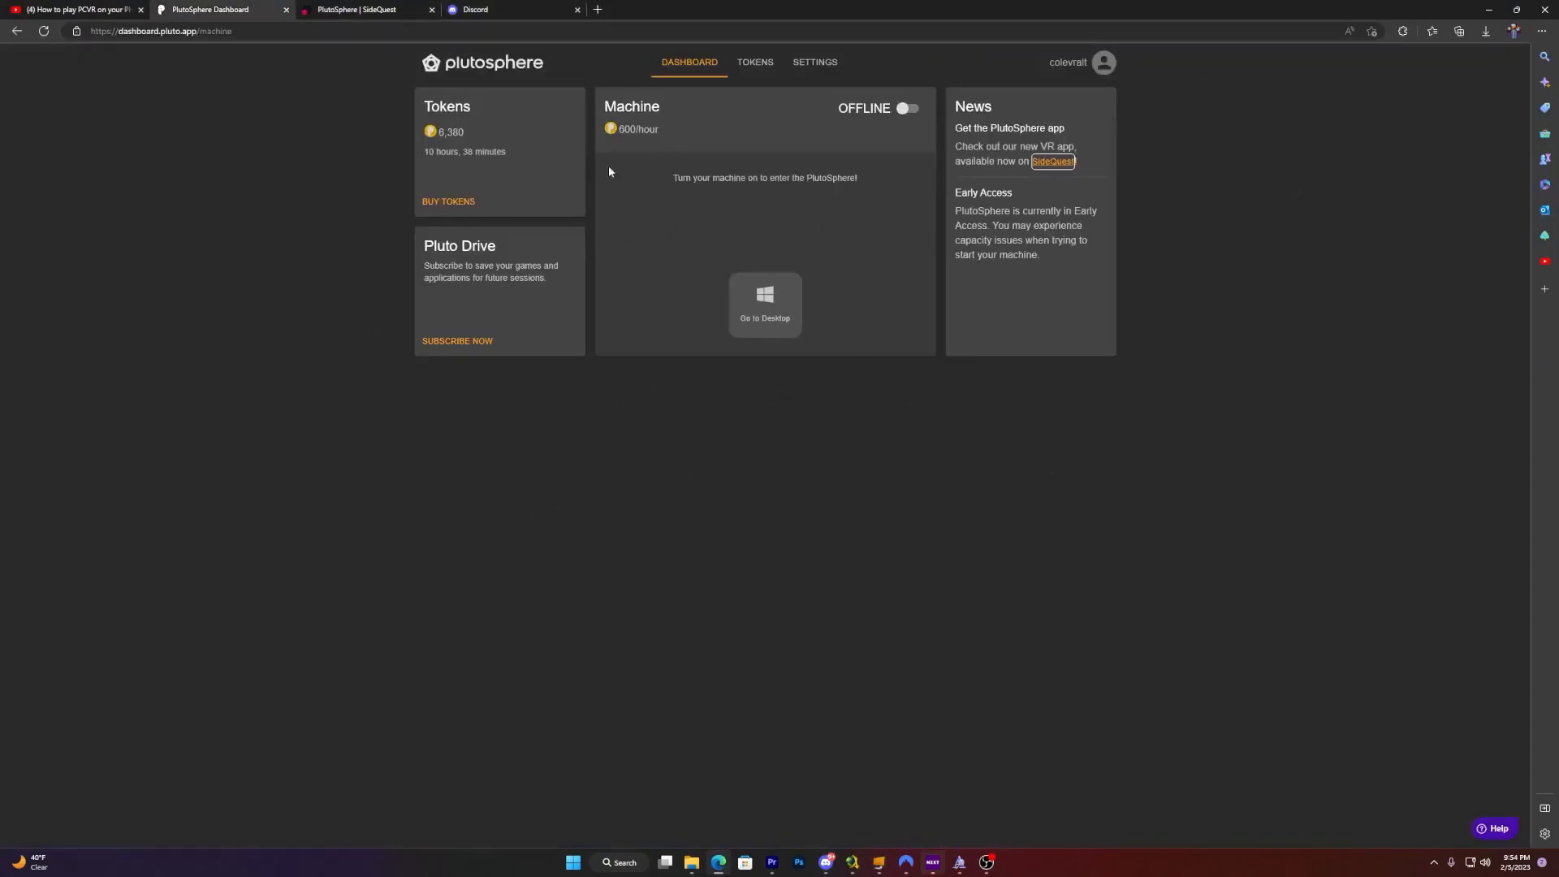
pyautogui.moveTo(916, 206)
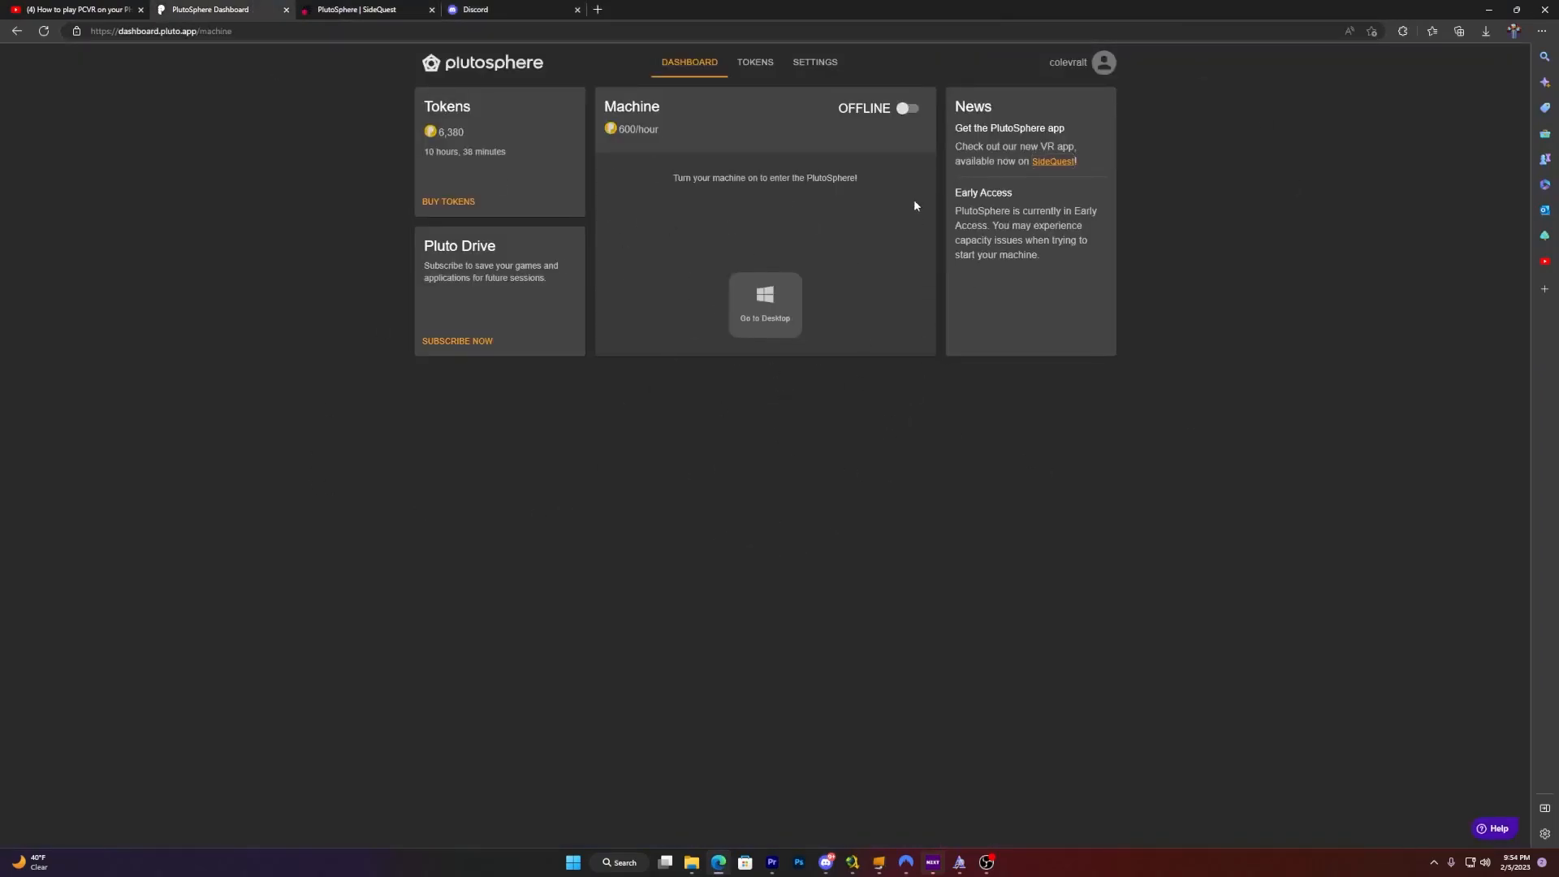
pyautogui.click(903, 107)
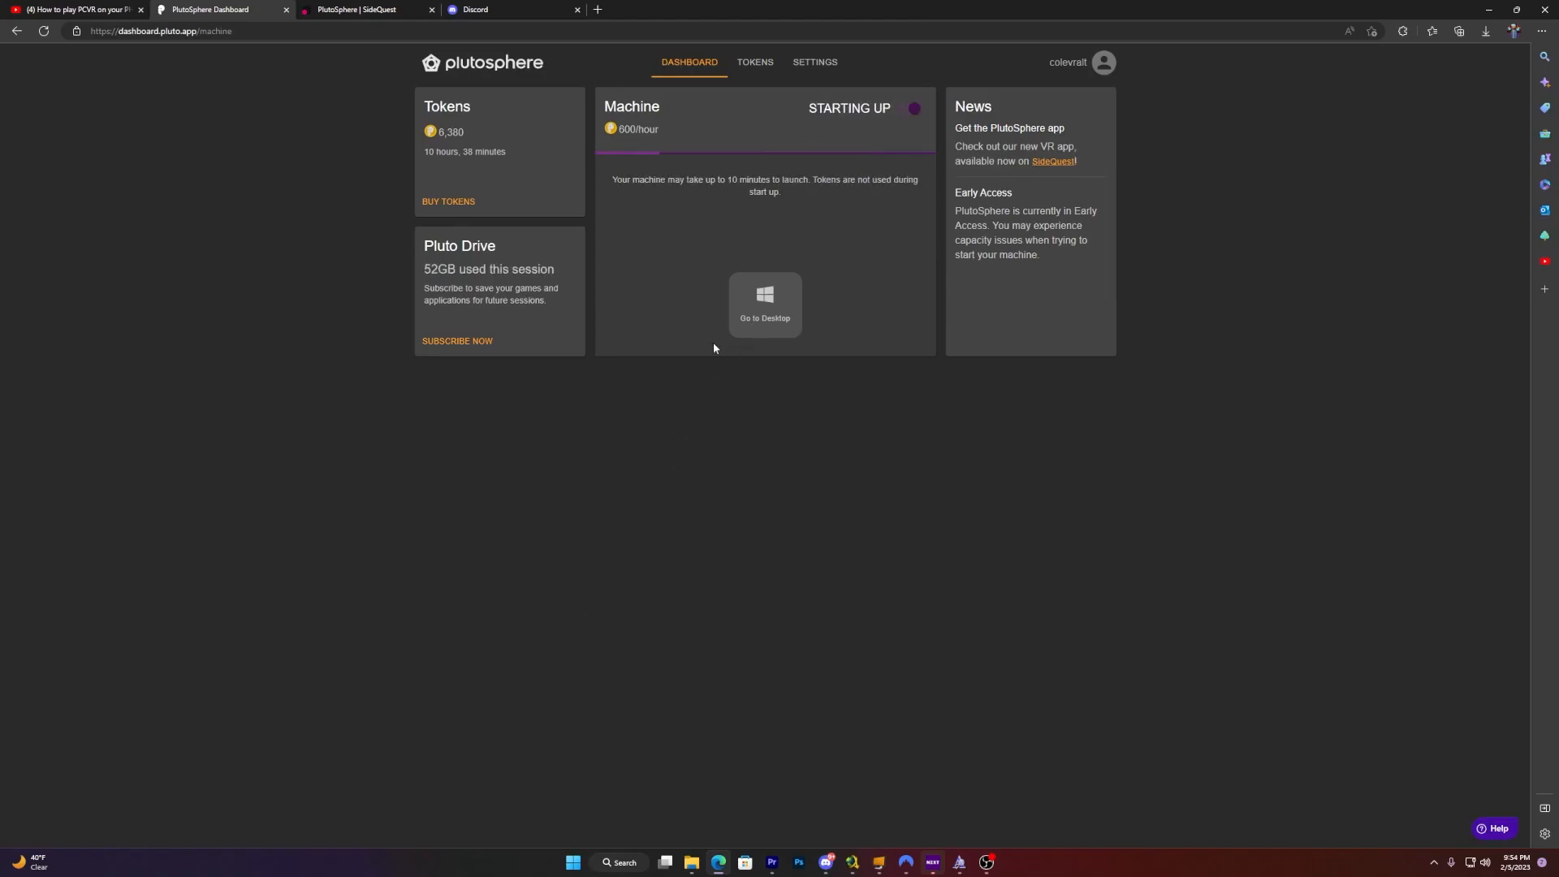
pyautogui.click(597, 8)
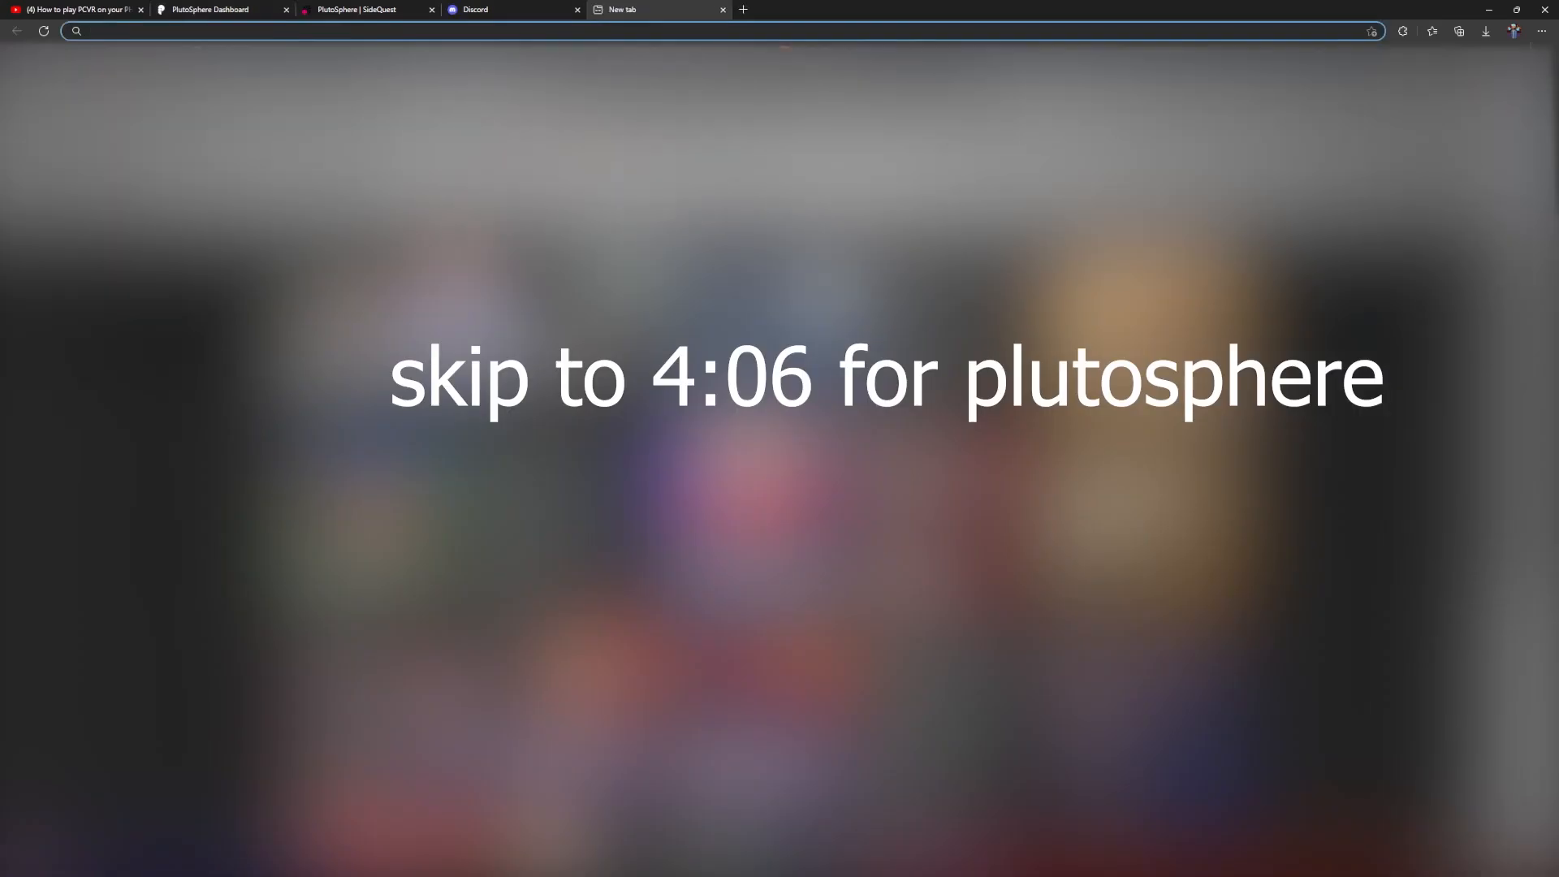
# - Go to shadow.tech and look through the Shadow homepage
pyautogui.write('shadow.tech')
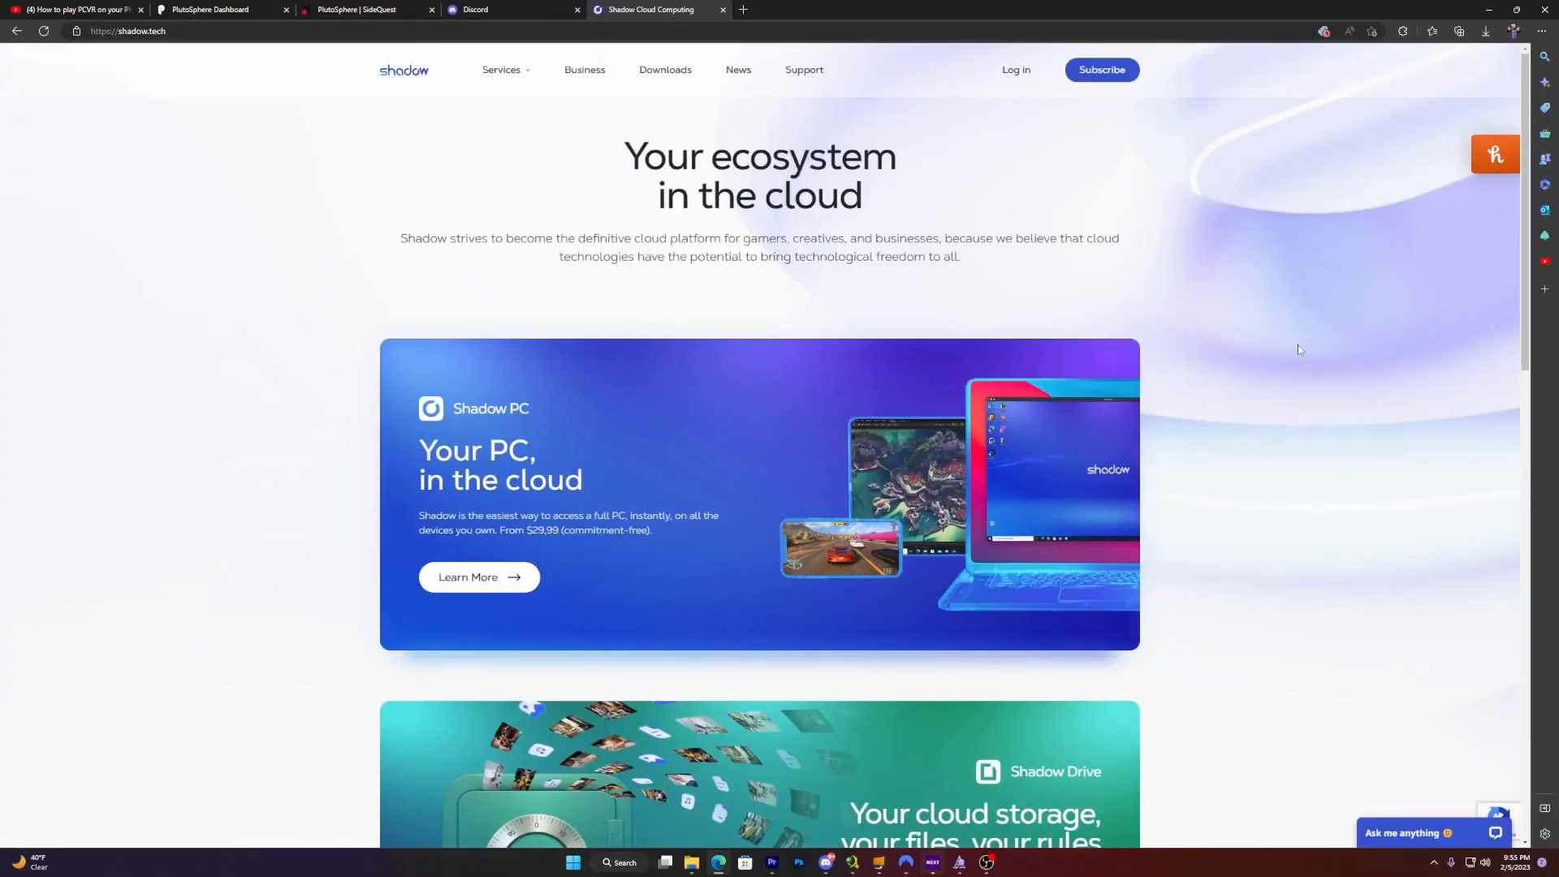
pyautogui.scroll(-3)
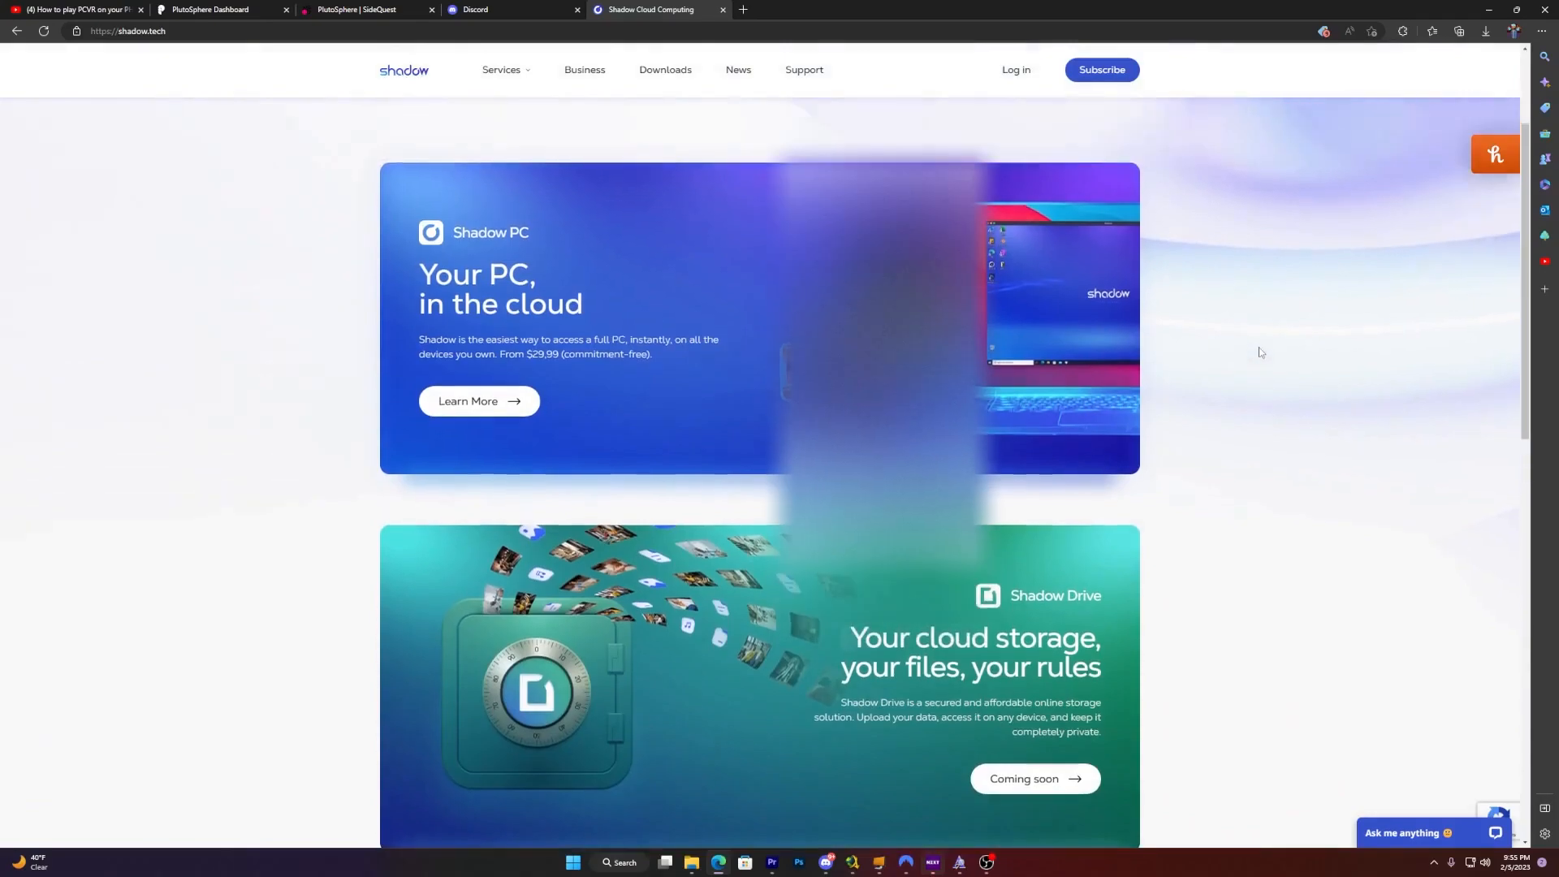
pyautogui.scroll(3)
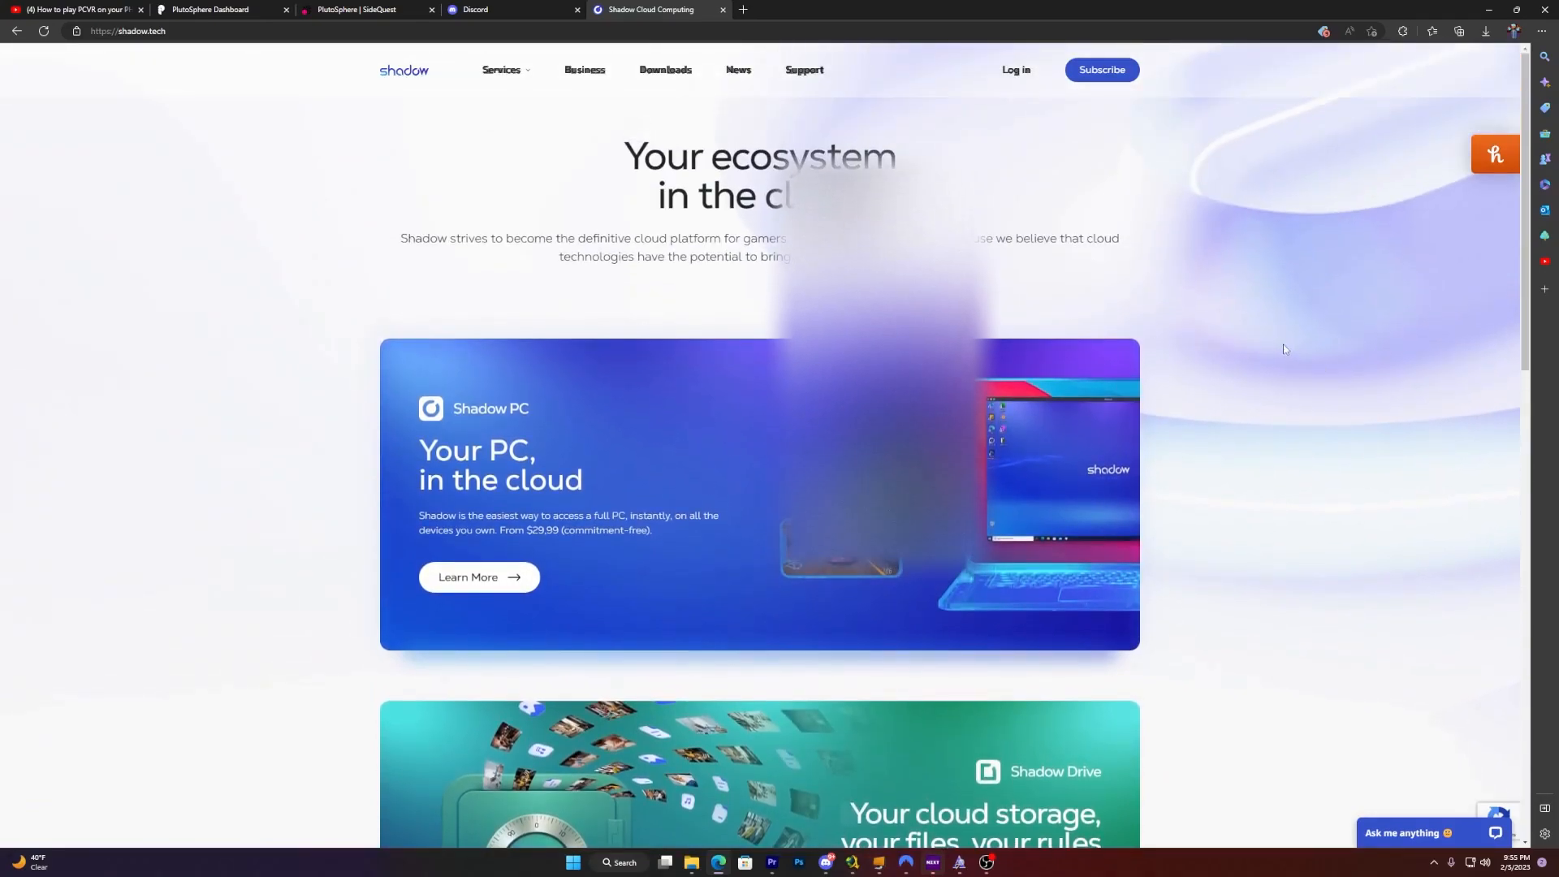
pyautogui.moveTo(913, 114)
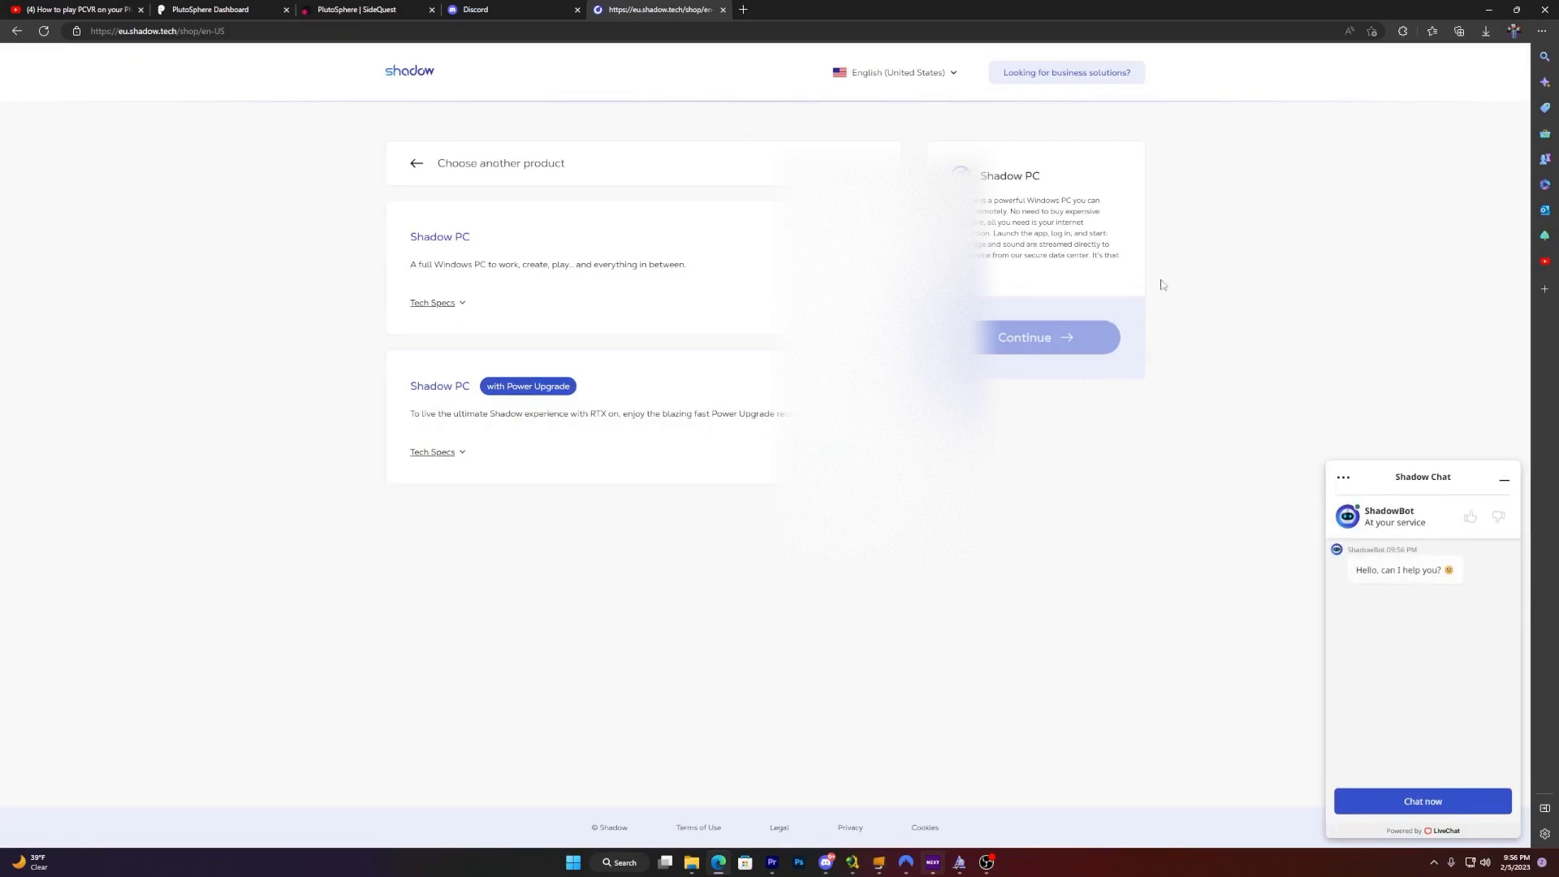
pyautogui.moveTo(364, 429)
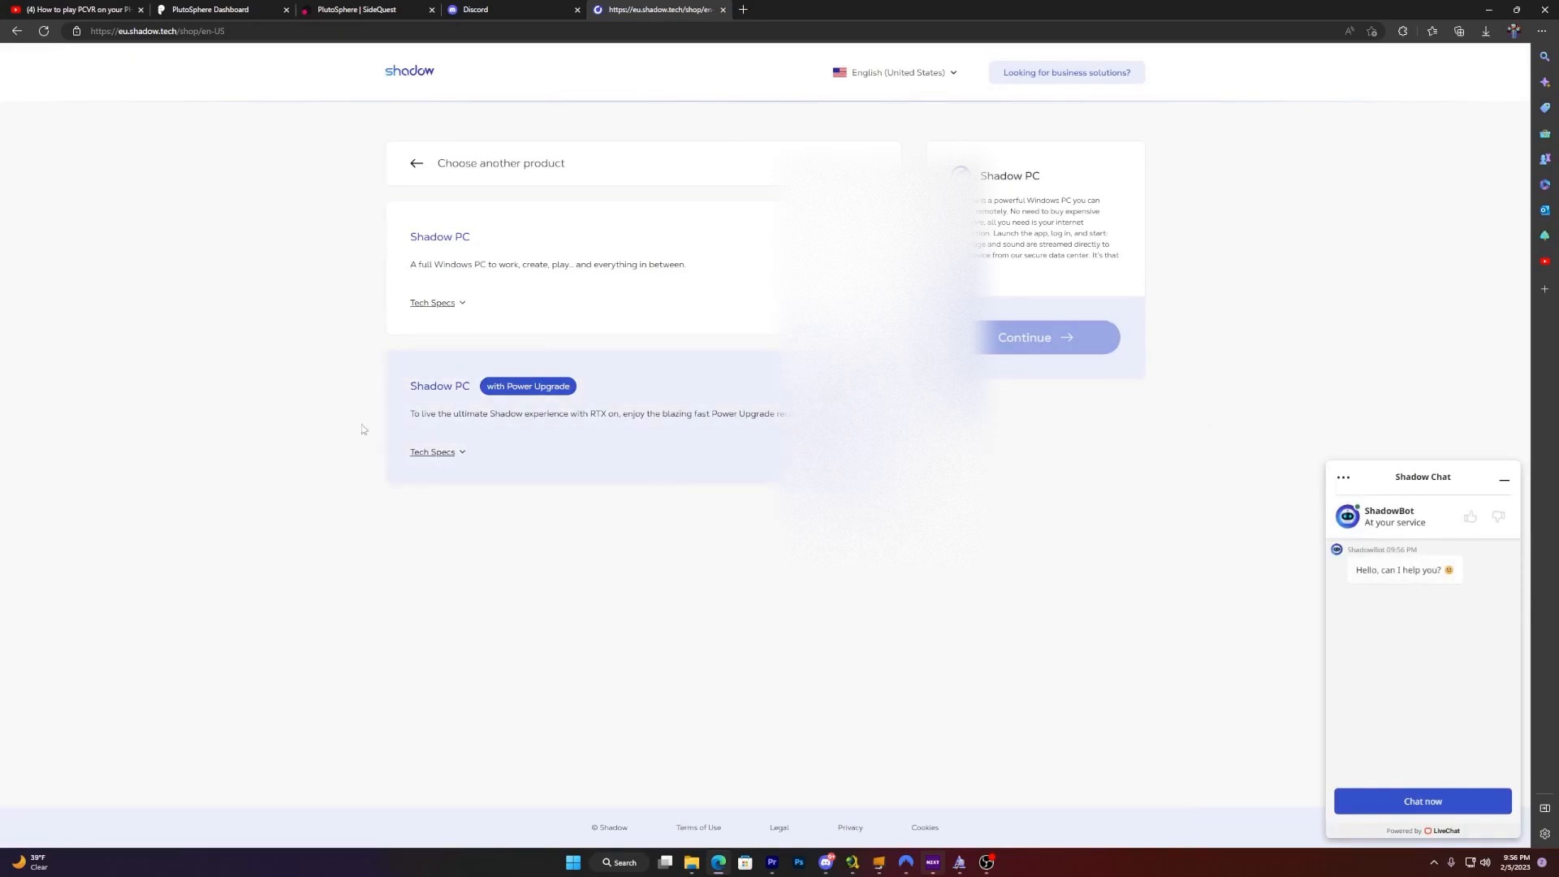
pyautogui.moveTo(508, 442)
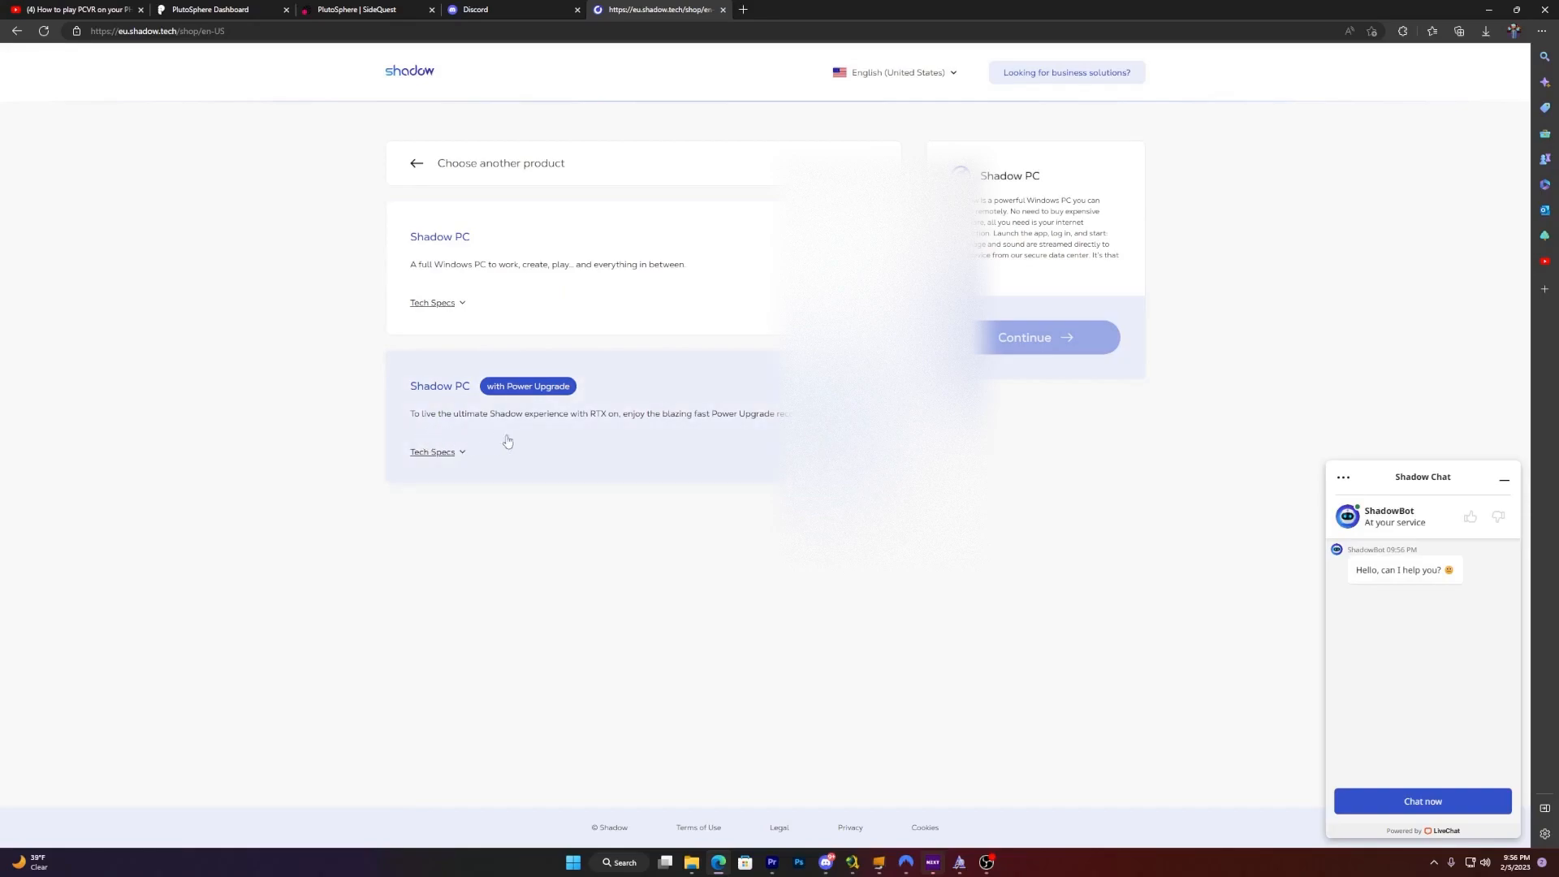
# - Expand the tech specs of the Power Upgrade plan, then those of the standard Shadow PC, to compare them
pyautogui.click(432, 451)
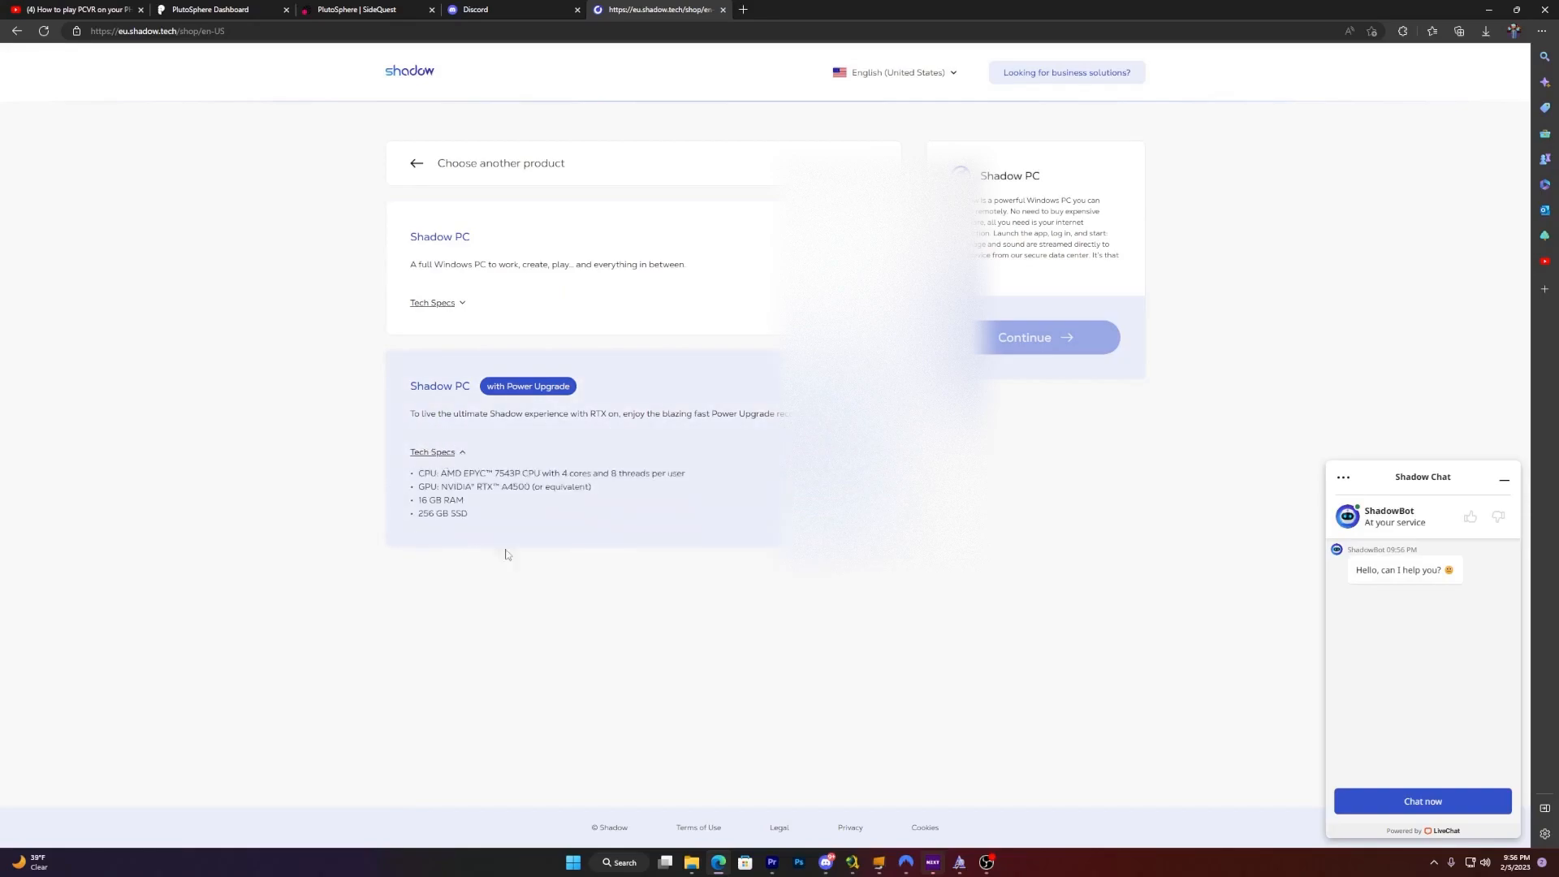
pyautogui.moveTo(498, 503)
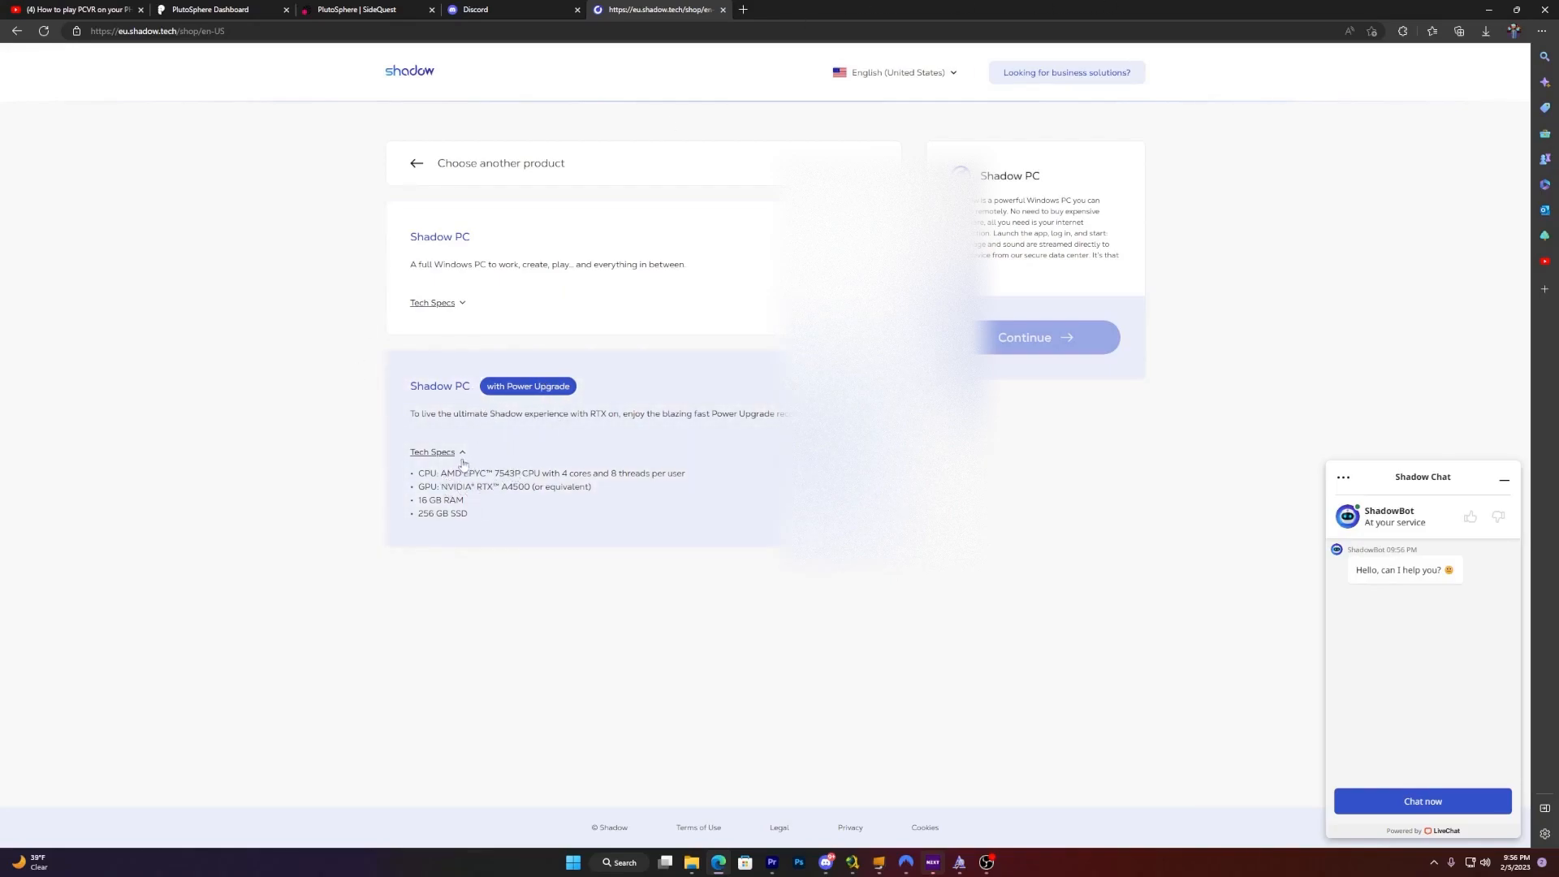
pyautogui.click(432, 452)
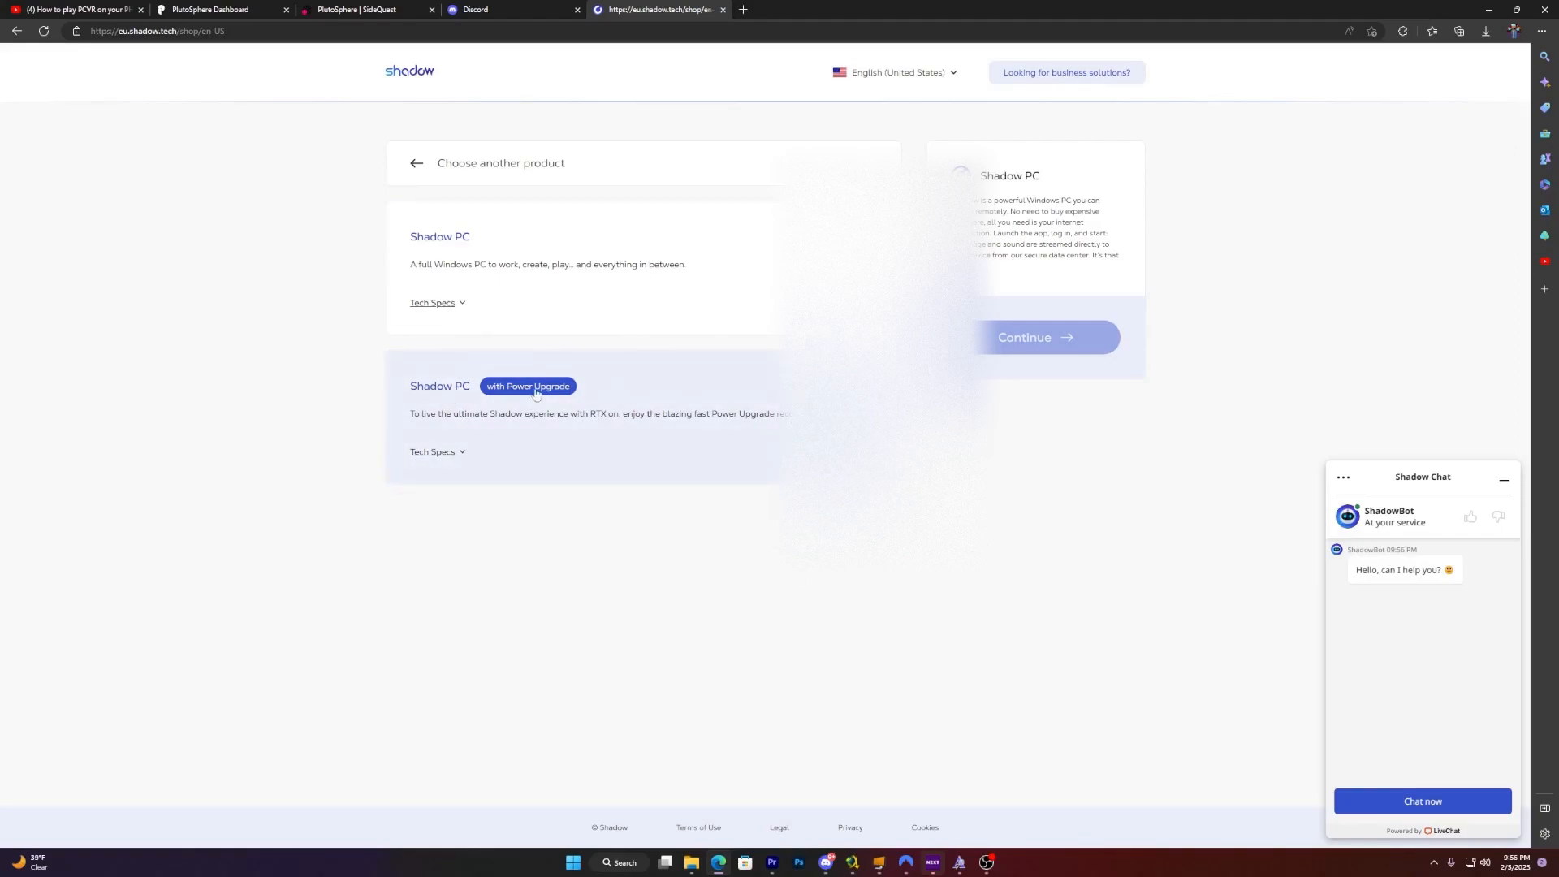
pyautogui.click(432, 302)
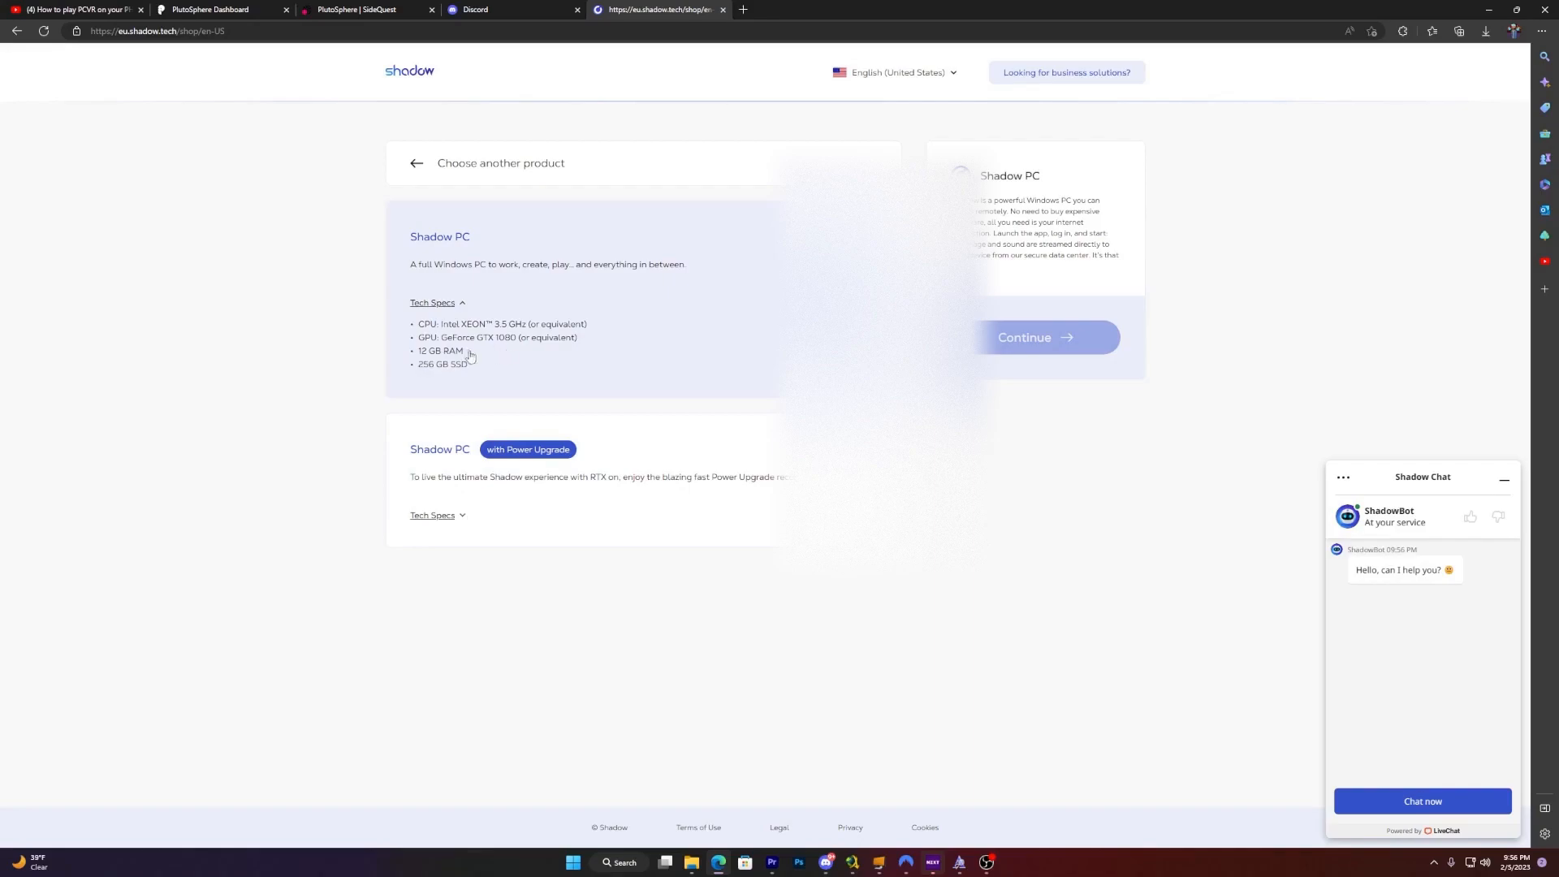
pyautogui.doubleClick(432, 302)
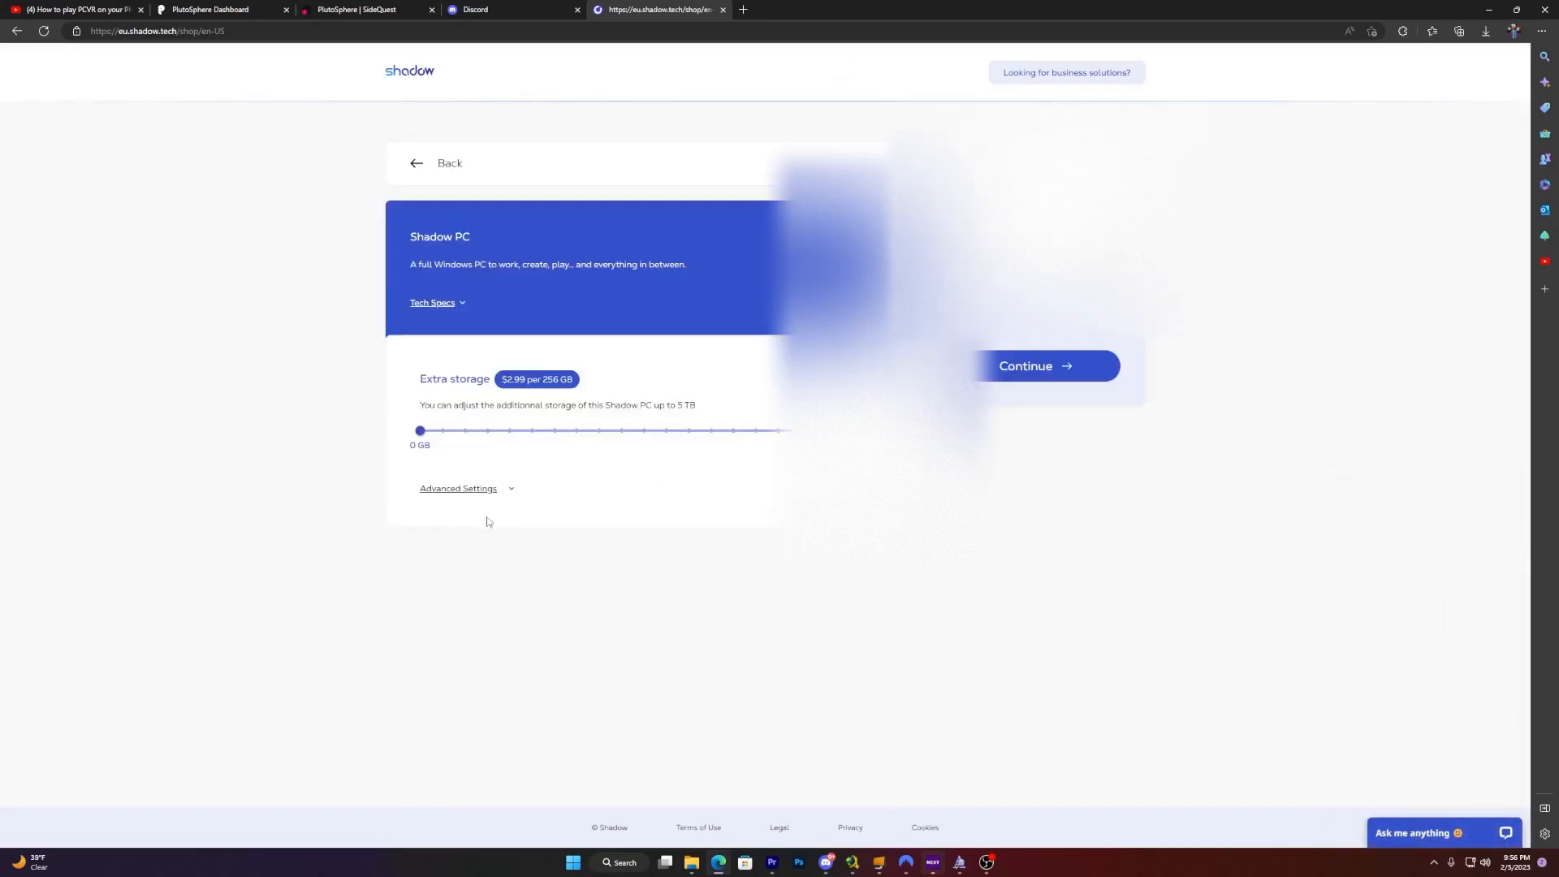
# - Set the extra storage slider to the 5 TB maximum and continue with the $89.79 configuration to billing
pyautogui.moveTo(419, 429); pyautogui.dragTo(529, 428)
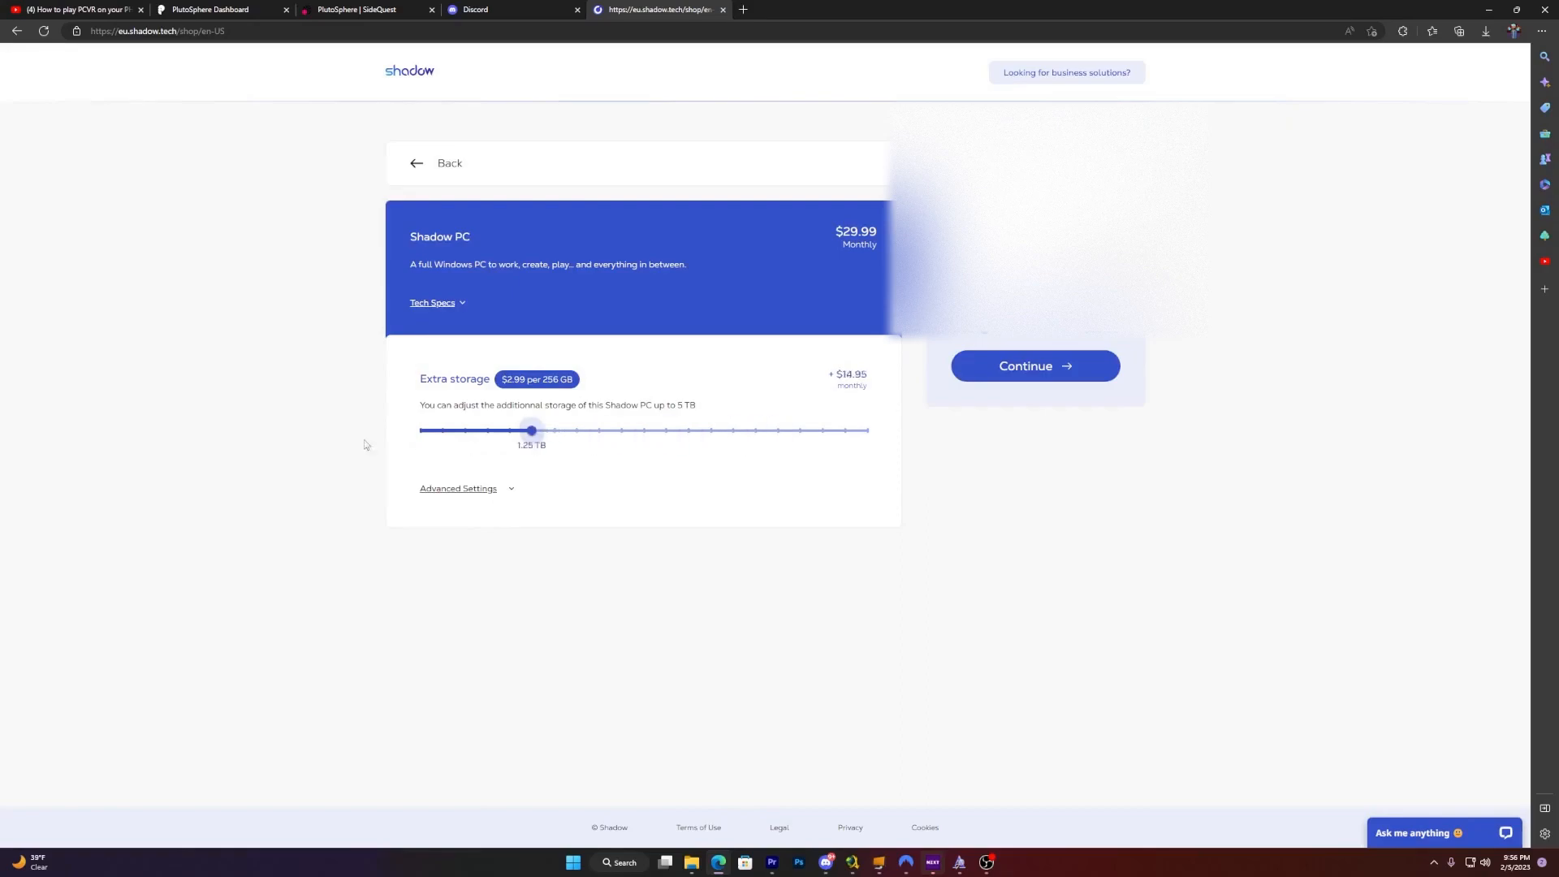
pyautogui.moveTo(529, 428); pyautogui.dragTo(799, 428)
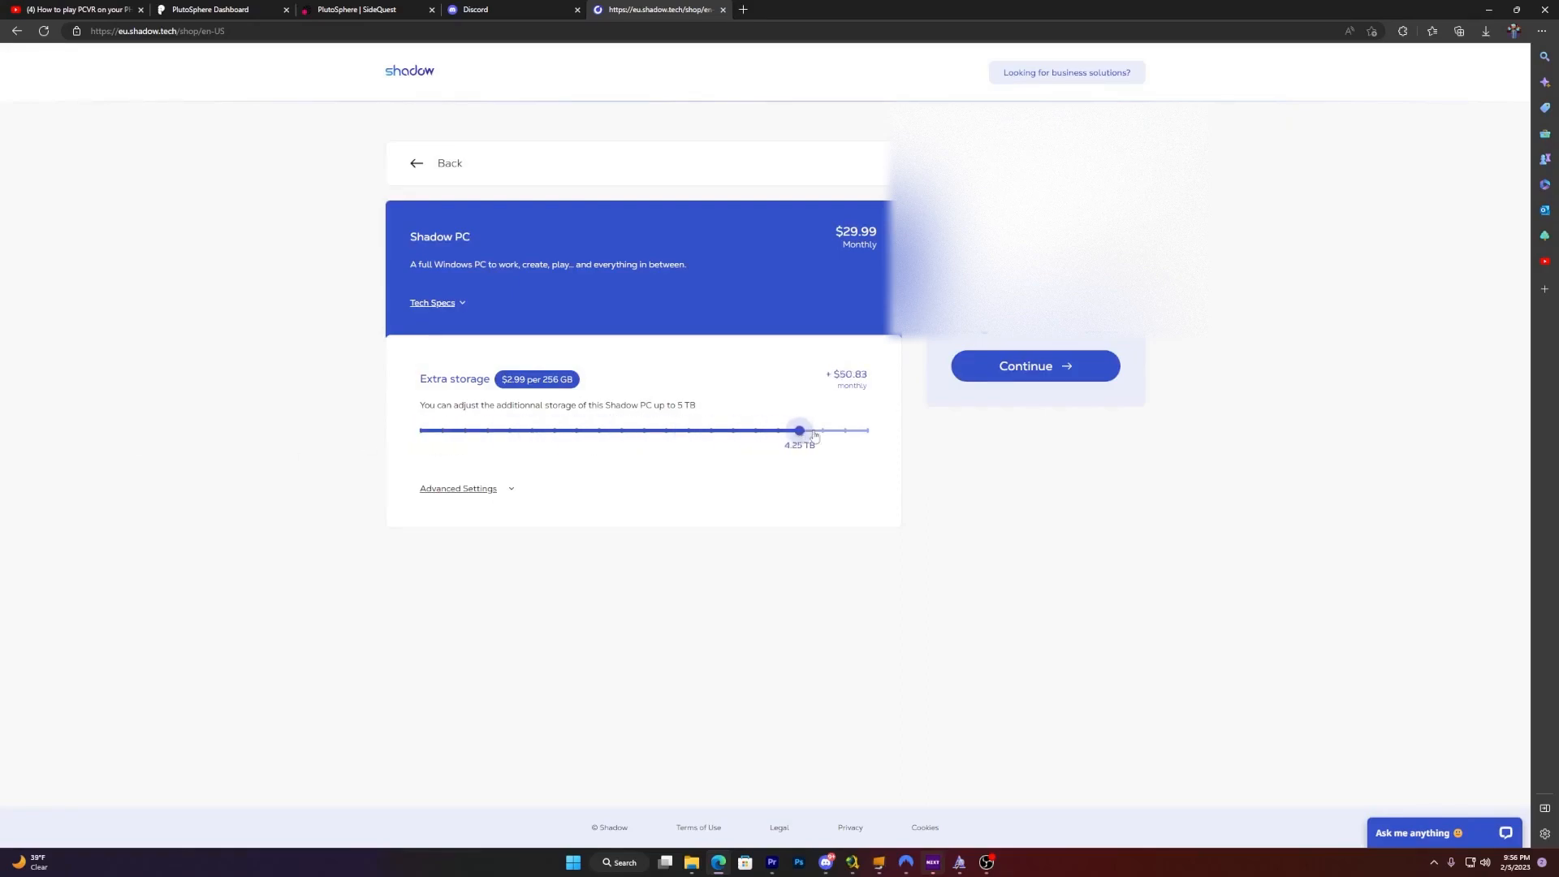
pyautogui.moveTo(799, 428); pyautogui.dragTo(866, 429)
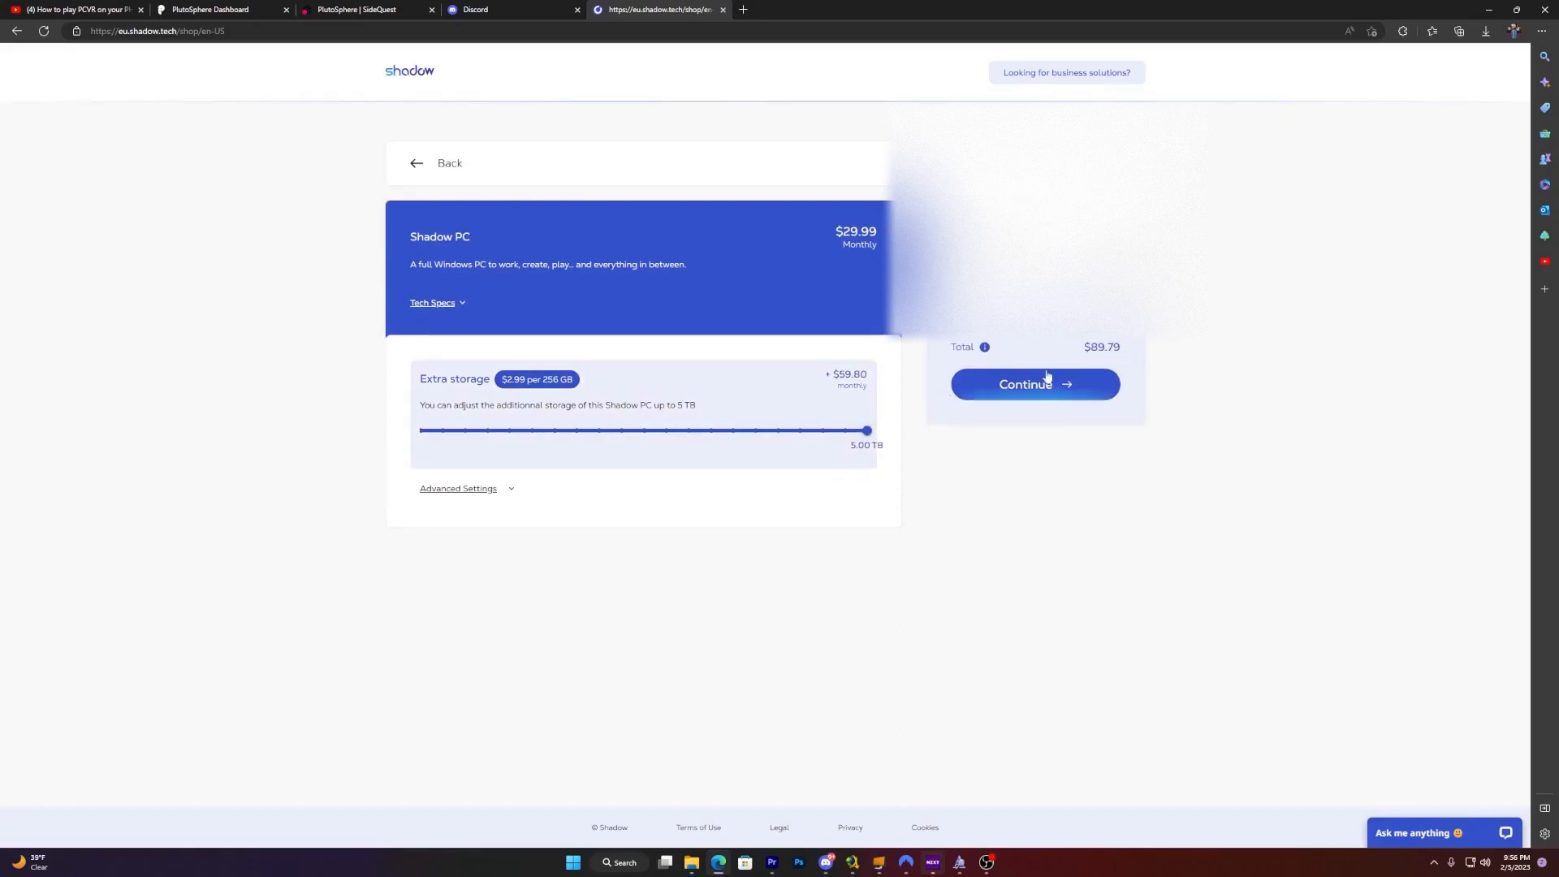
pyautogui.click(1036, 384)
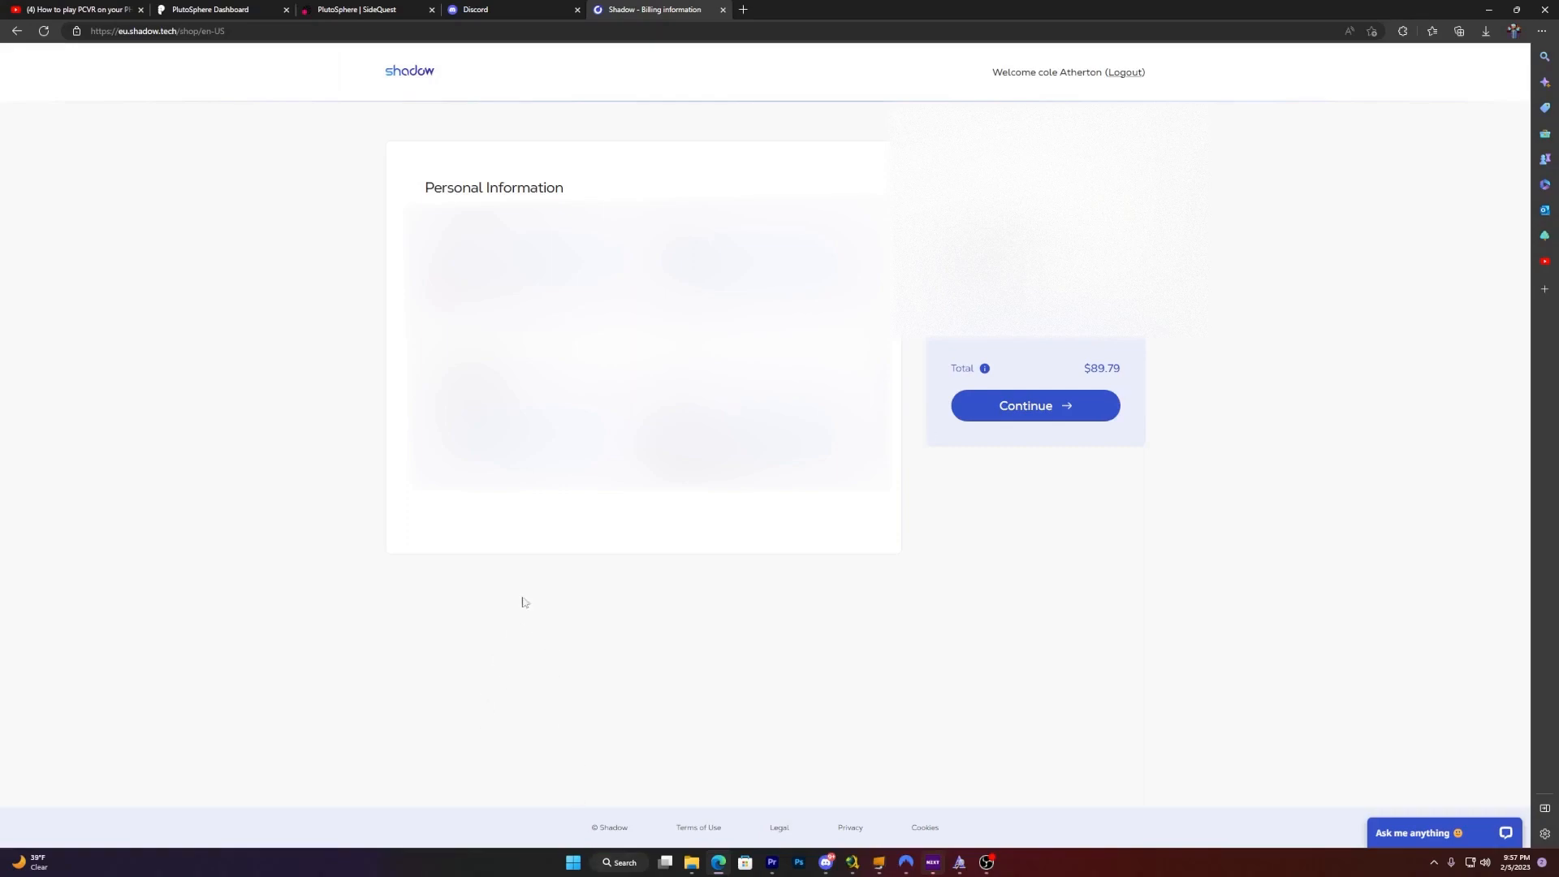
pyautogui.click(367, 10)
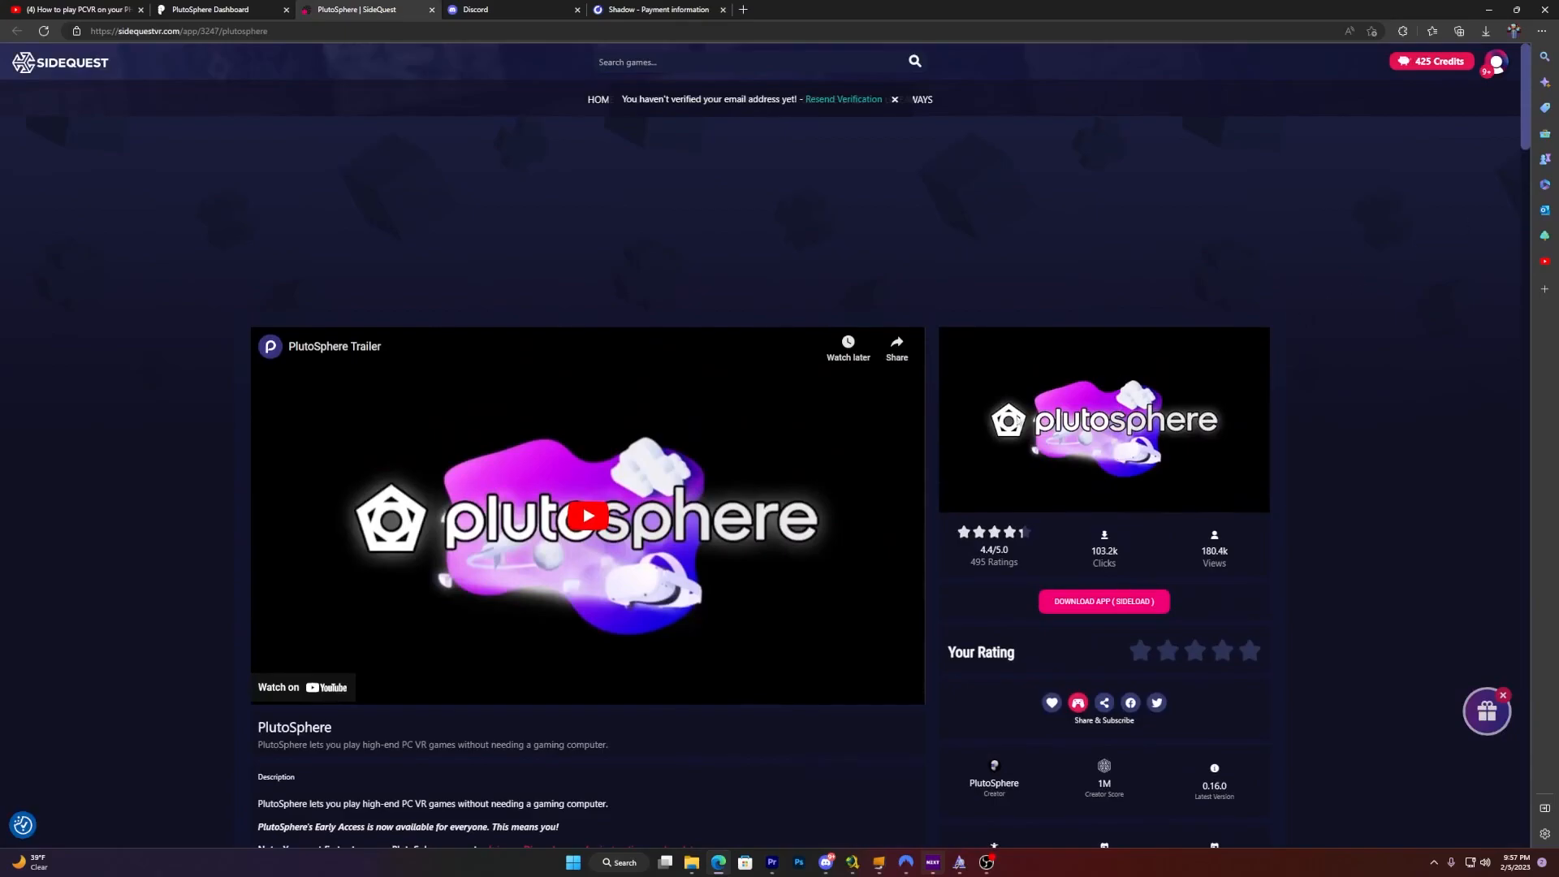
pyautogui.click(215, 8)
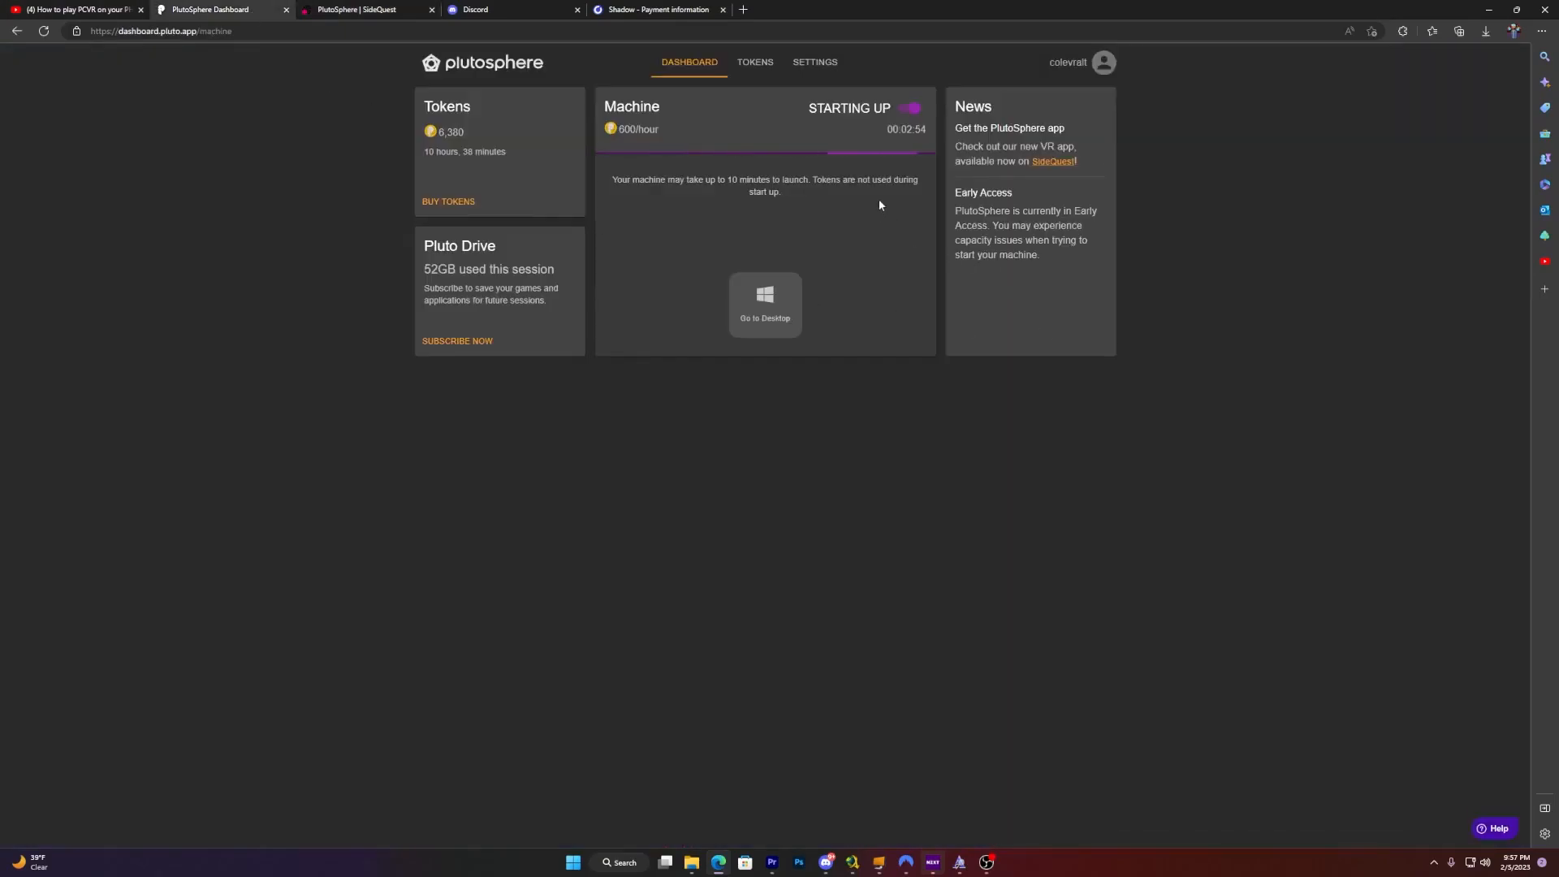
pyautogui.click(365, 8)
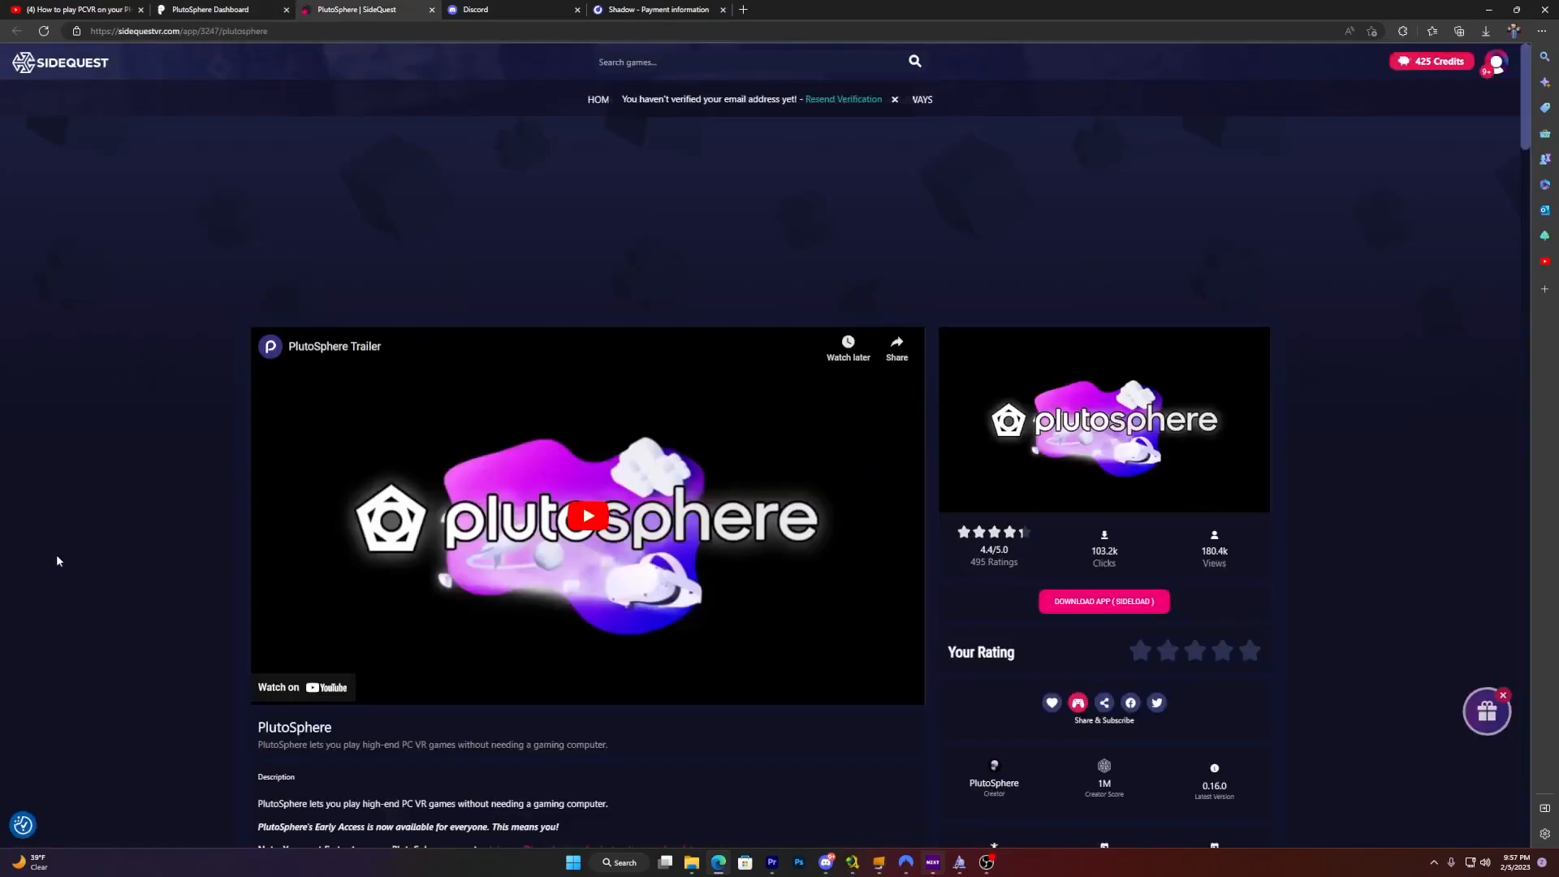
pyautogui.moveTo(5, 701)
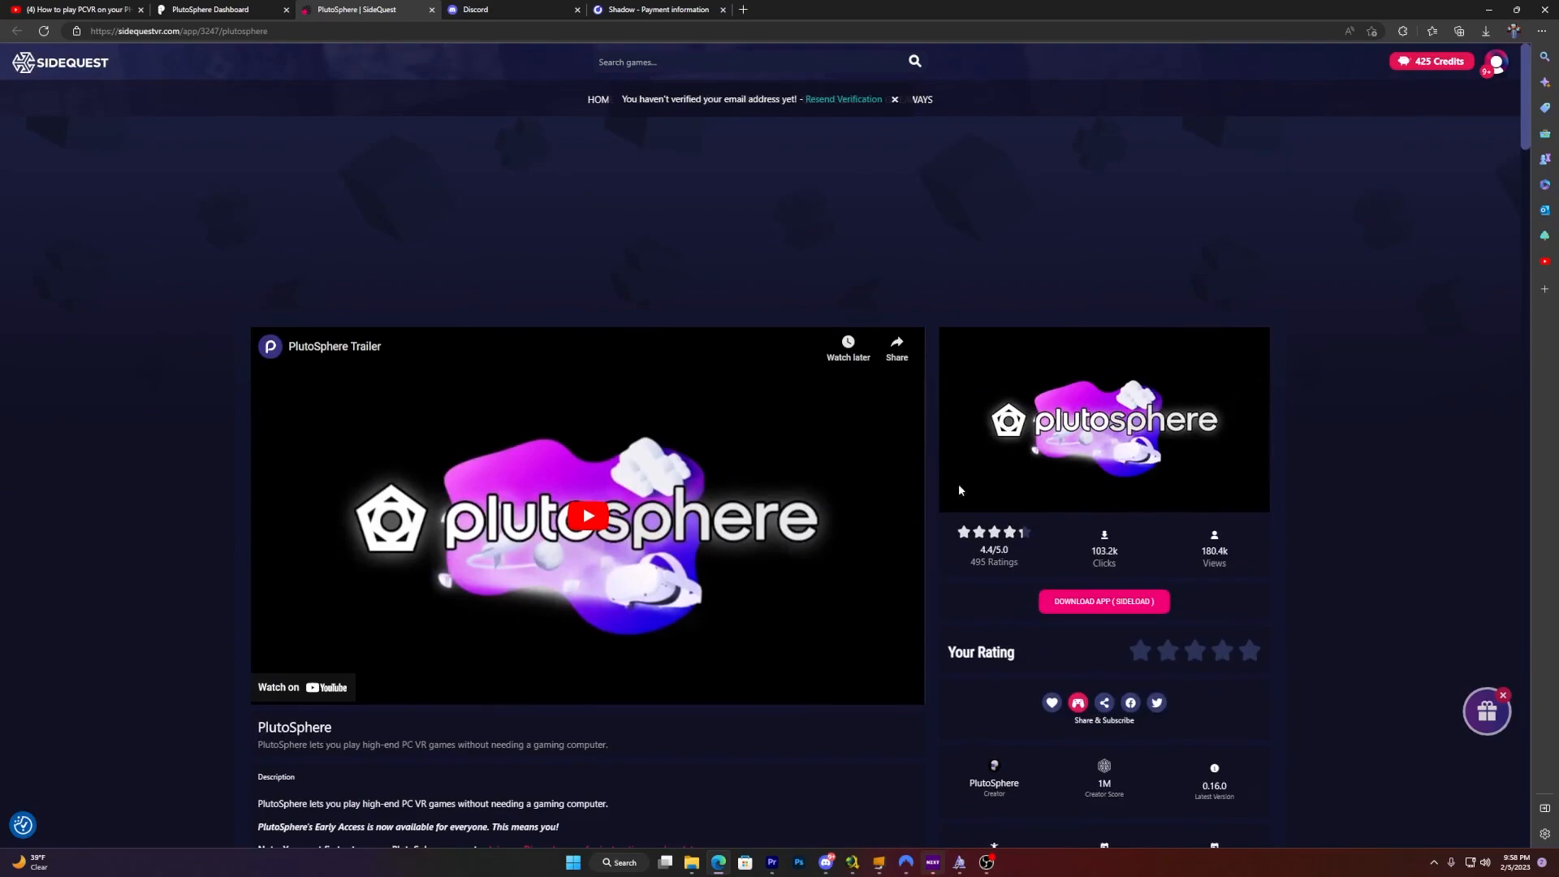
pyautogui.moveTo(1083, 617)
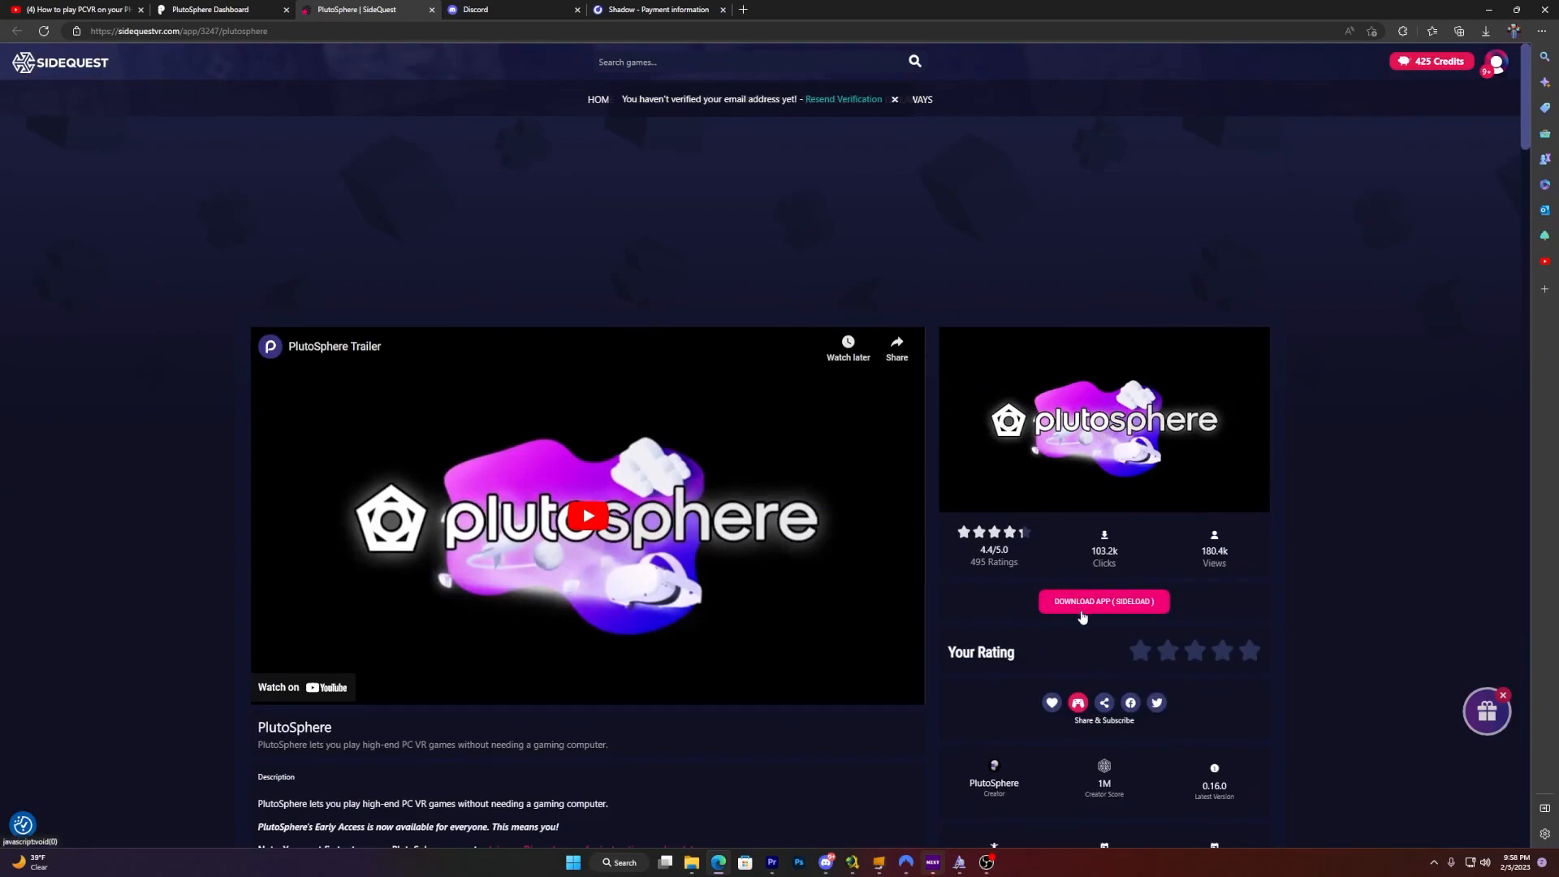
pyautogui.moveTo(1098, 602)
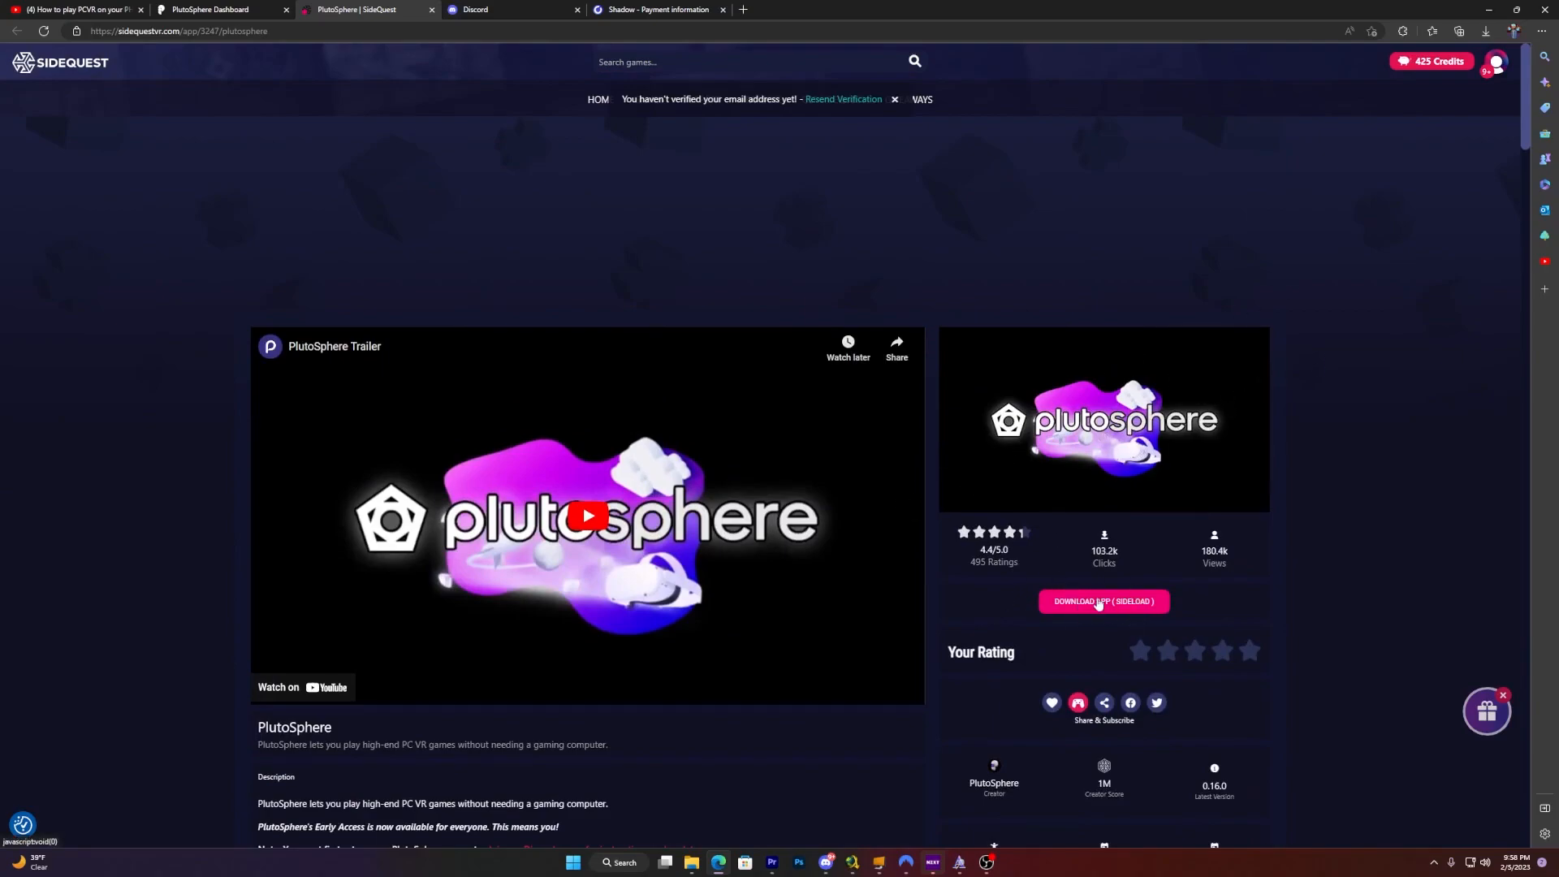
pyautogui.moveTo(1151, 589)
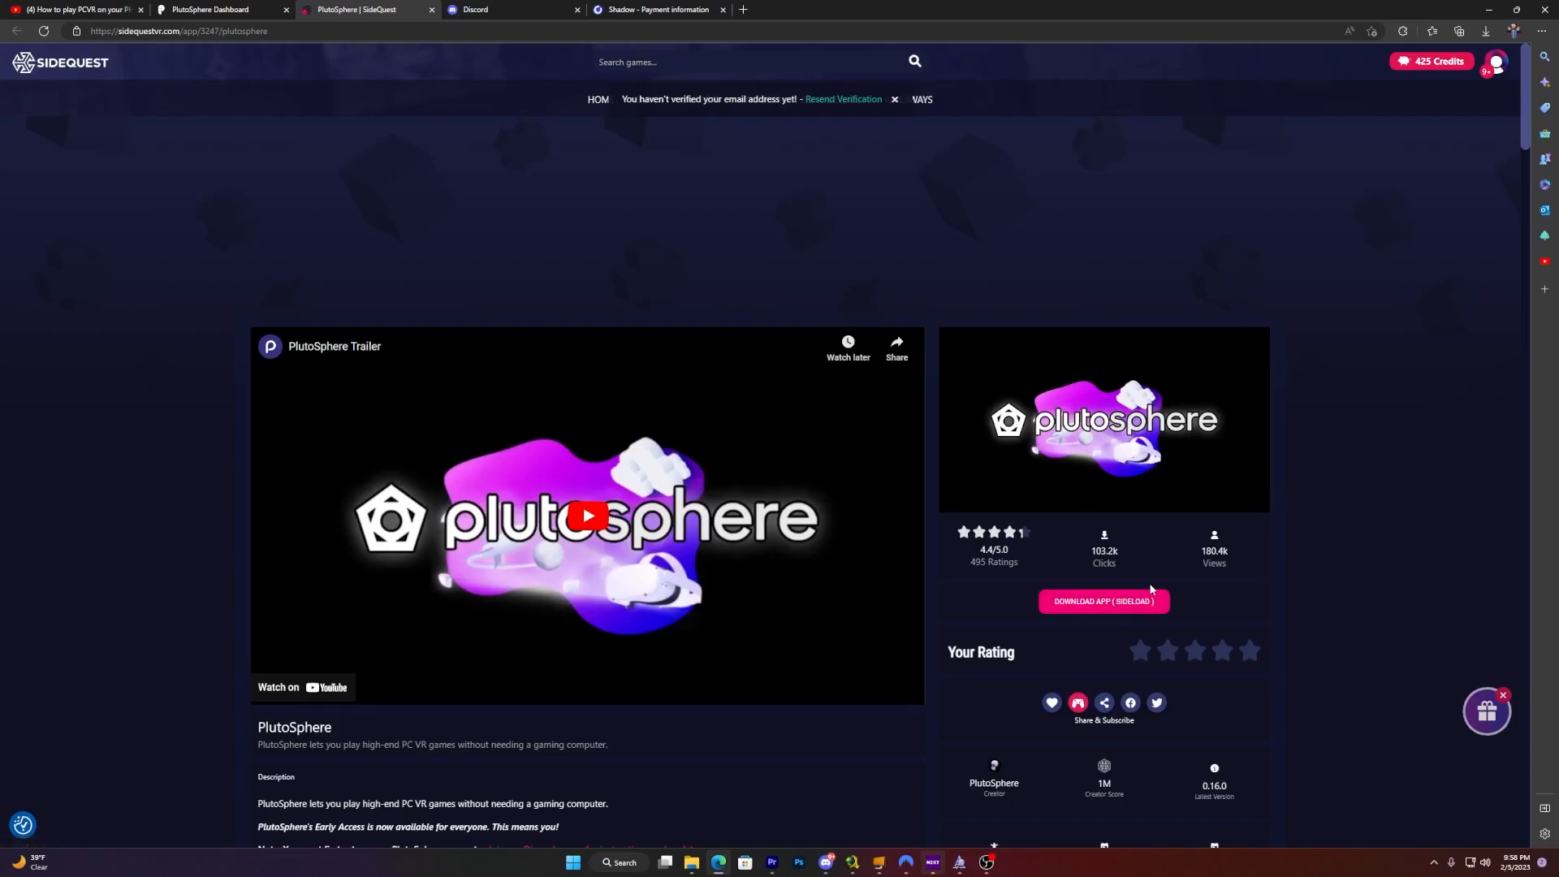
pyautogui.moveTo(1249, 528)
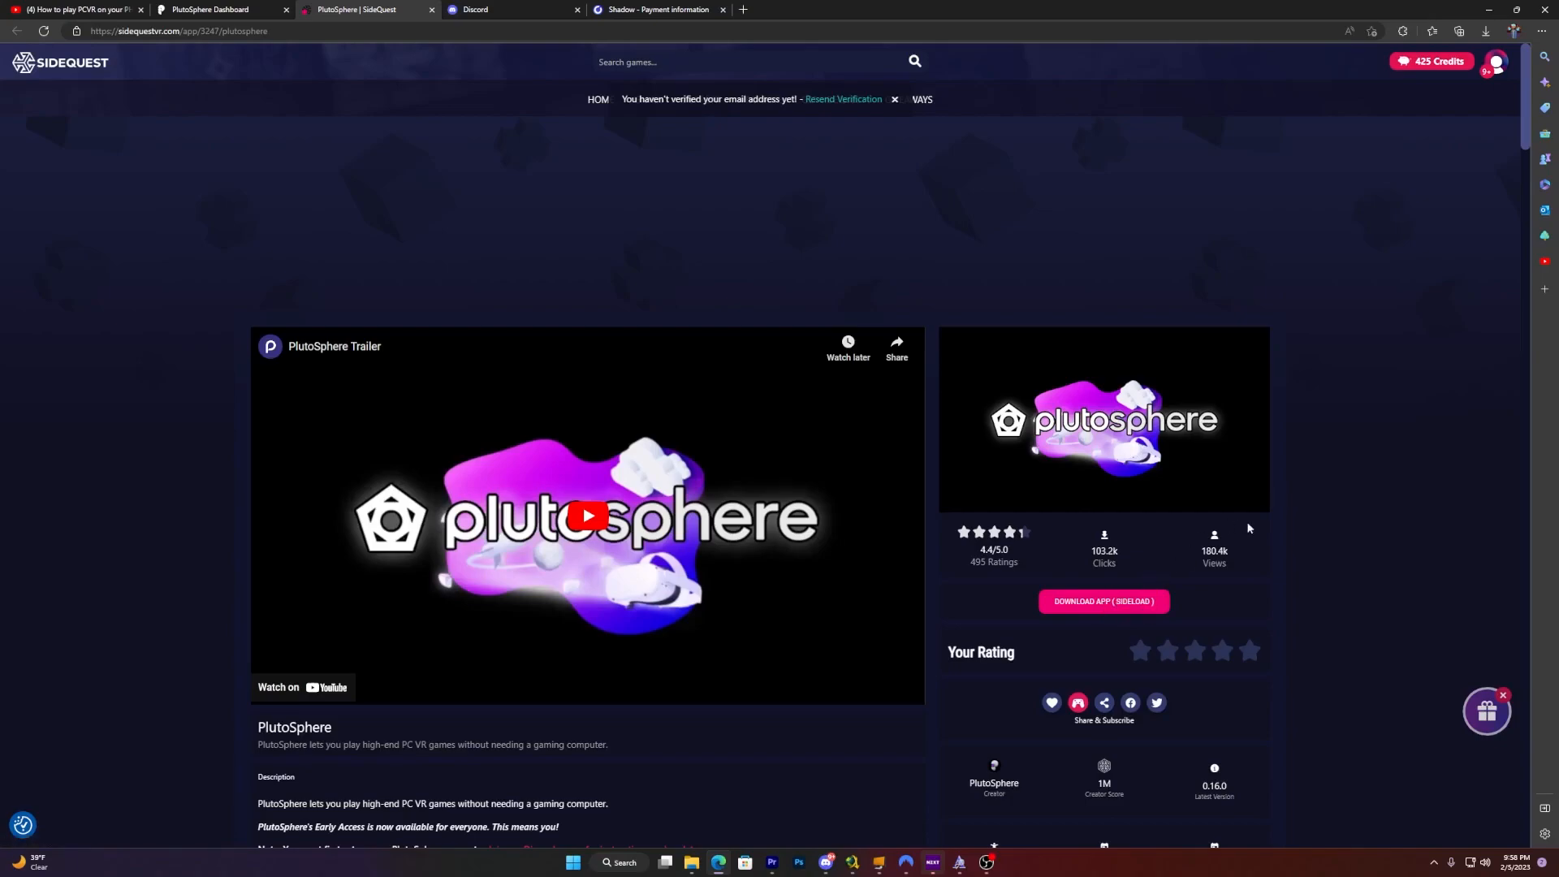
pyautogui.moveTo(1259, 526)
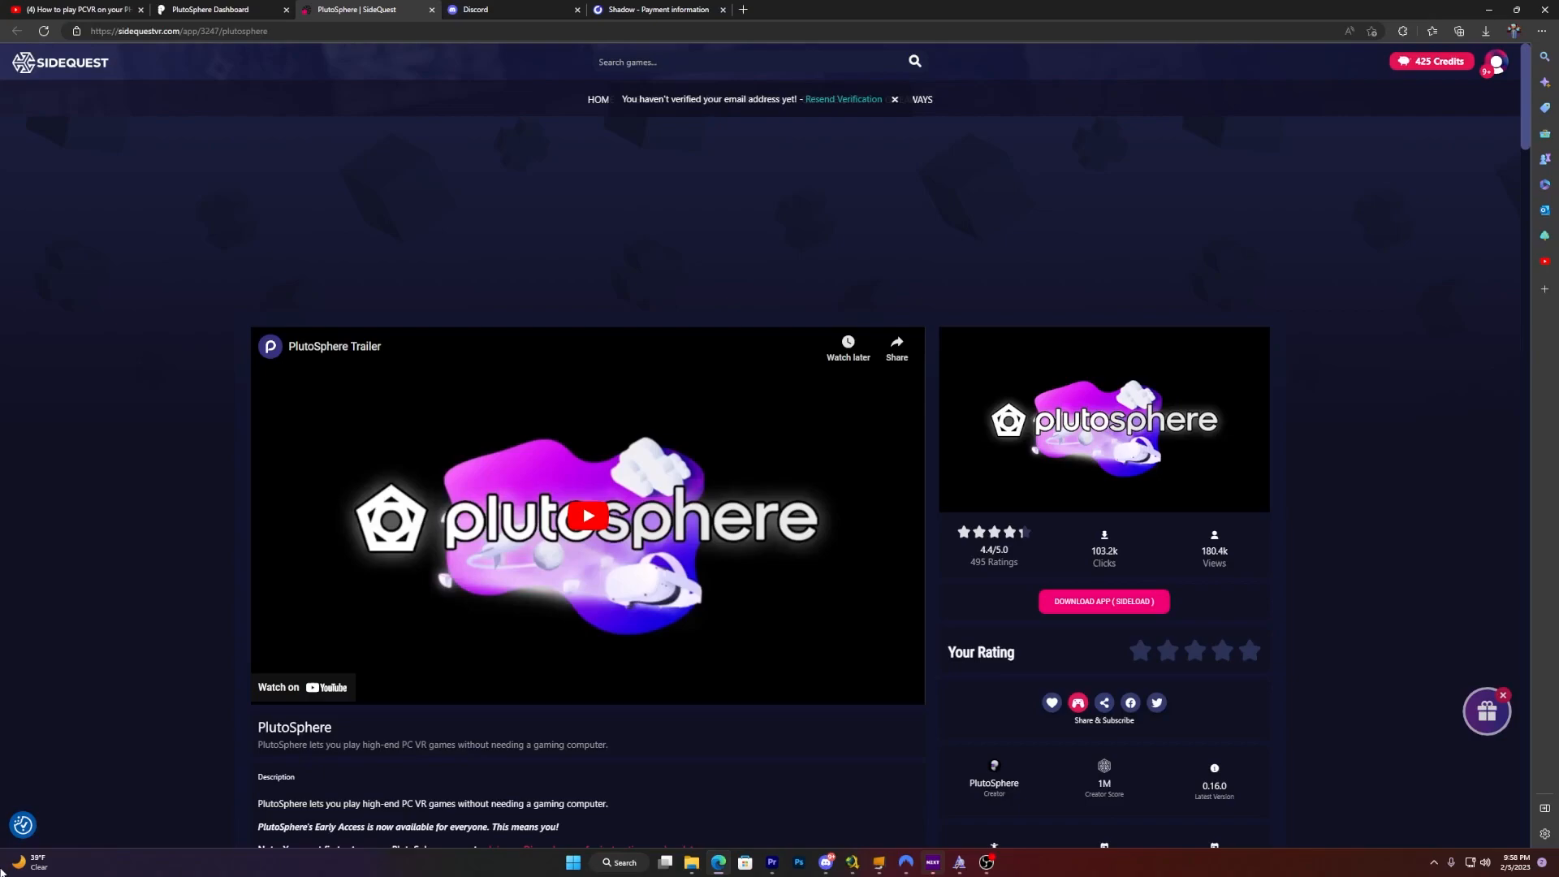
pyautogui.moveTo(971, 467)
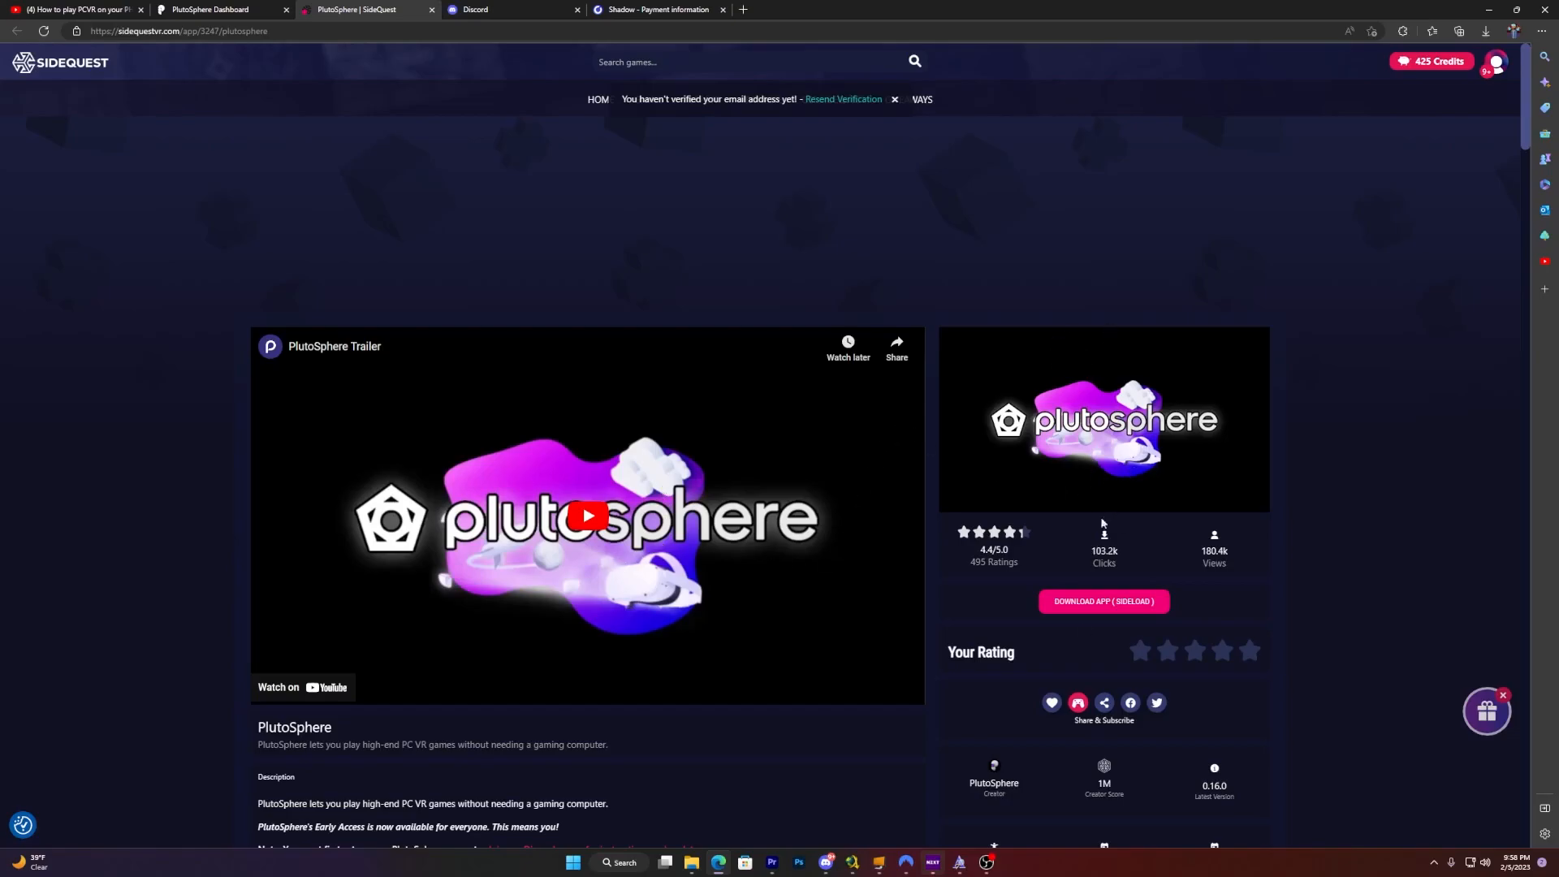
pyautogui.scroll(-3)
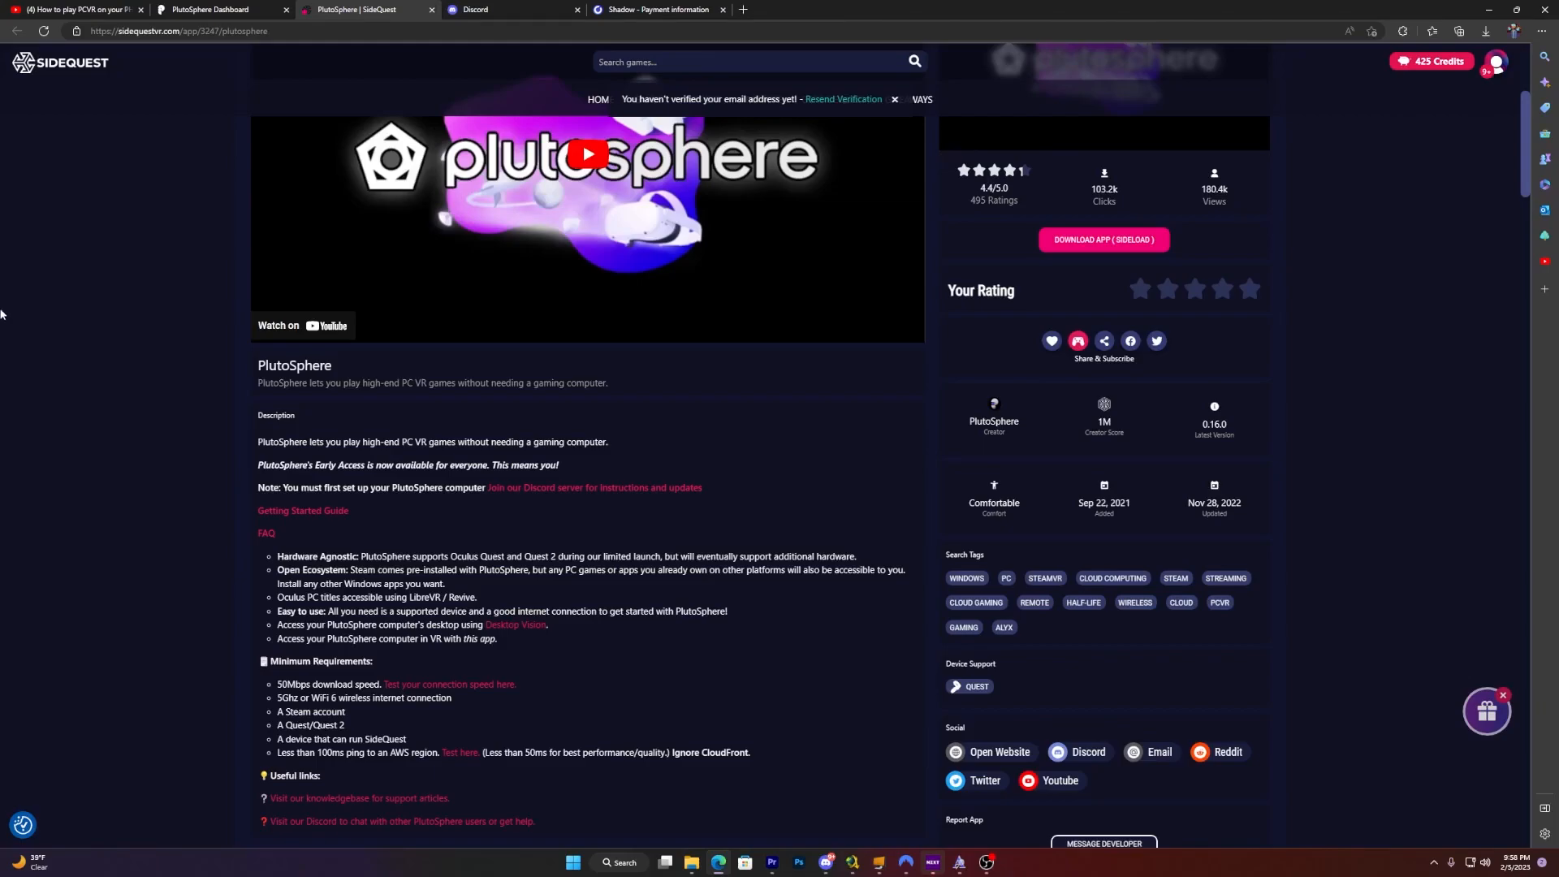
pyautogui.scroll(3)
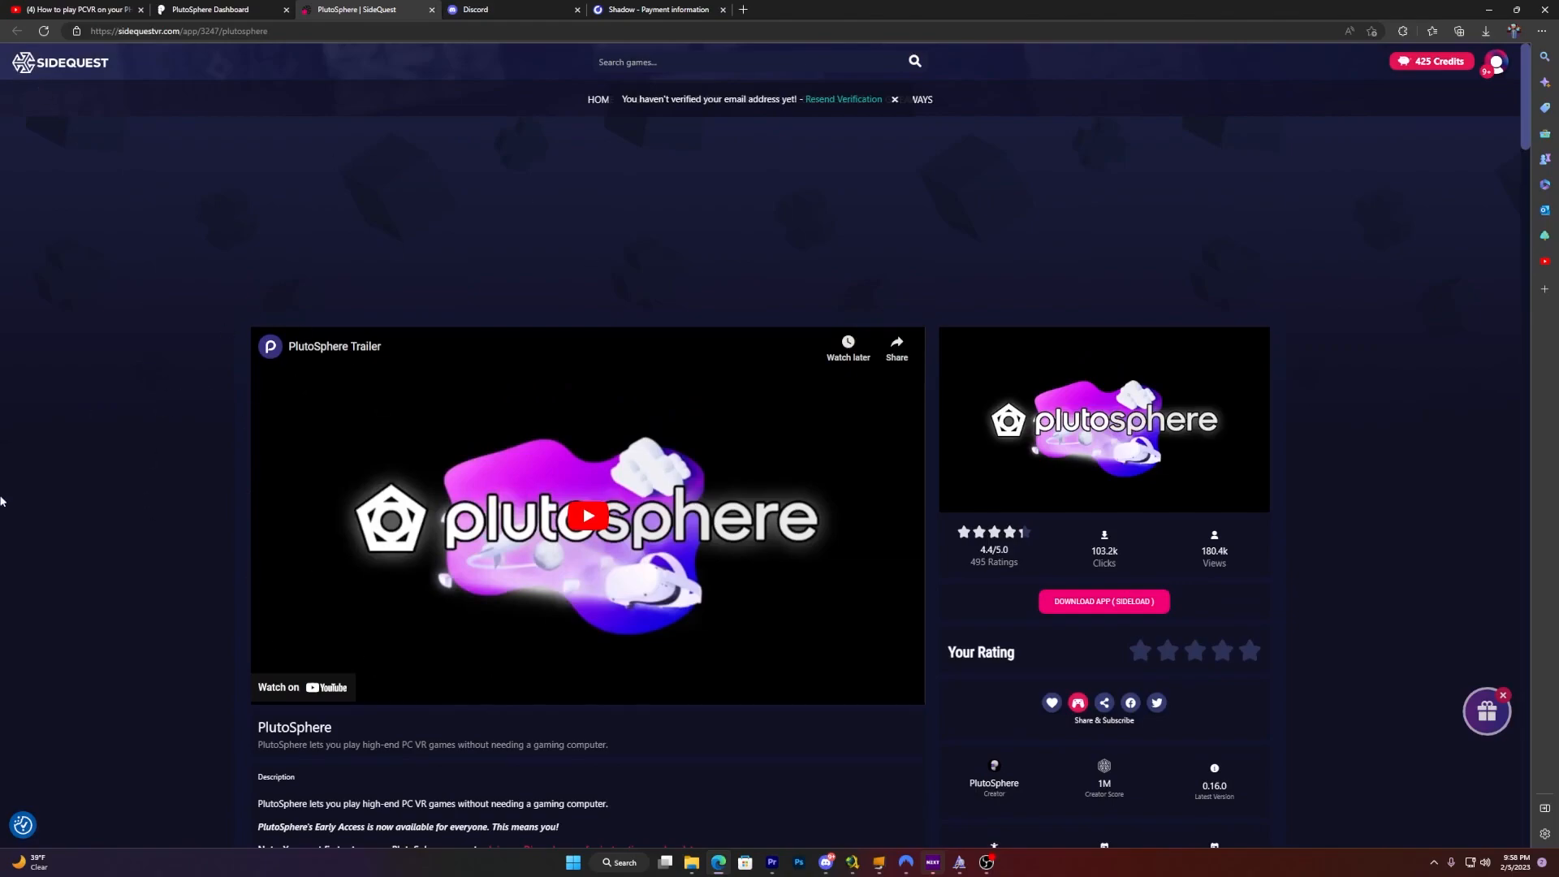
pyautogui.moveTo(1033, 338)
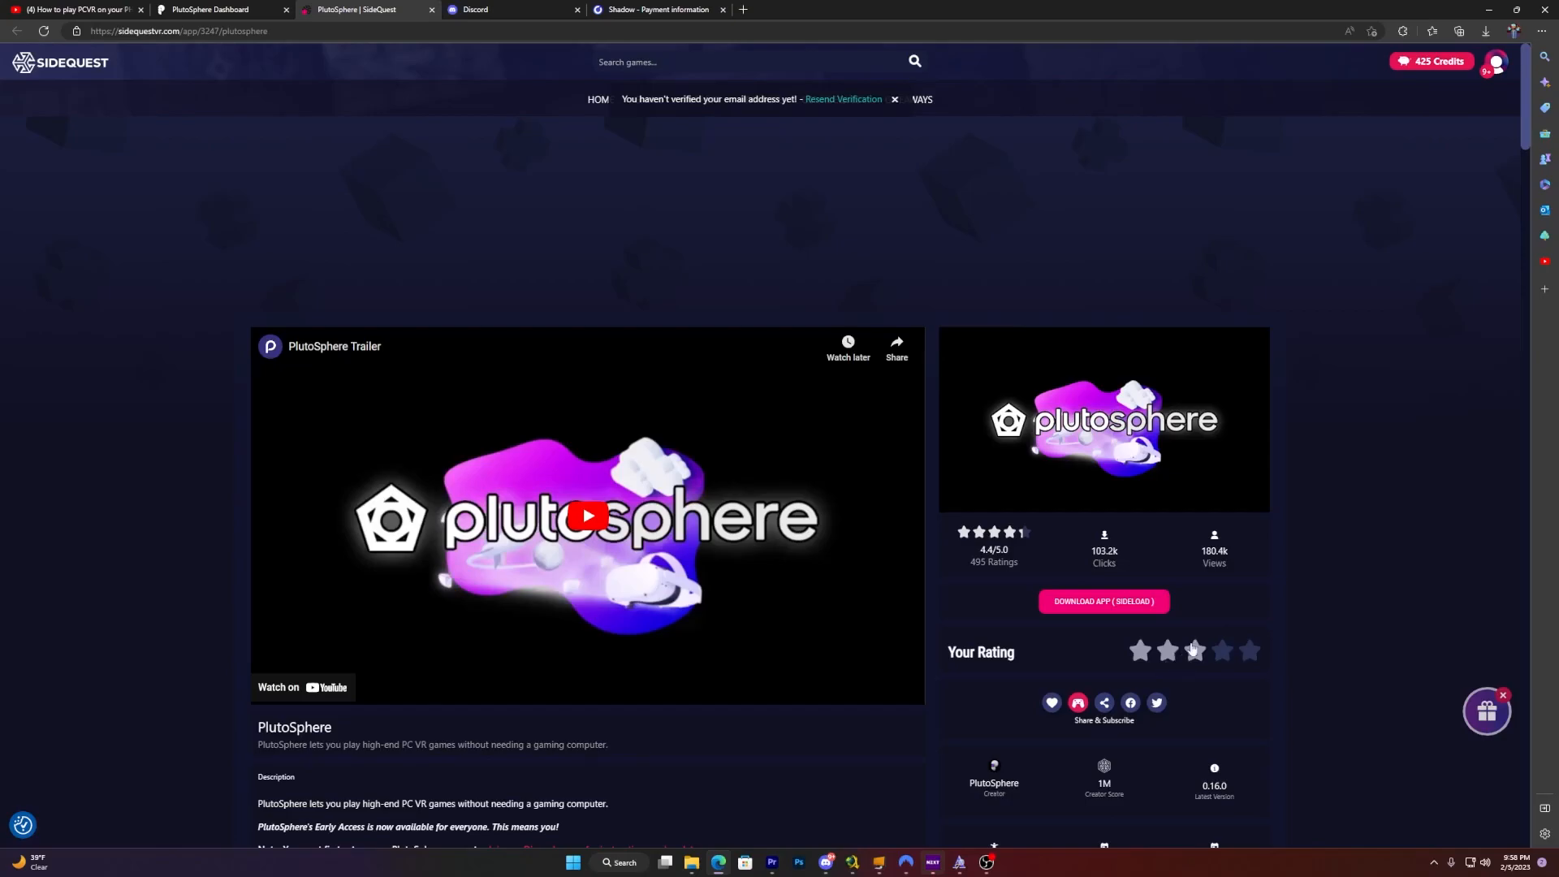
pyautogui.moveTo(1039, 637)
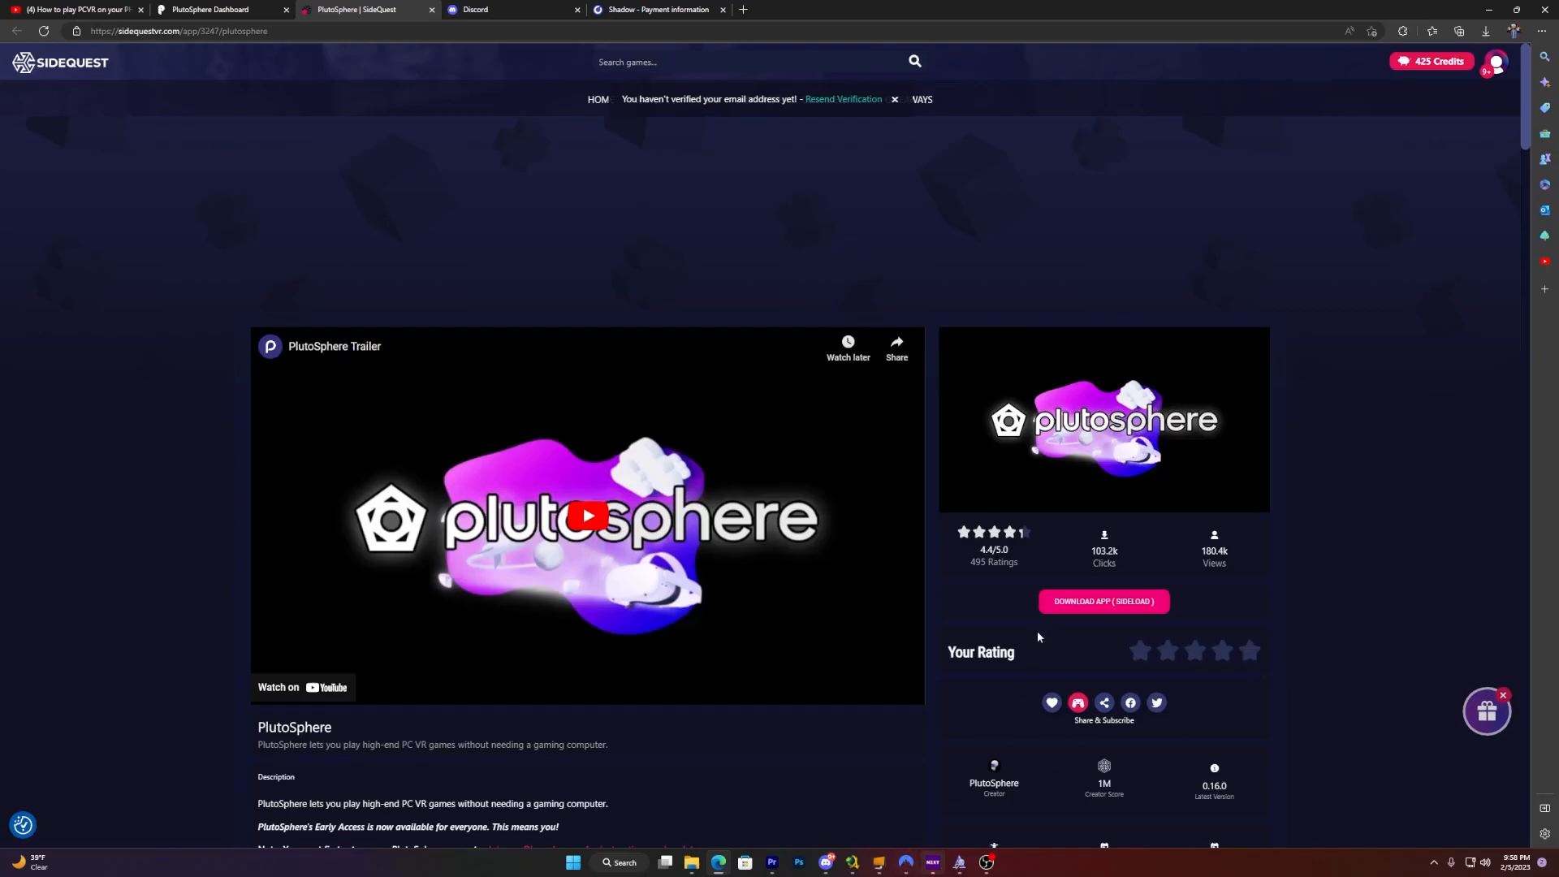
# - Choose Download App (Sideload), dismiss the notice permanently, and get the Windows Advanced Installer for SideQuest
pyautogui.click(1104, 601)
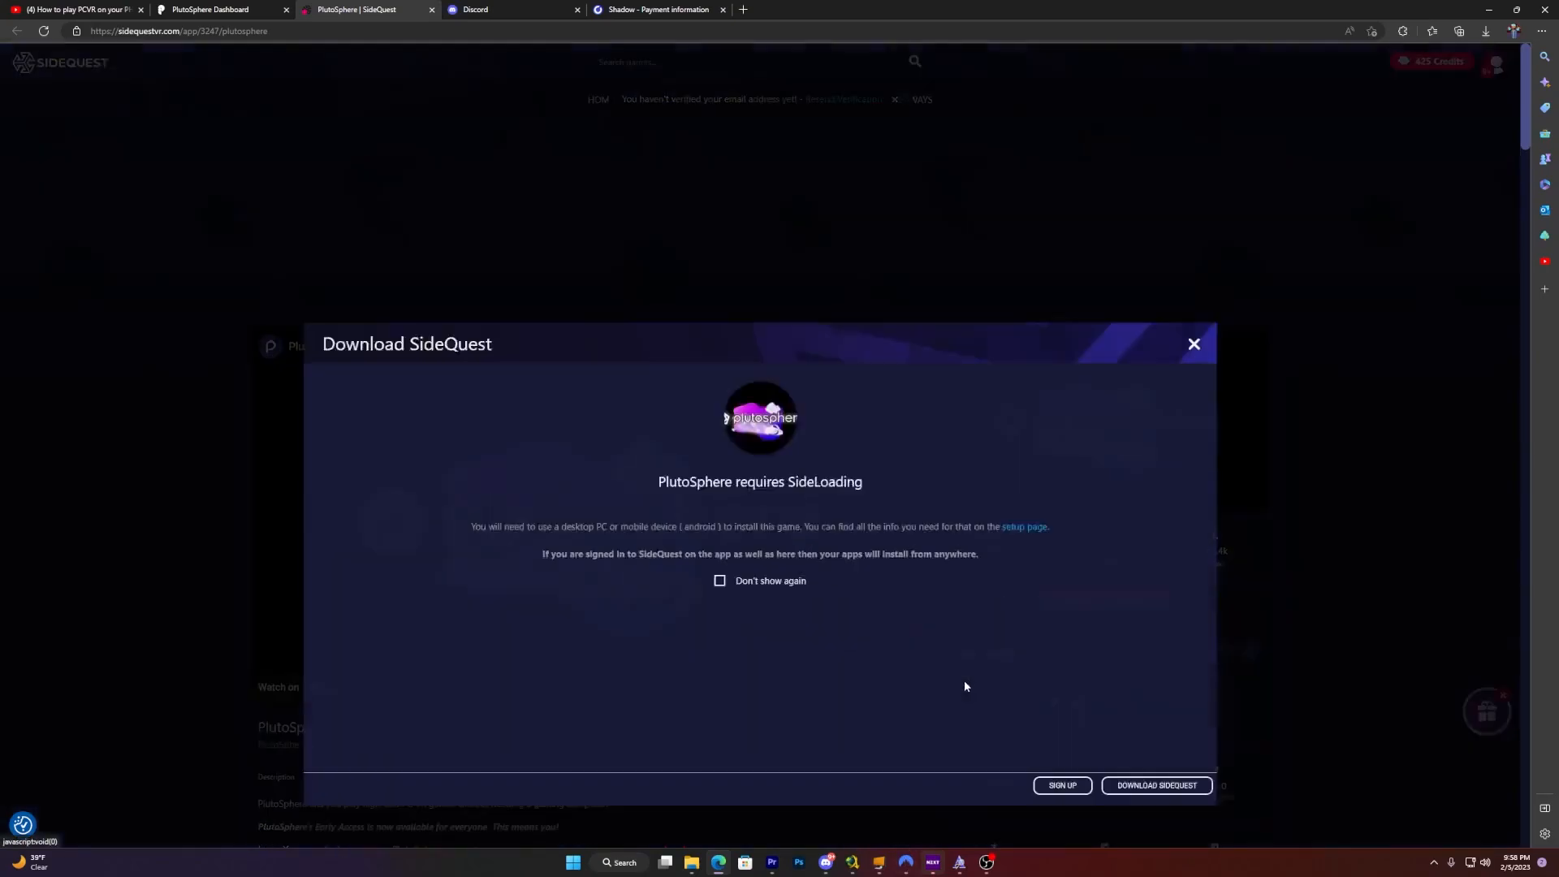
pyautogui.click(1156, 724)
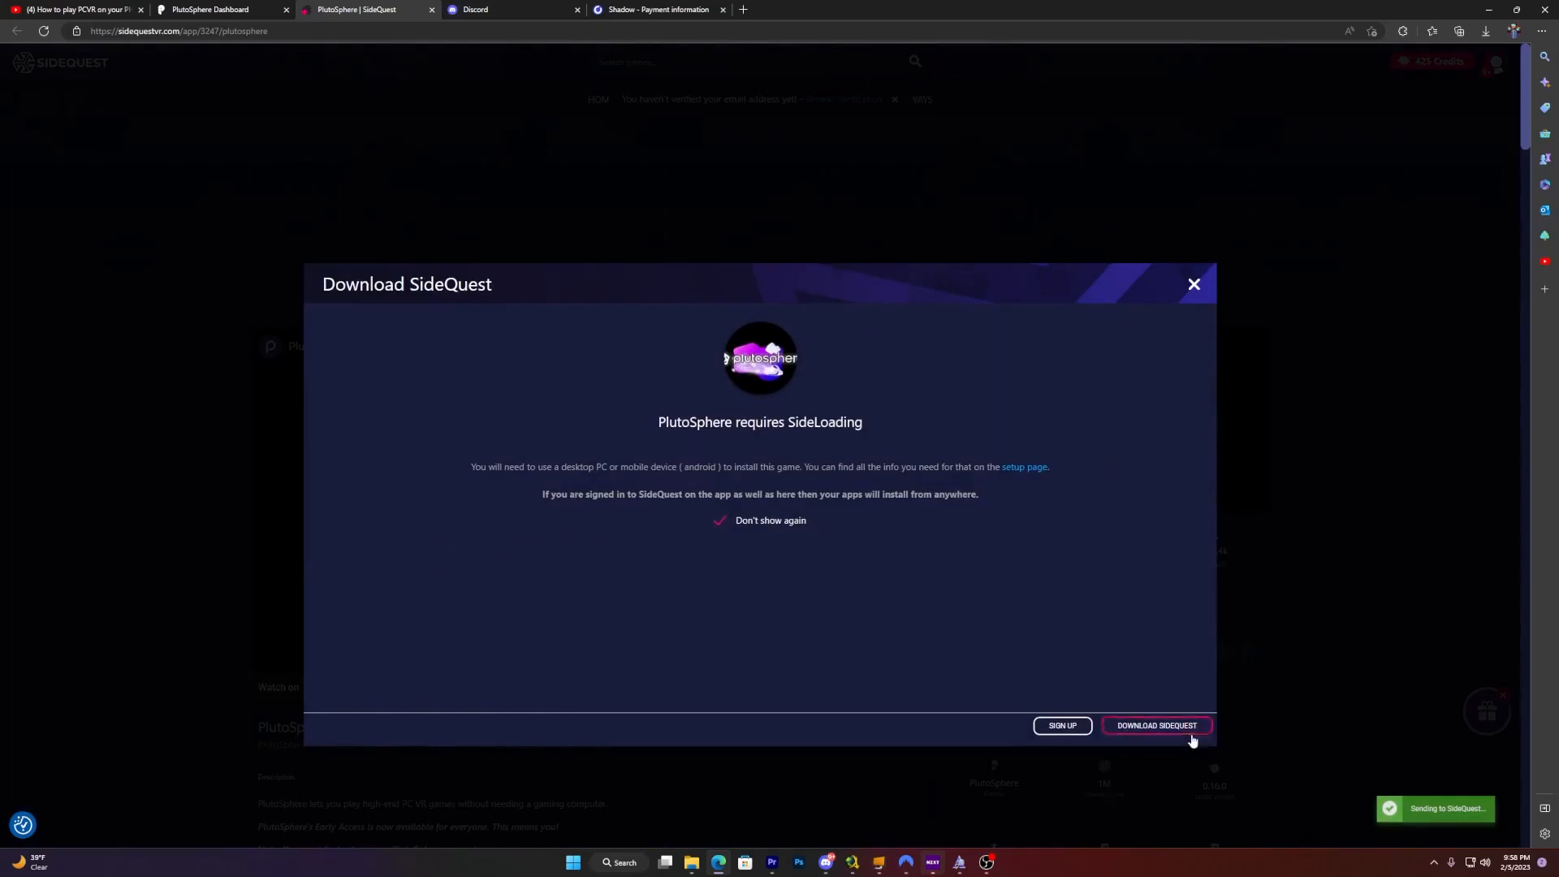
pyautogui.click(1156, 724)
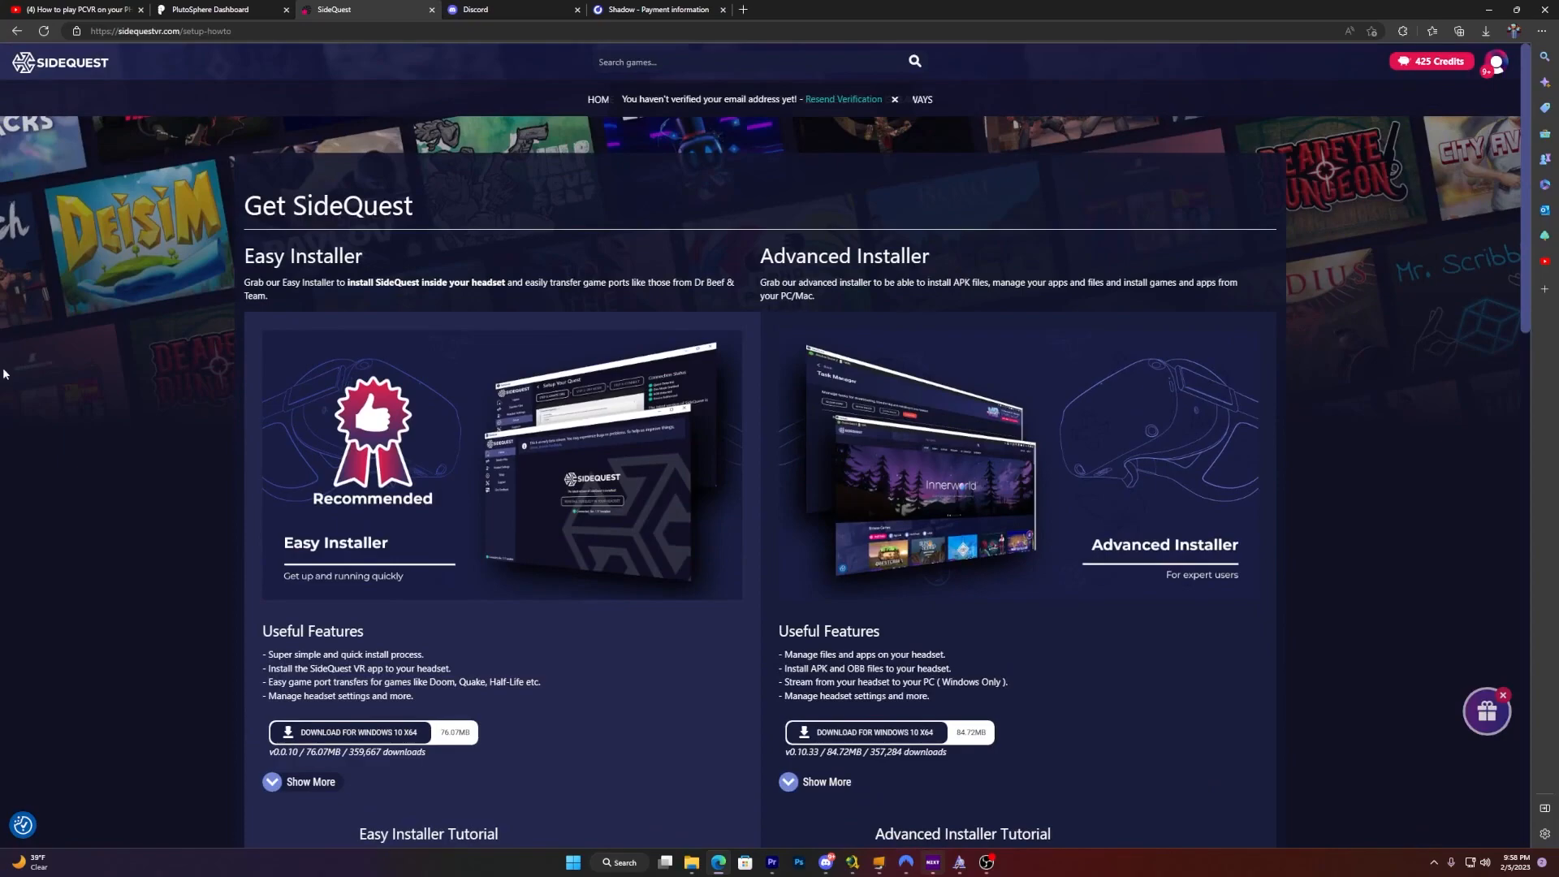
pyautogui.scroll(-3)
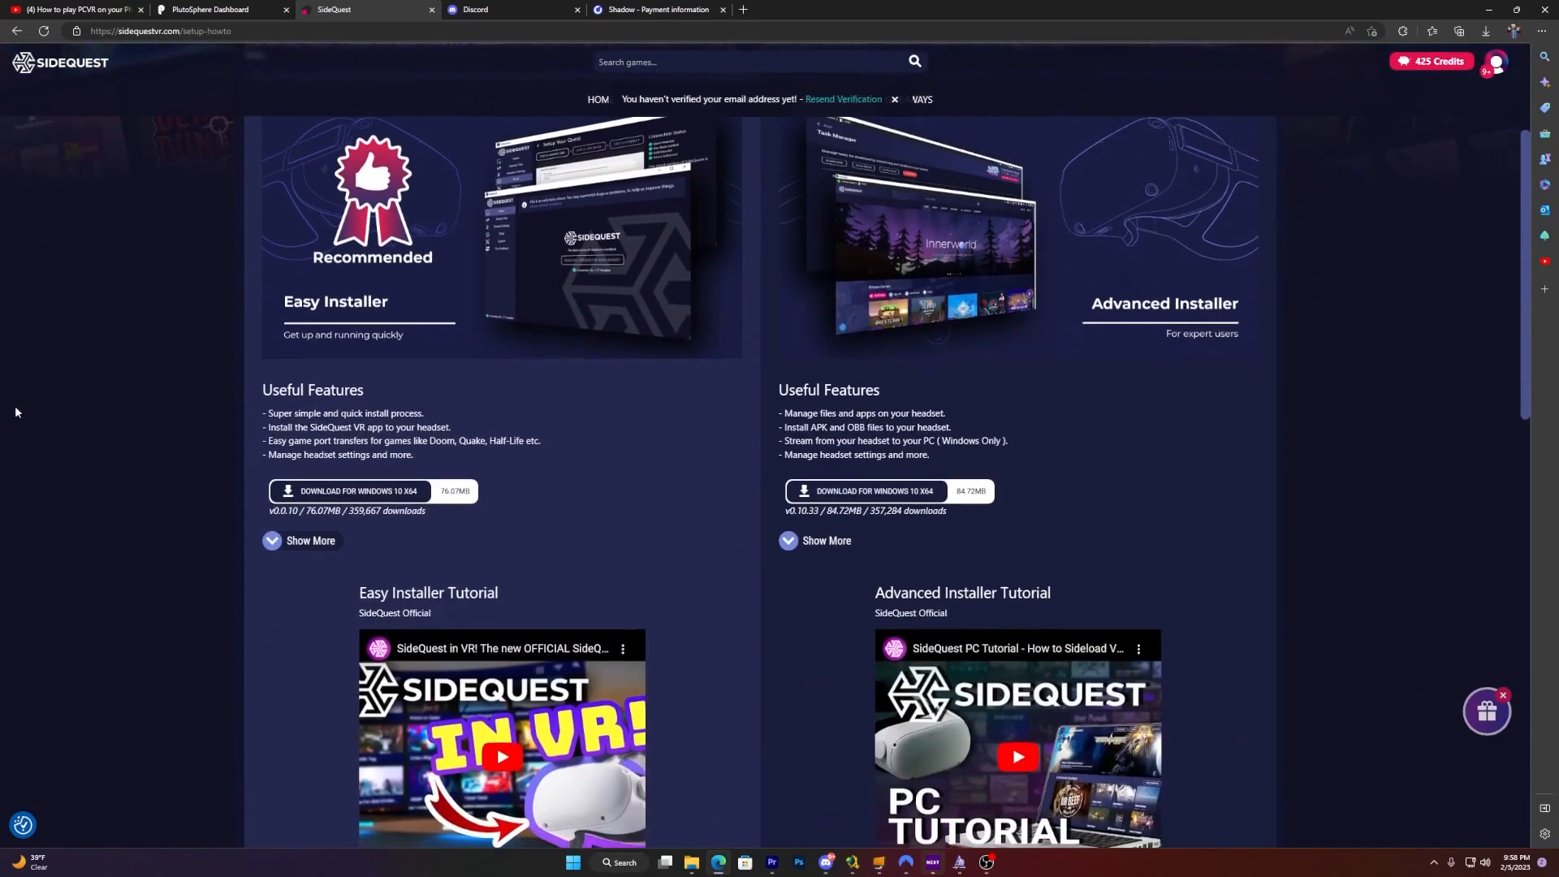
pyautogui.scroll(3)
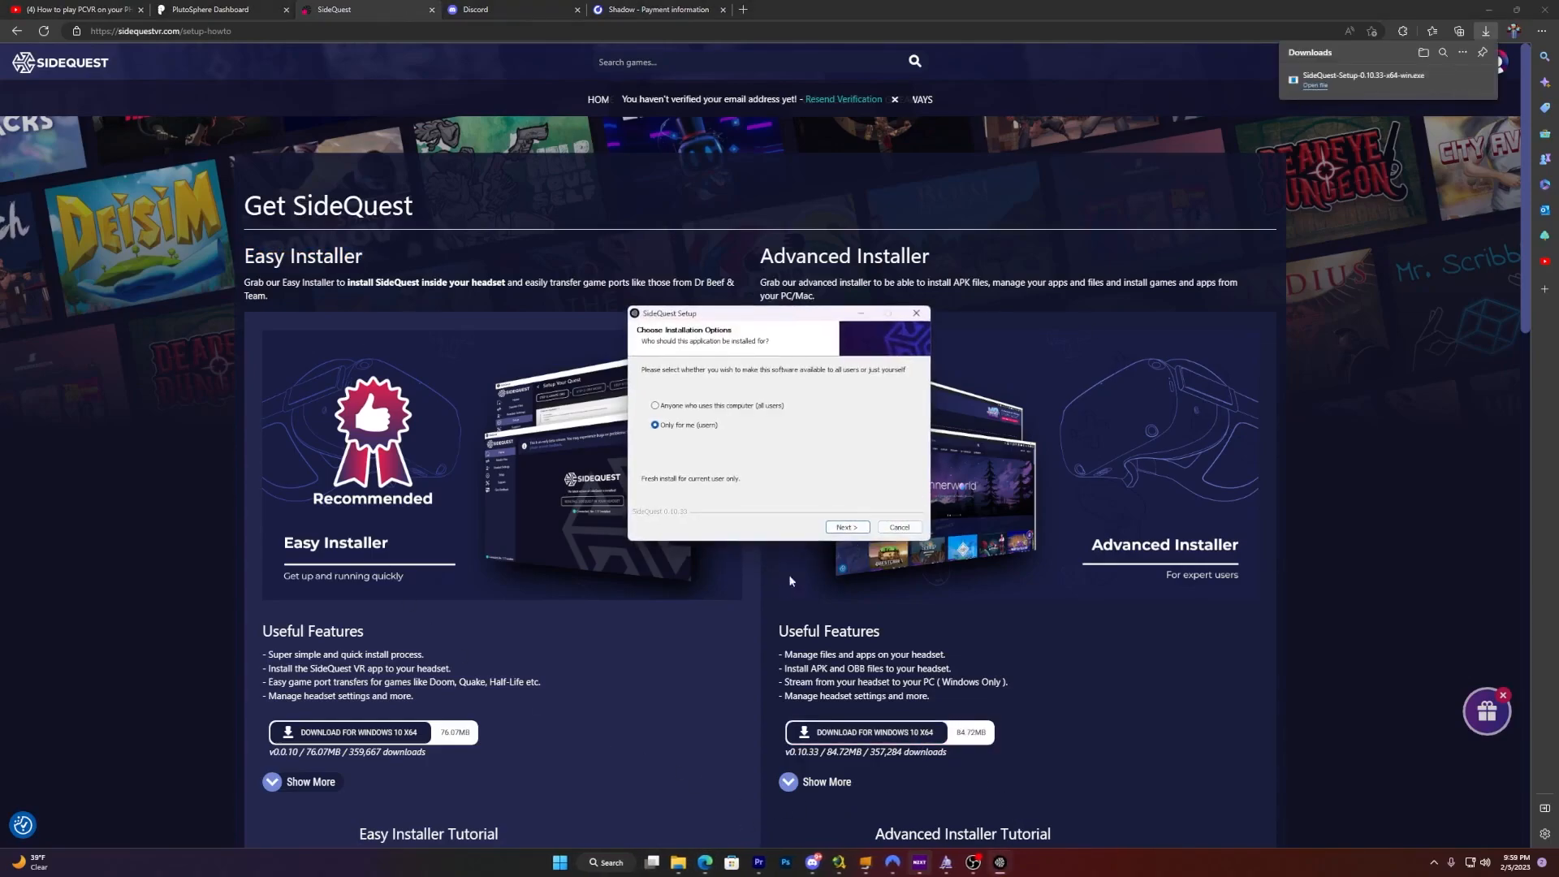
# - Install SideQuest for the current user in the default folder and launch it when finished
pyautogui.click(846, 527)
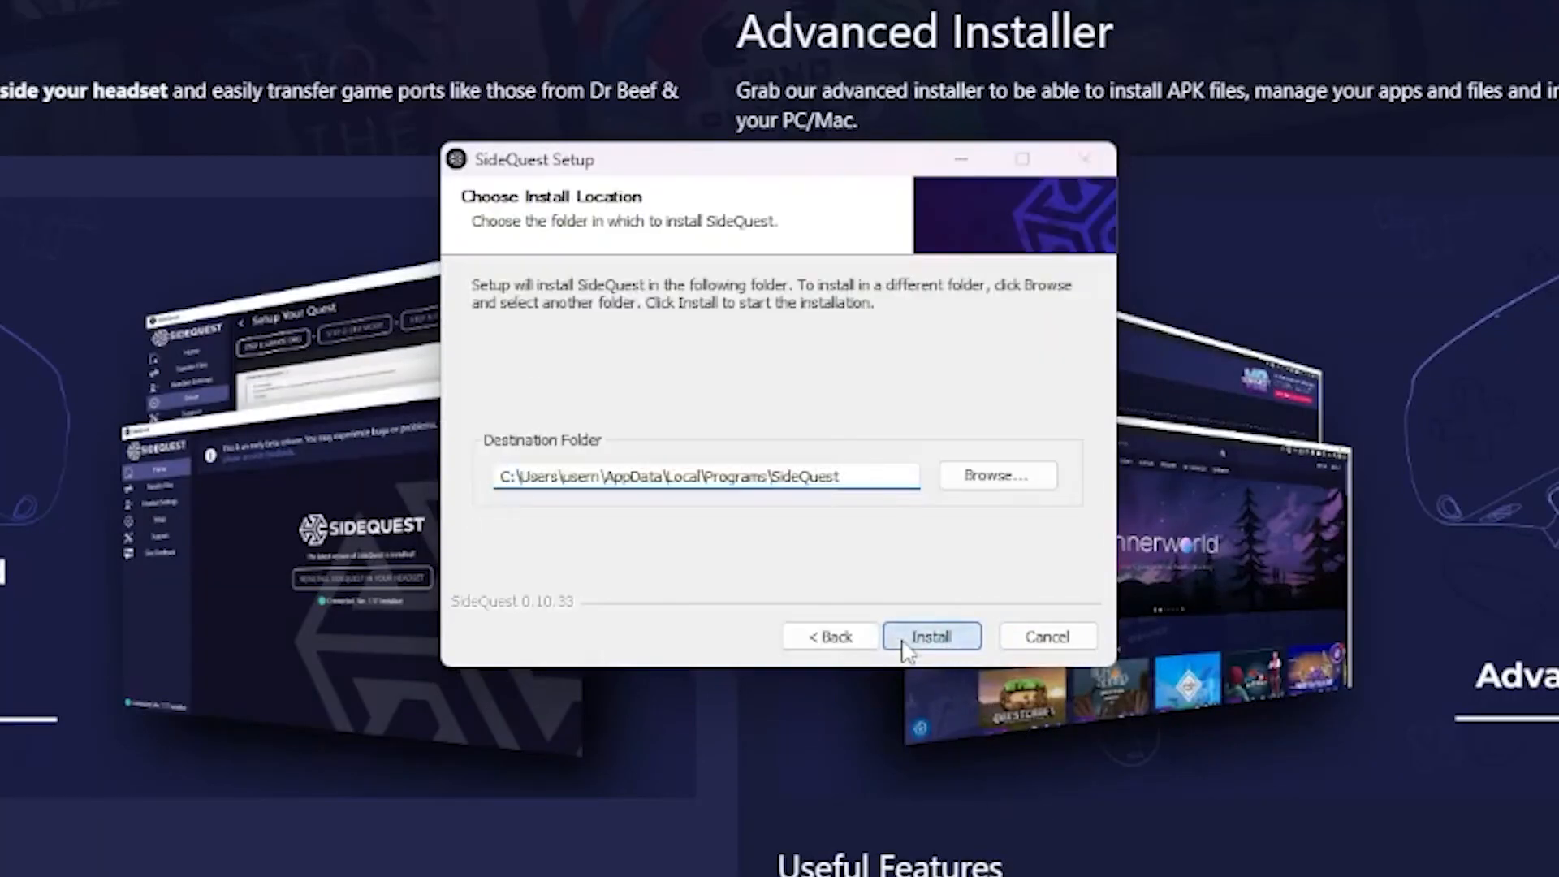
pyautogui.click(932, 636)
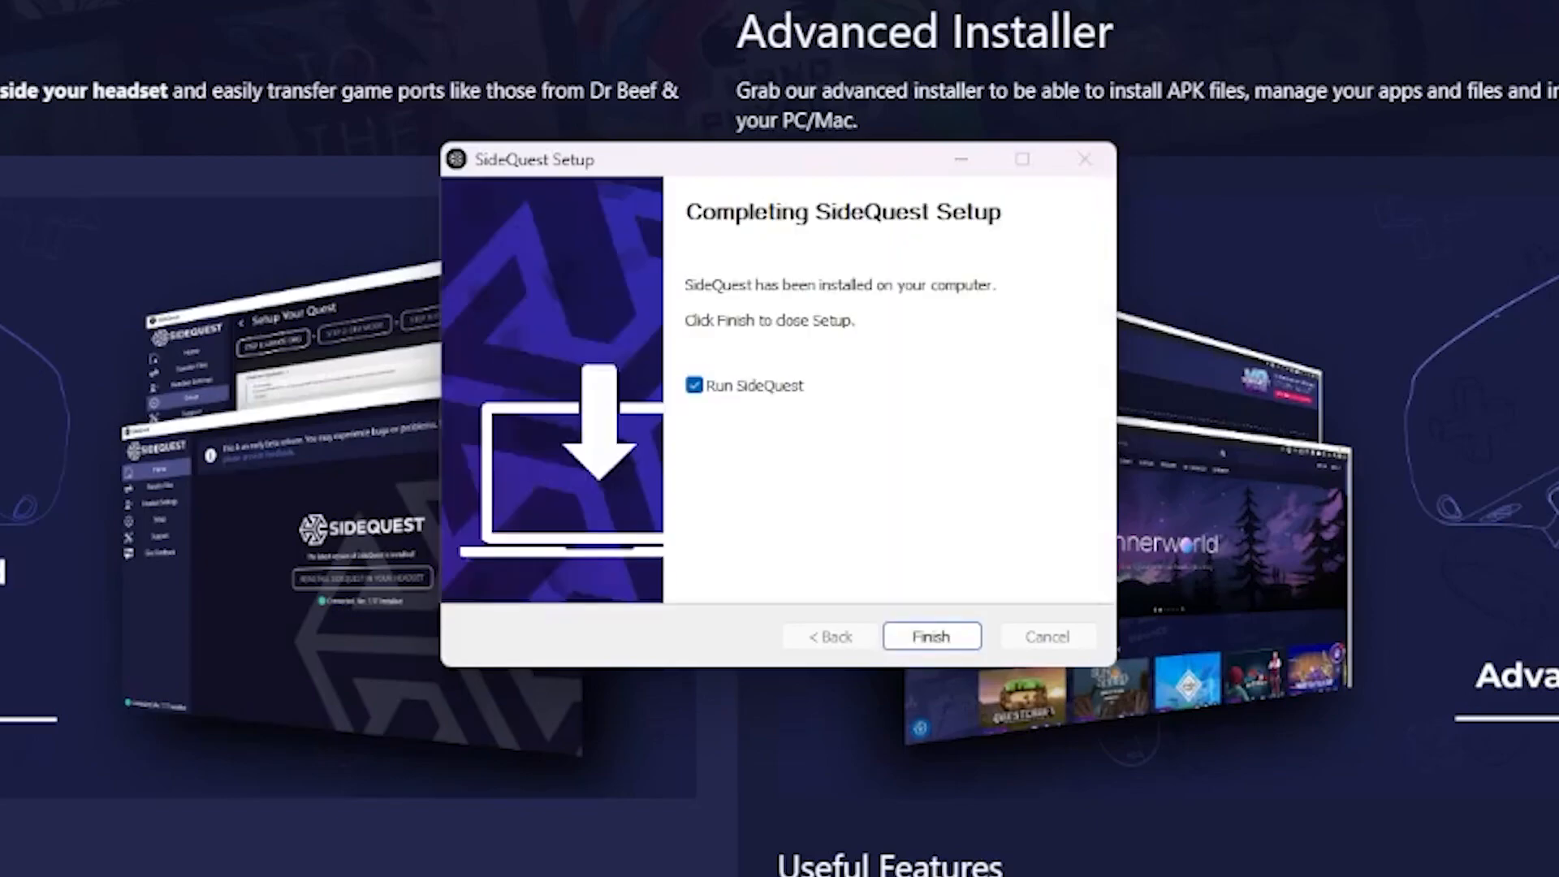
pyautogui.moveTo(956, 727)
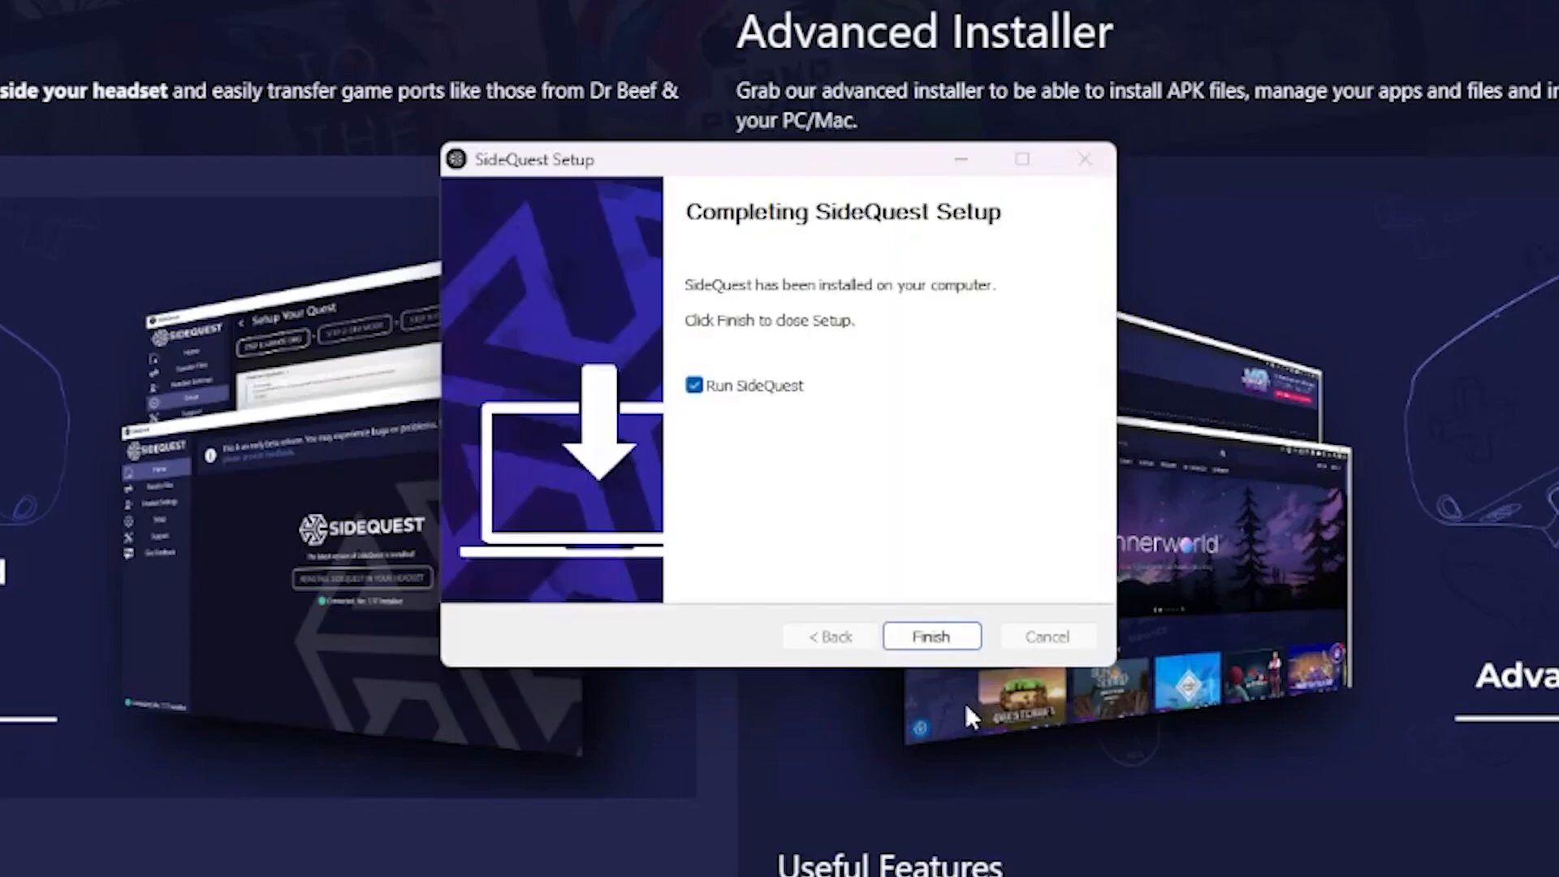
pyautogui.click(932, 637)
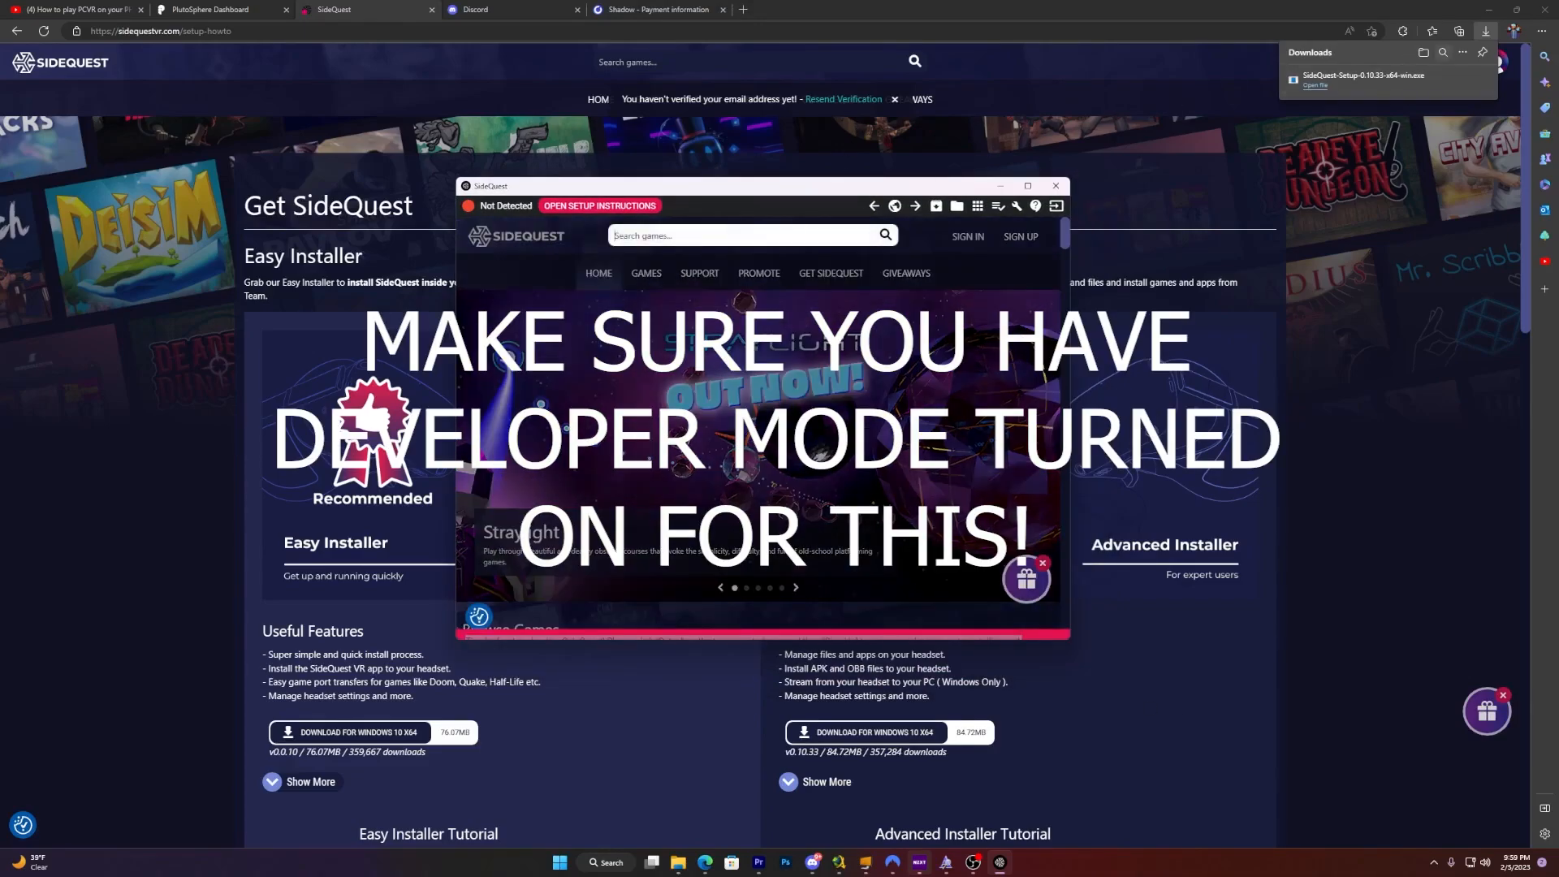
# - Search SideQuest for 'plutosphere', view the PlutoSphere page, then close SideQuest
pyautogui.write('plutosphere')
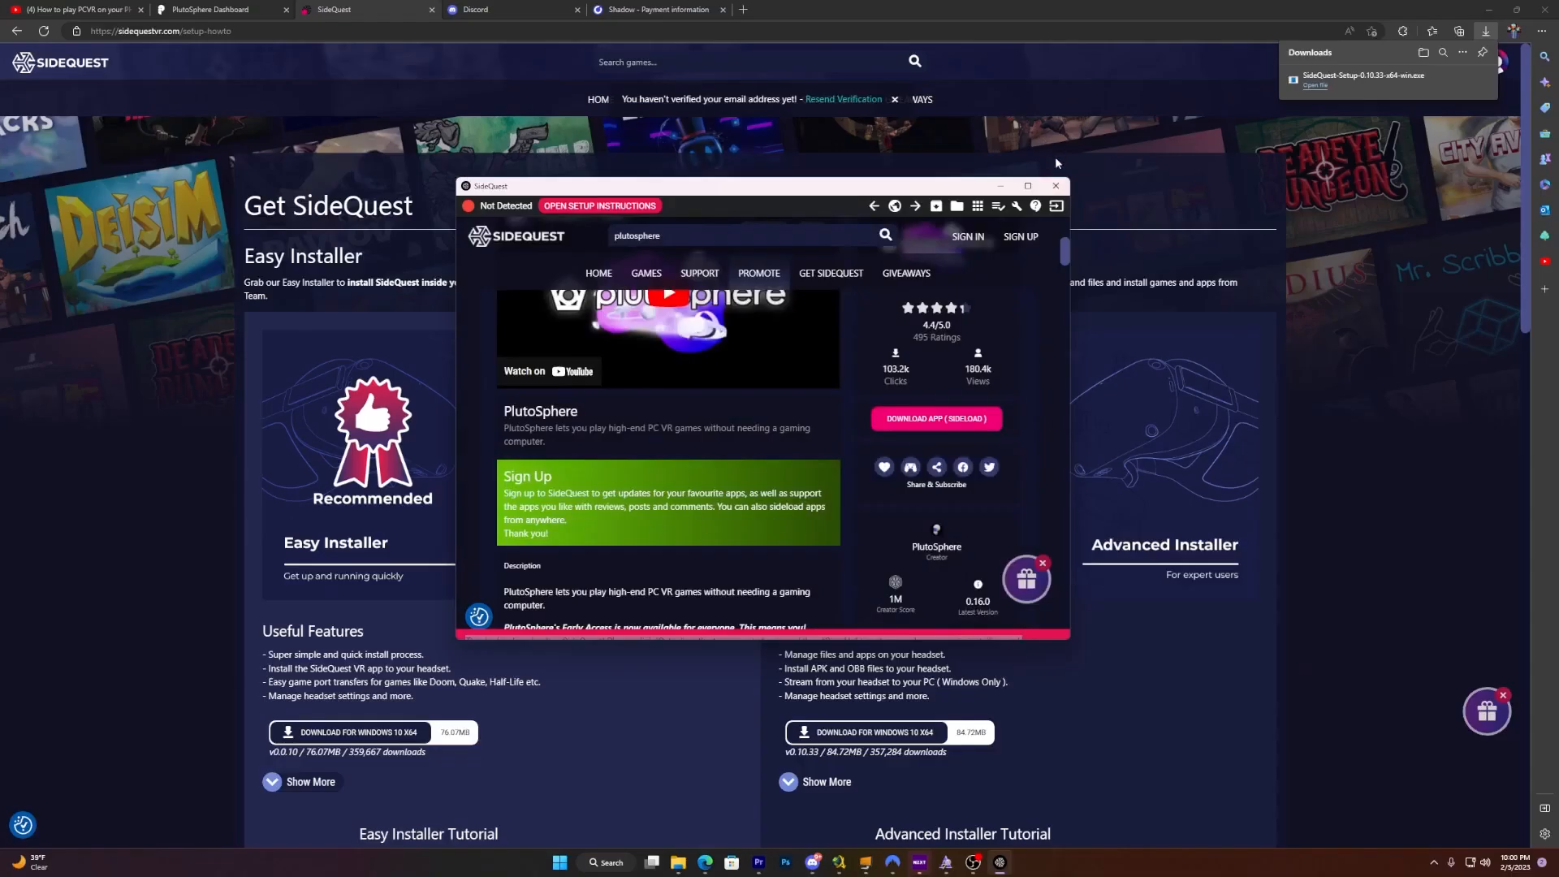
pyautogui.click(219, 10)
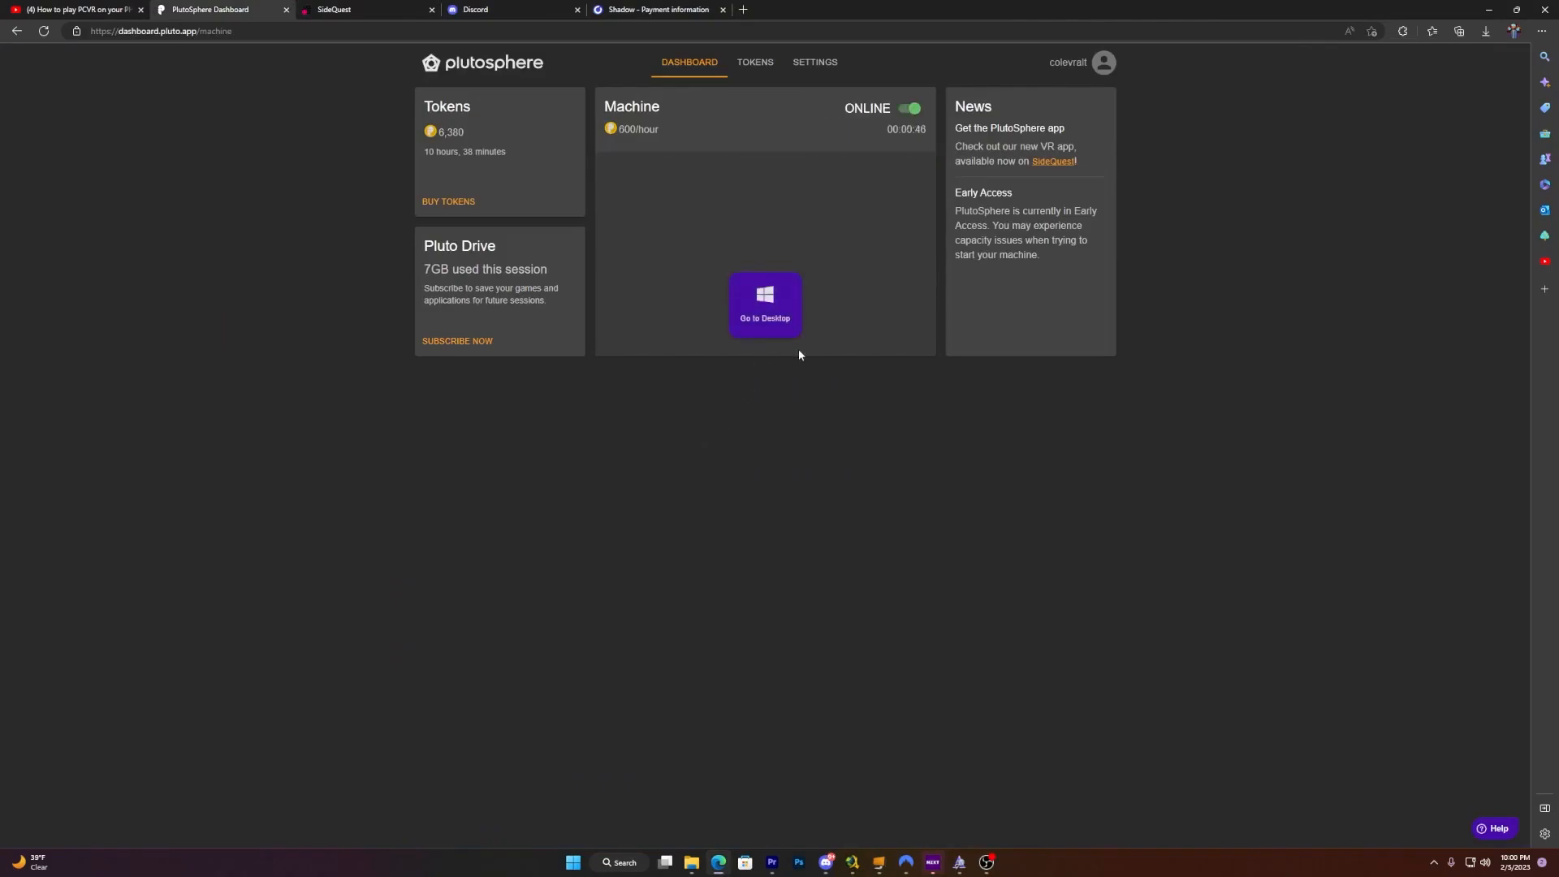
# - Go to the desktop of the online PlutoSphere cloud machine via Desktop Vision
pyautogui.click(765, 305)
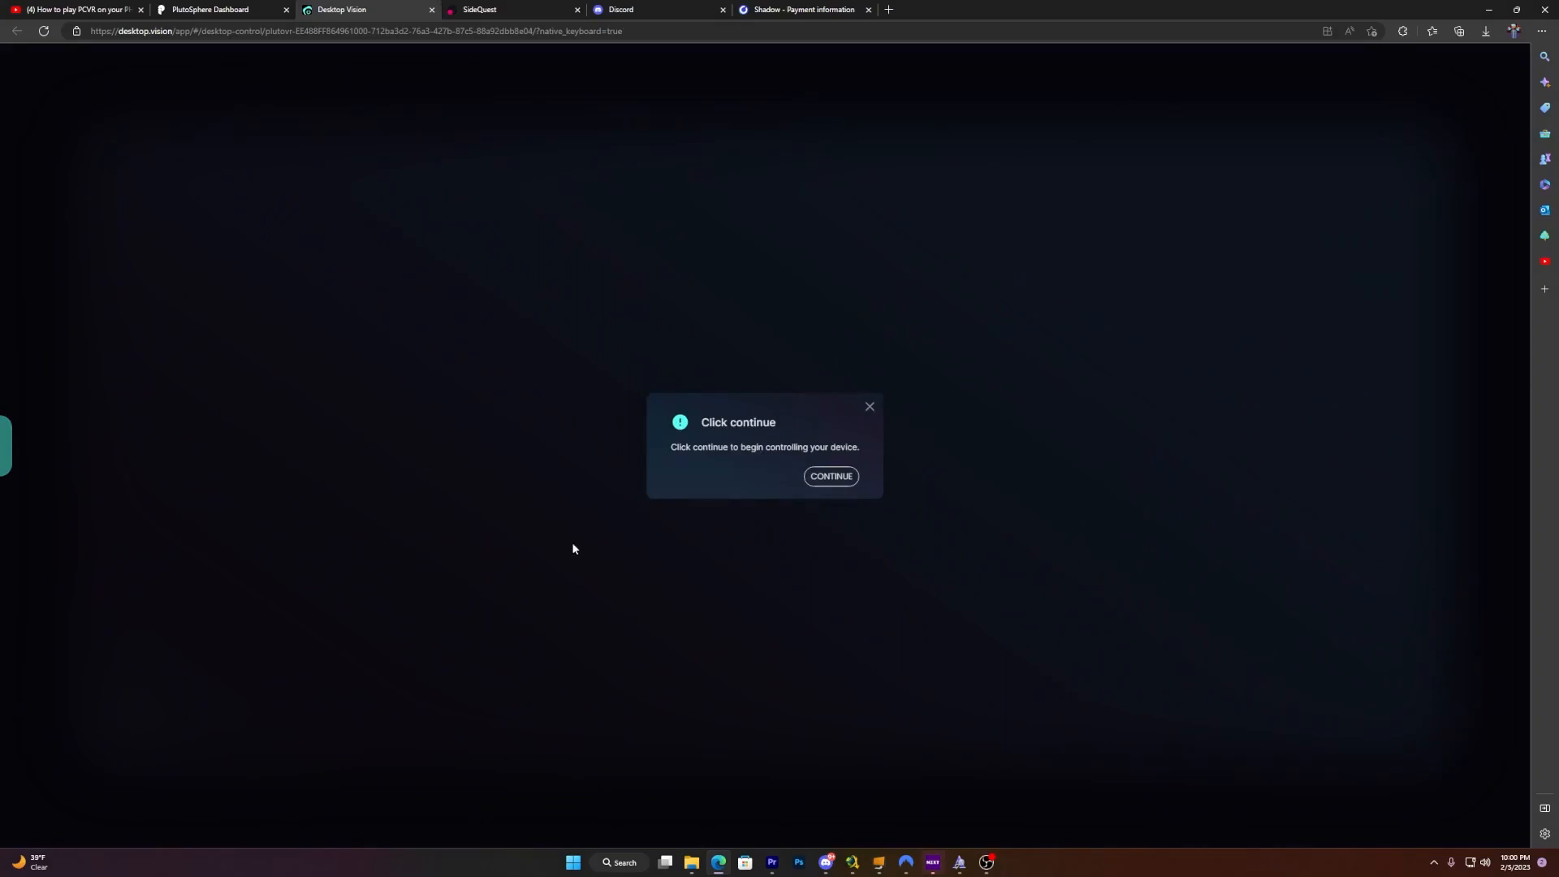
# - Take control of the remote desktop and bring up the Steam library
pyautogui.click(832, 476)
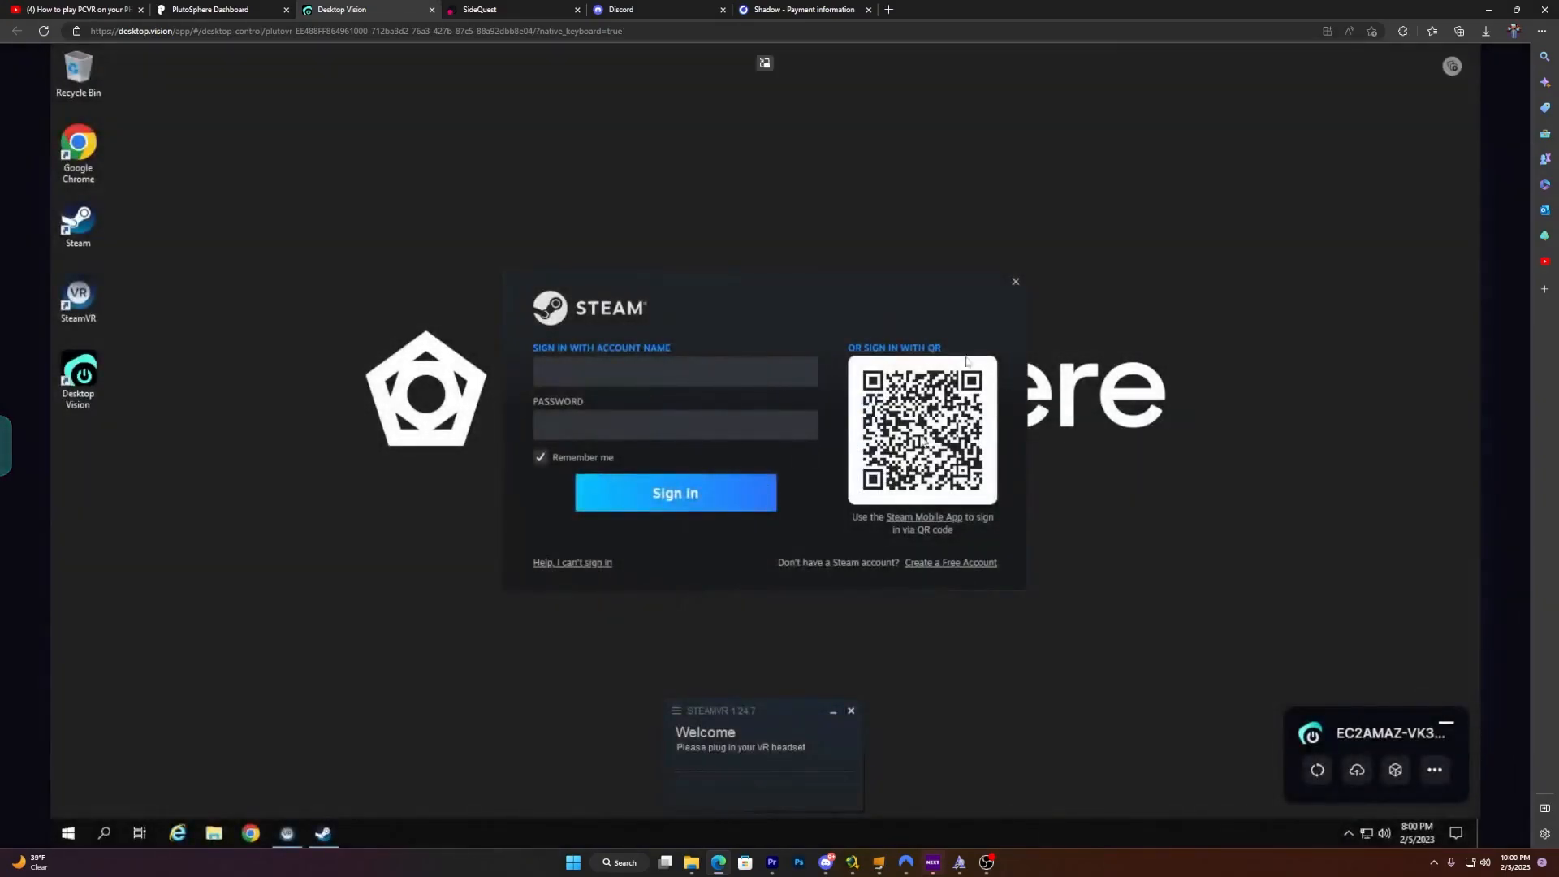
pyautogui.moveTo(982, 315)
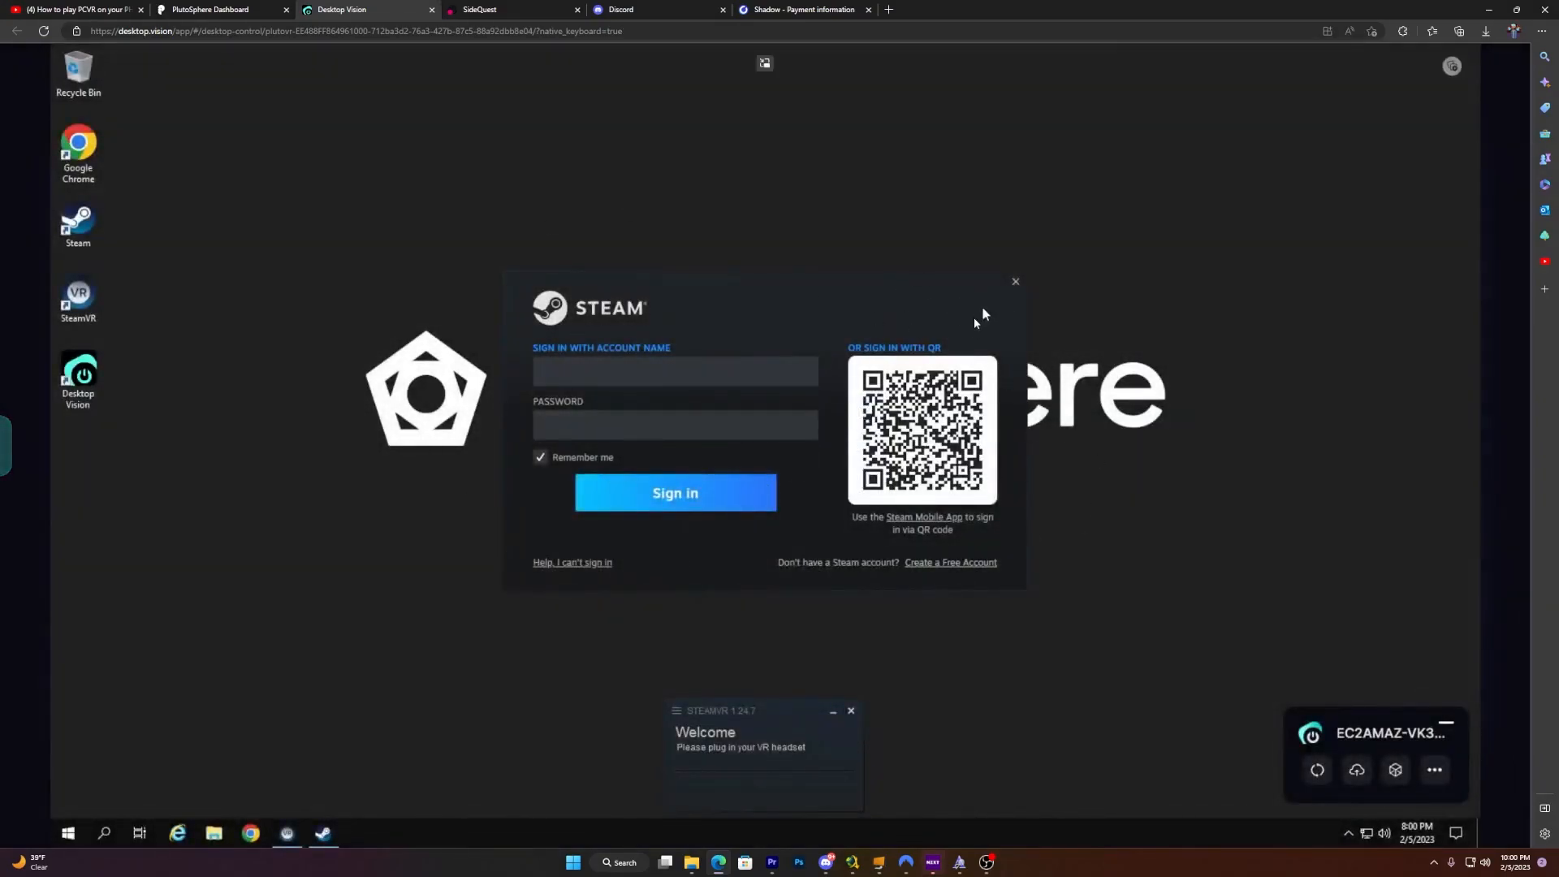
pyautogui.moveTo(976, 323)
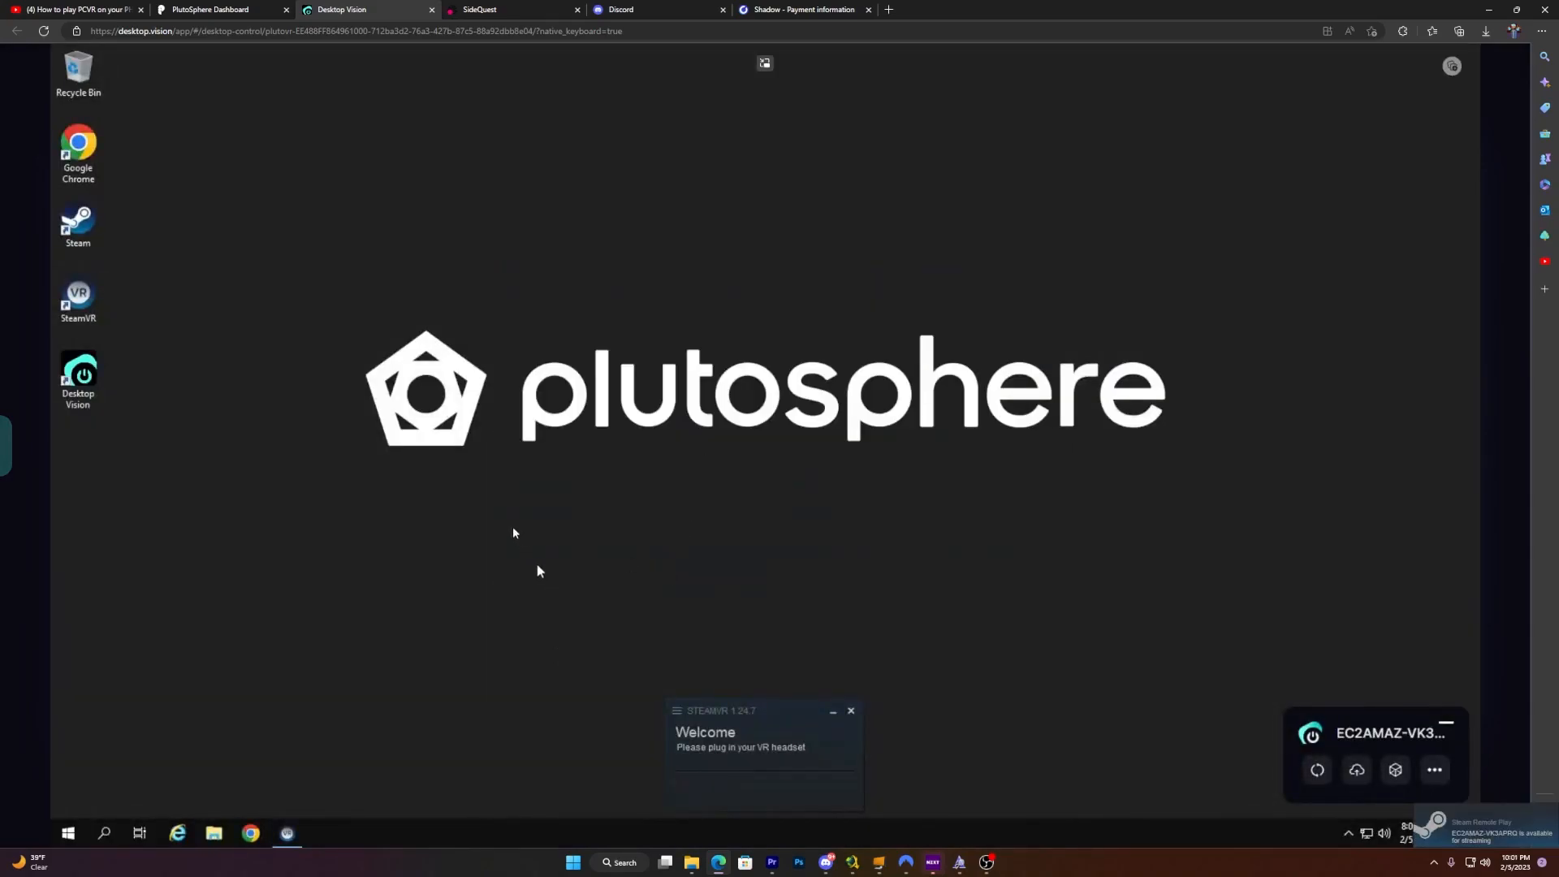
pyautogui.doubleClick(78, 221)
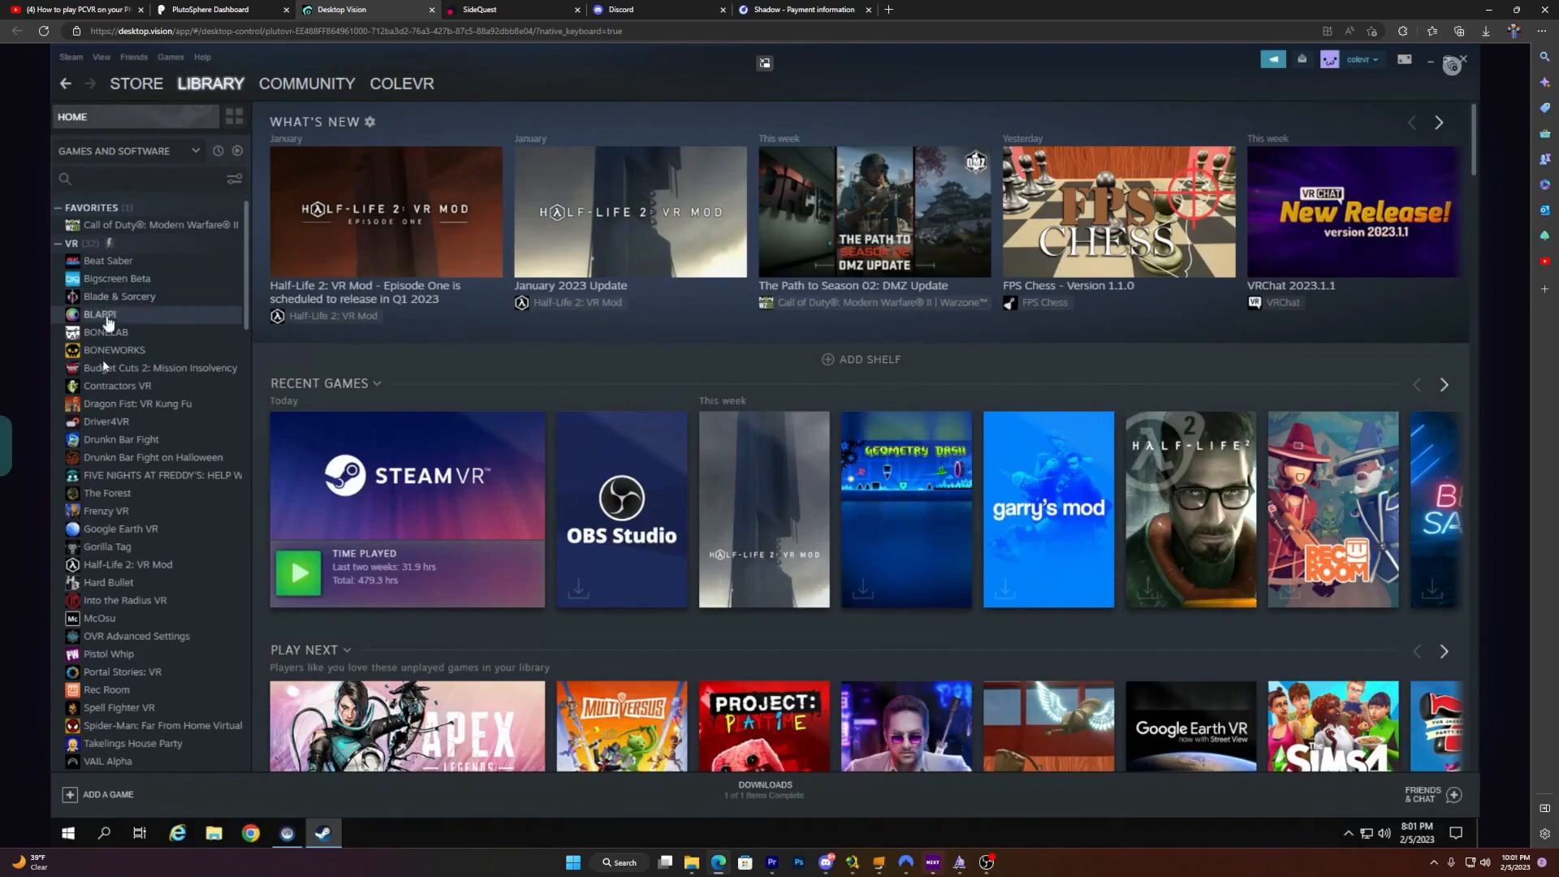
pyautogui.moveTo(117, 350)
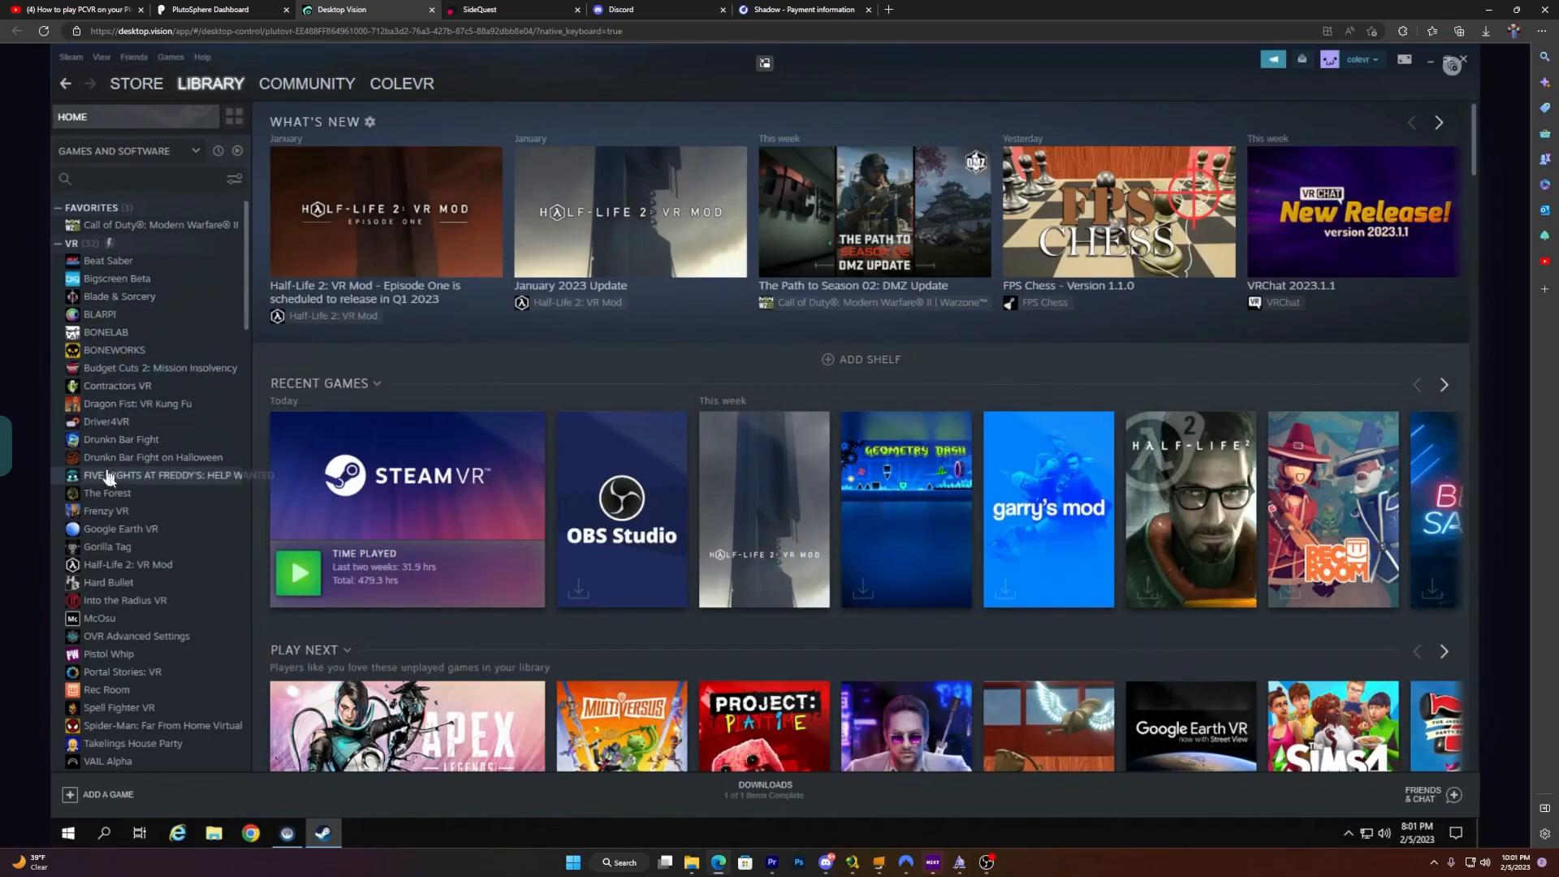
pyautogui.moveTo(107, 494)
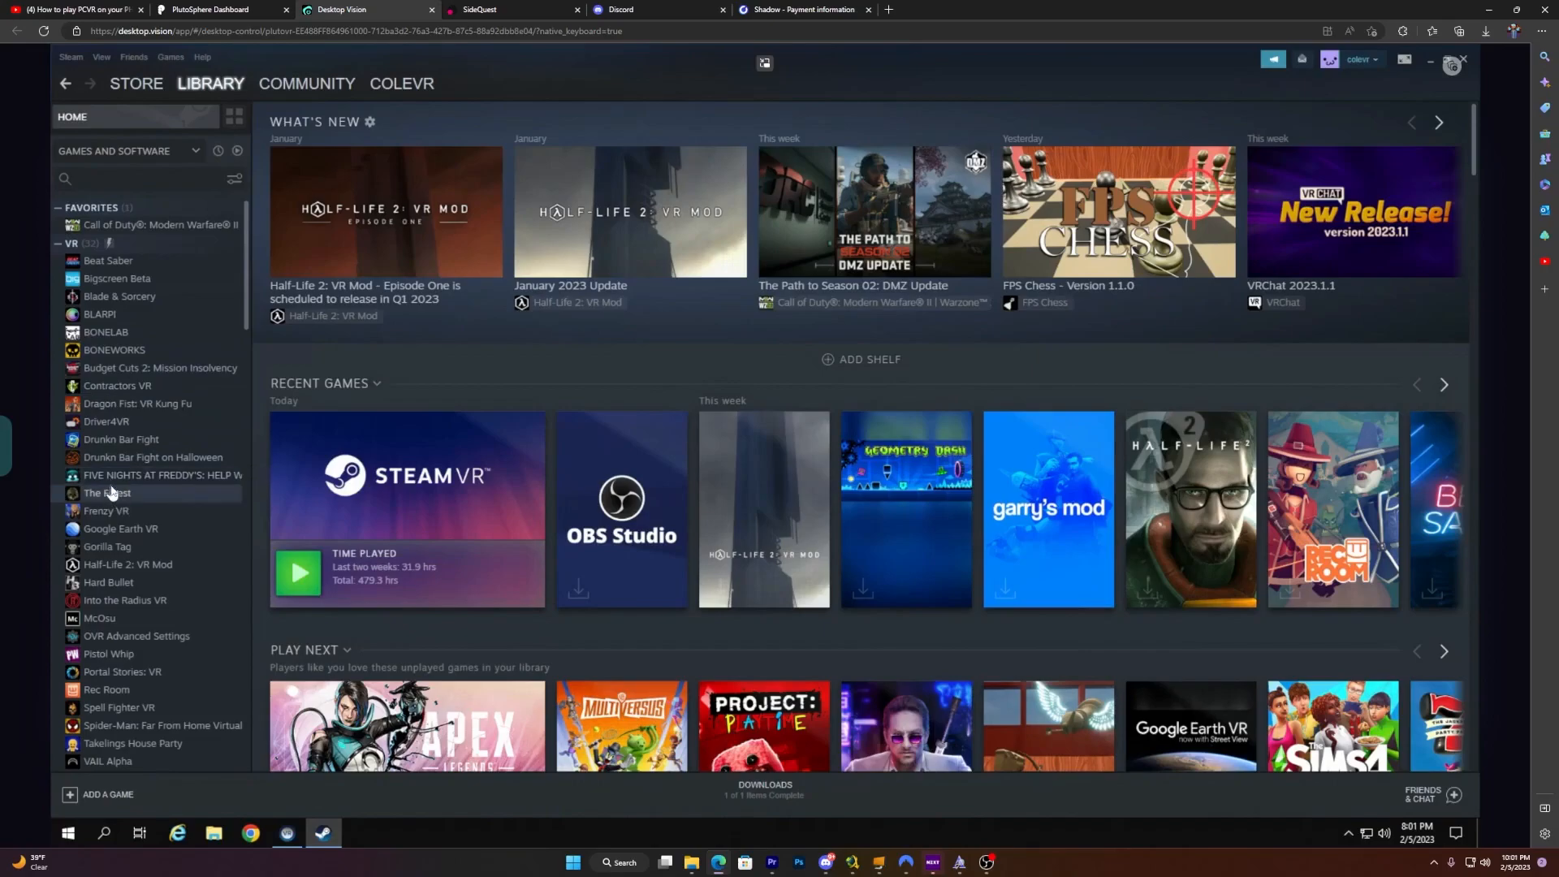
# - Browse the VR library pages for Gorilla Tag, Hard Bullet and VAIL Alpha
pyautogui.click(107, 546)
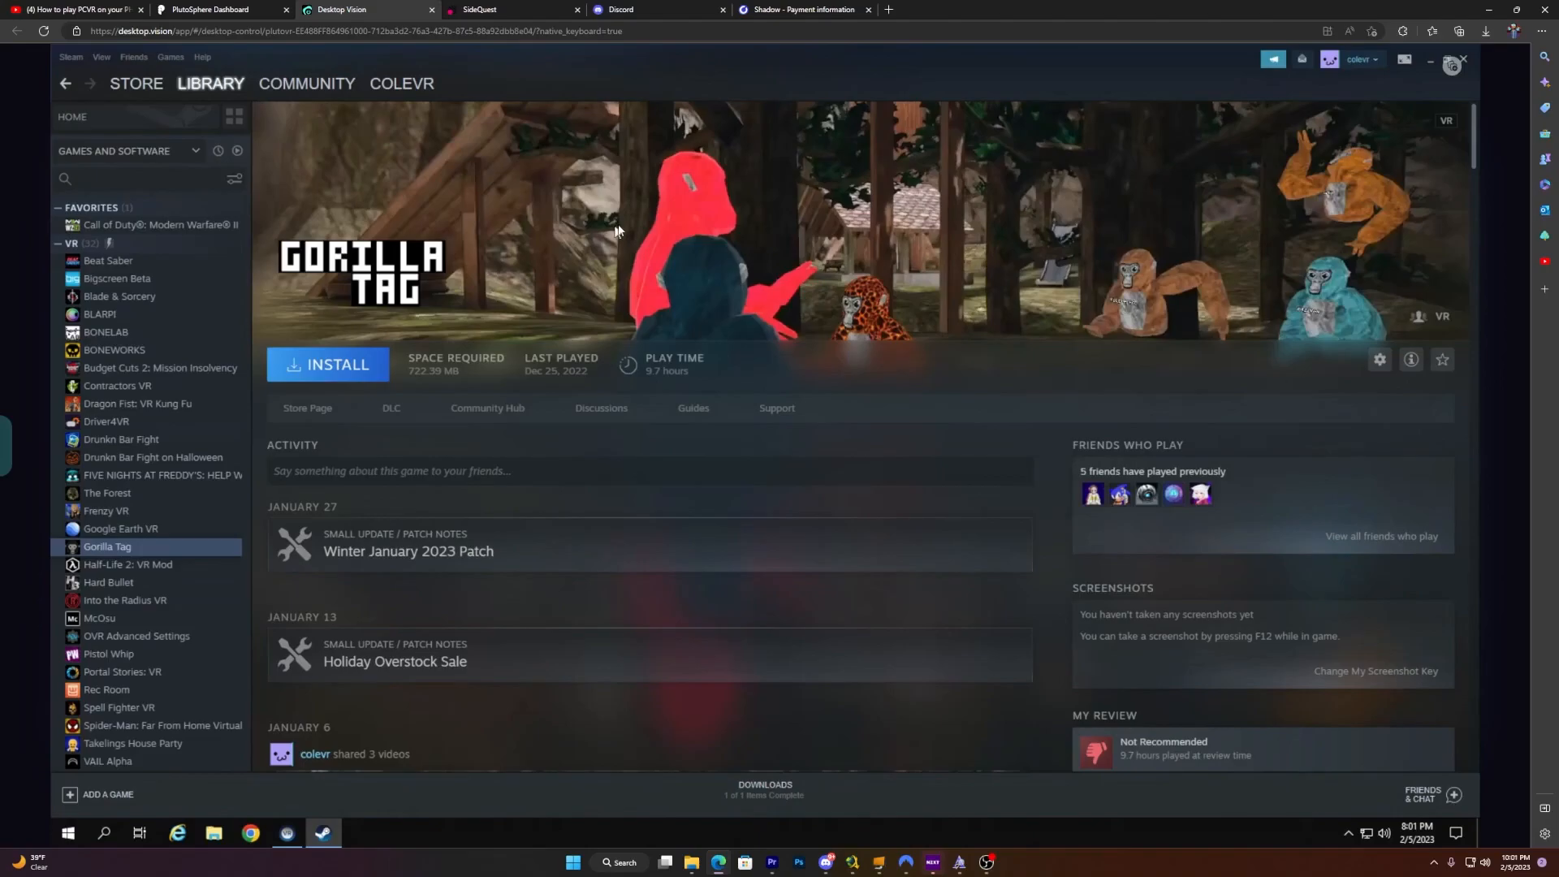
pyautogui.scroll(-3)
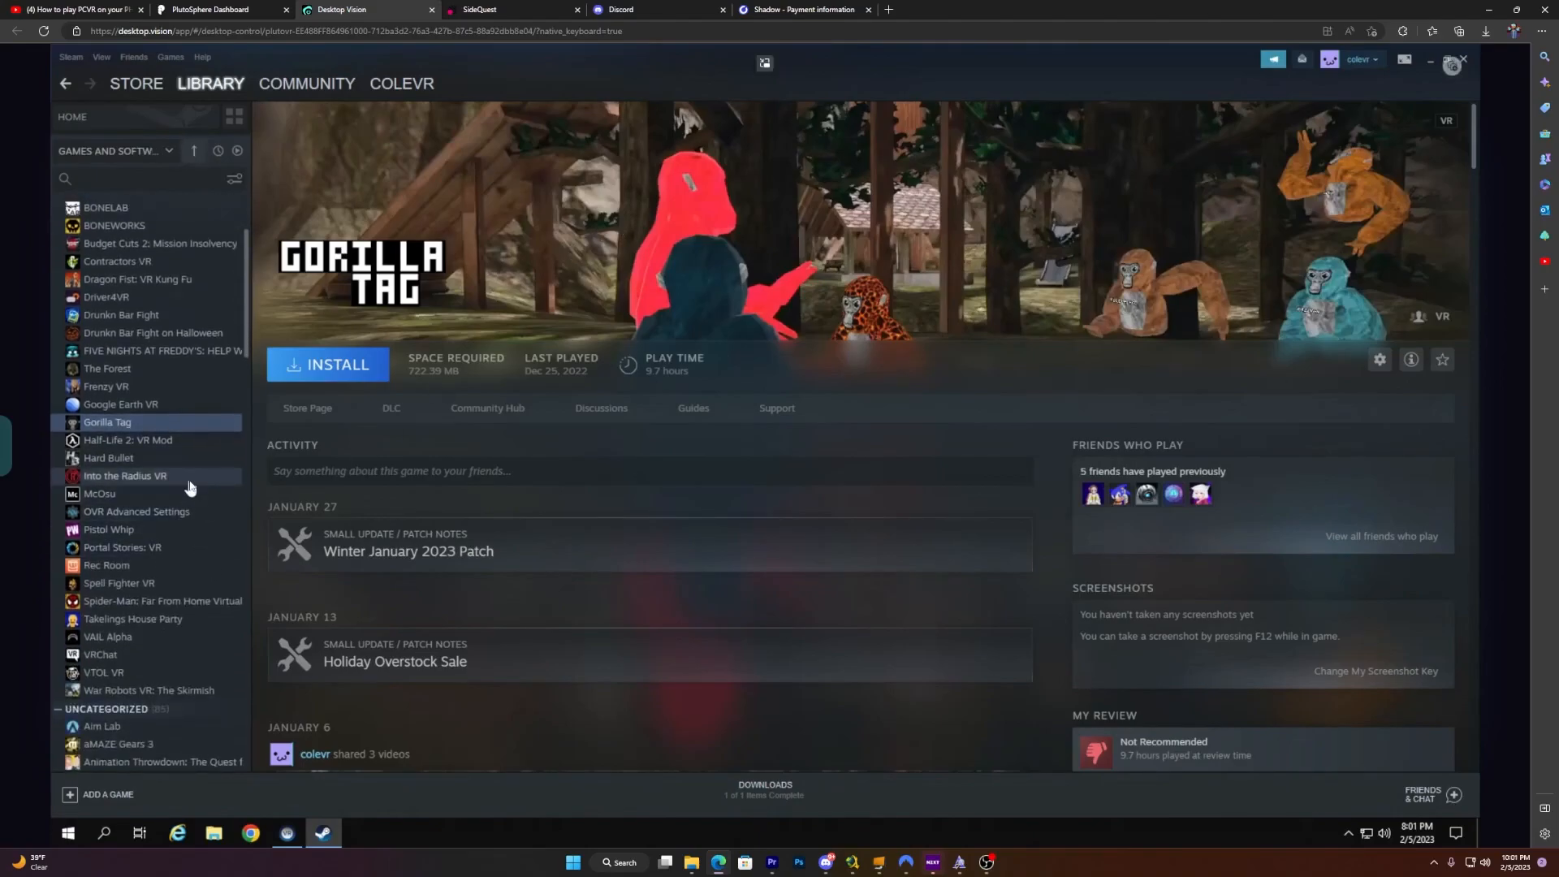
pyautogui.click(107, 458)
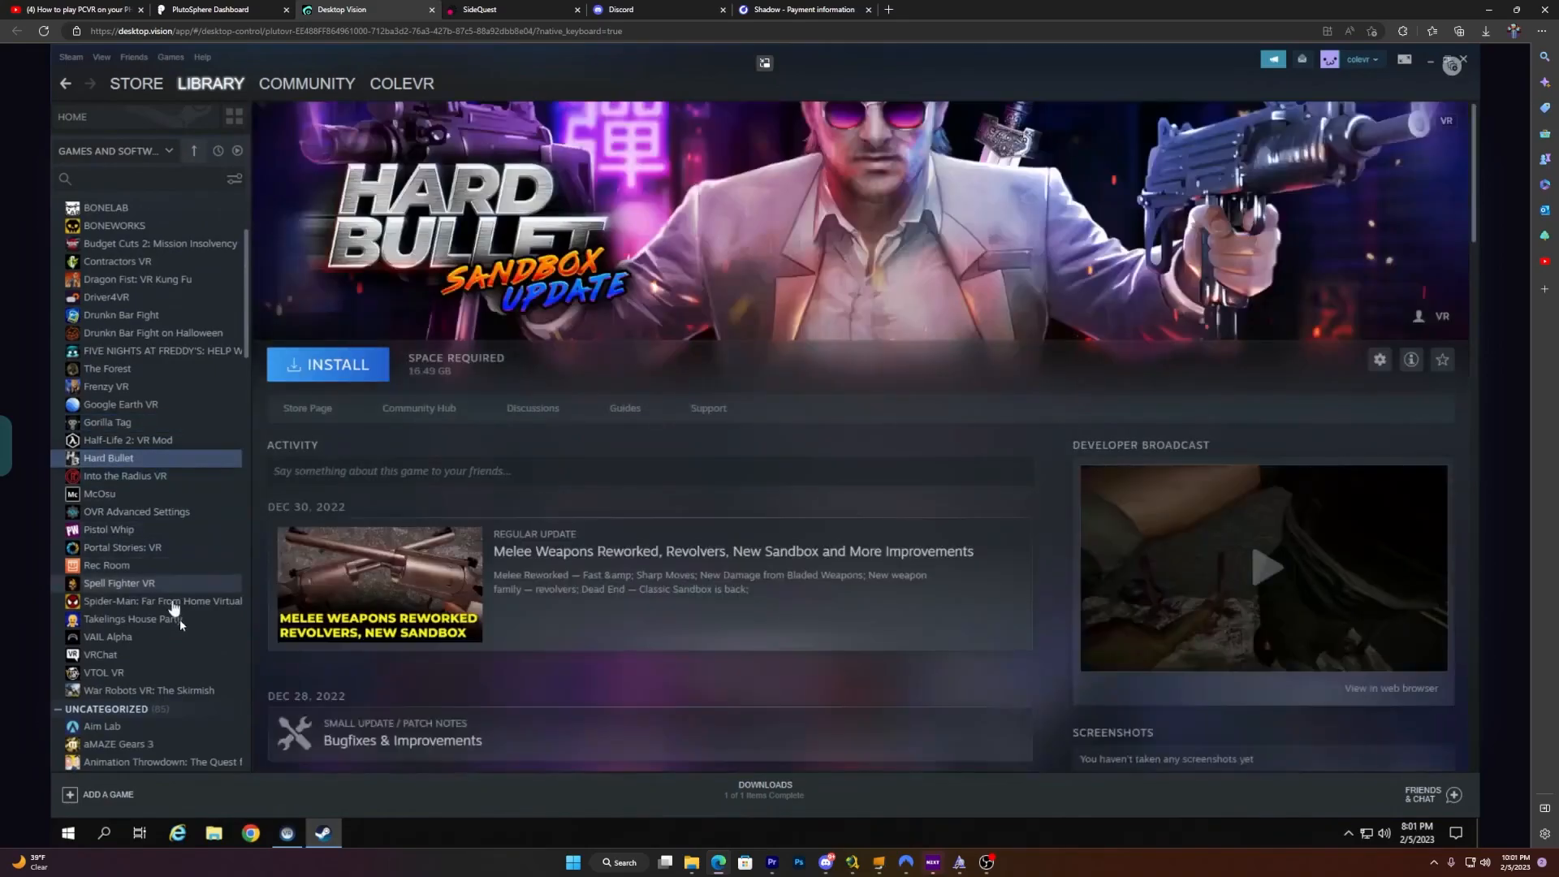
pyautogui.click(107, 636)
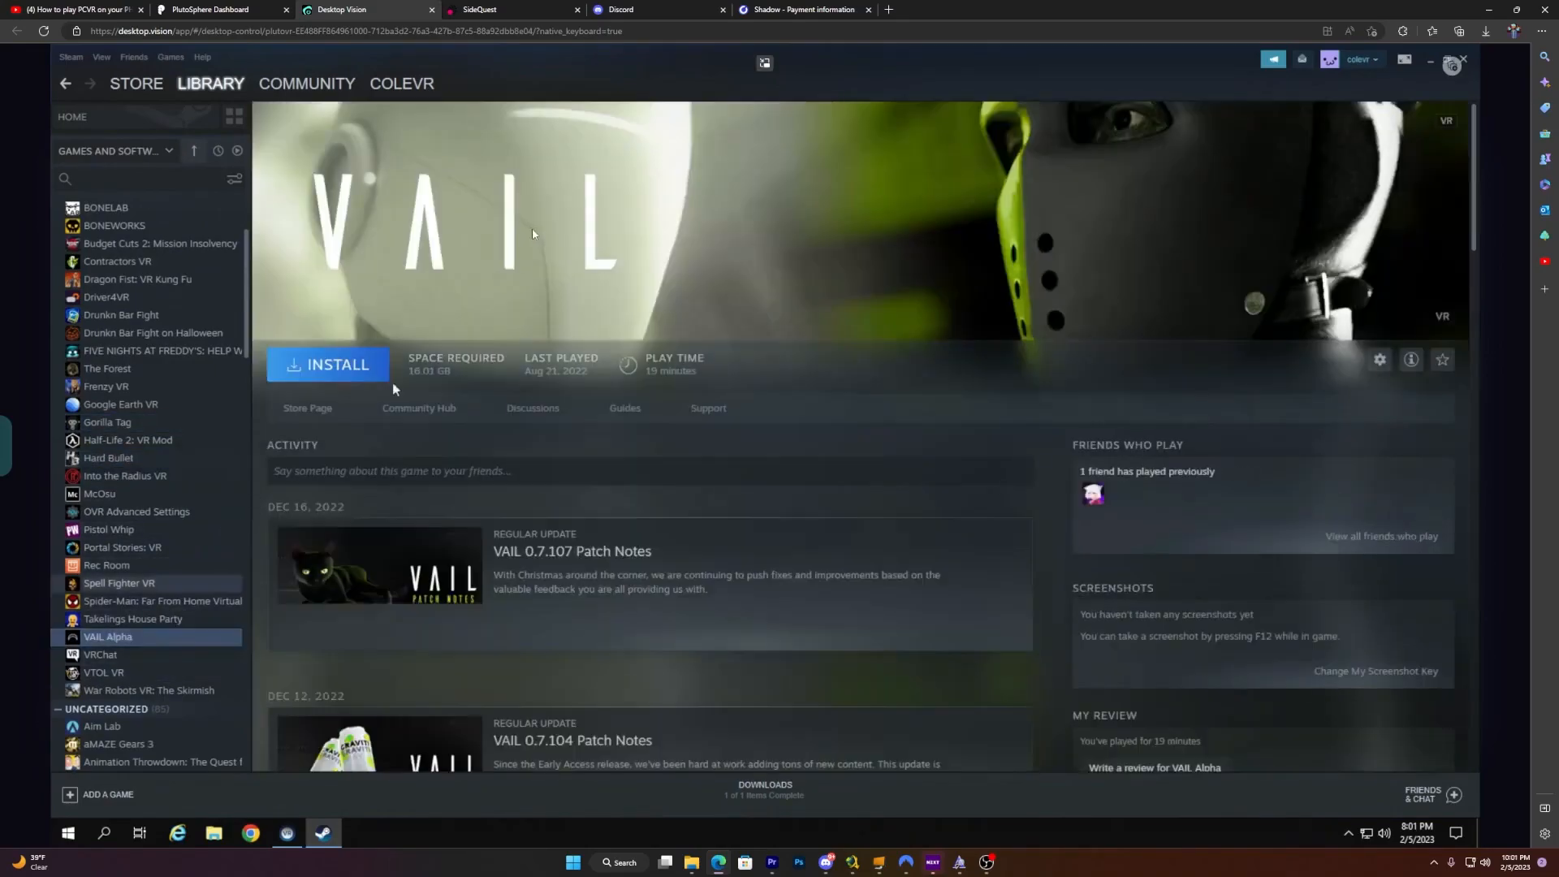
pyautogui.scroll(-3)
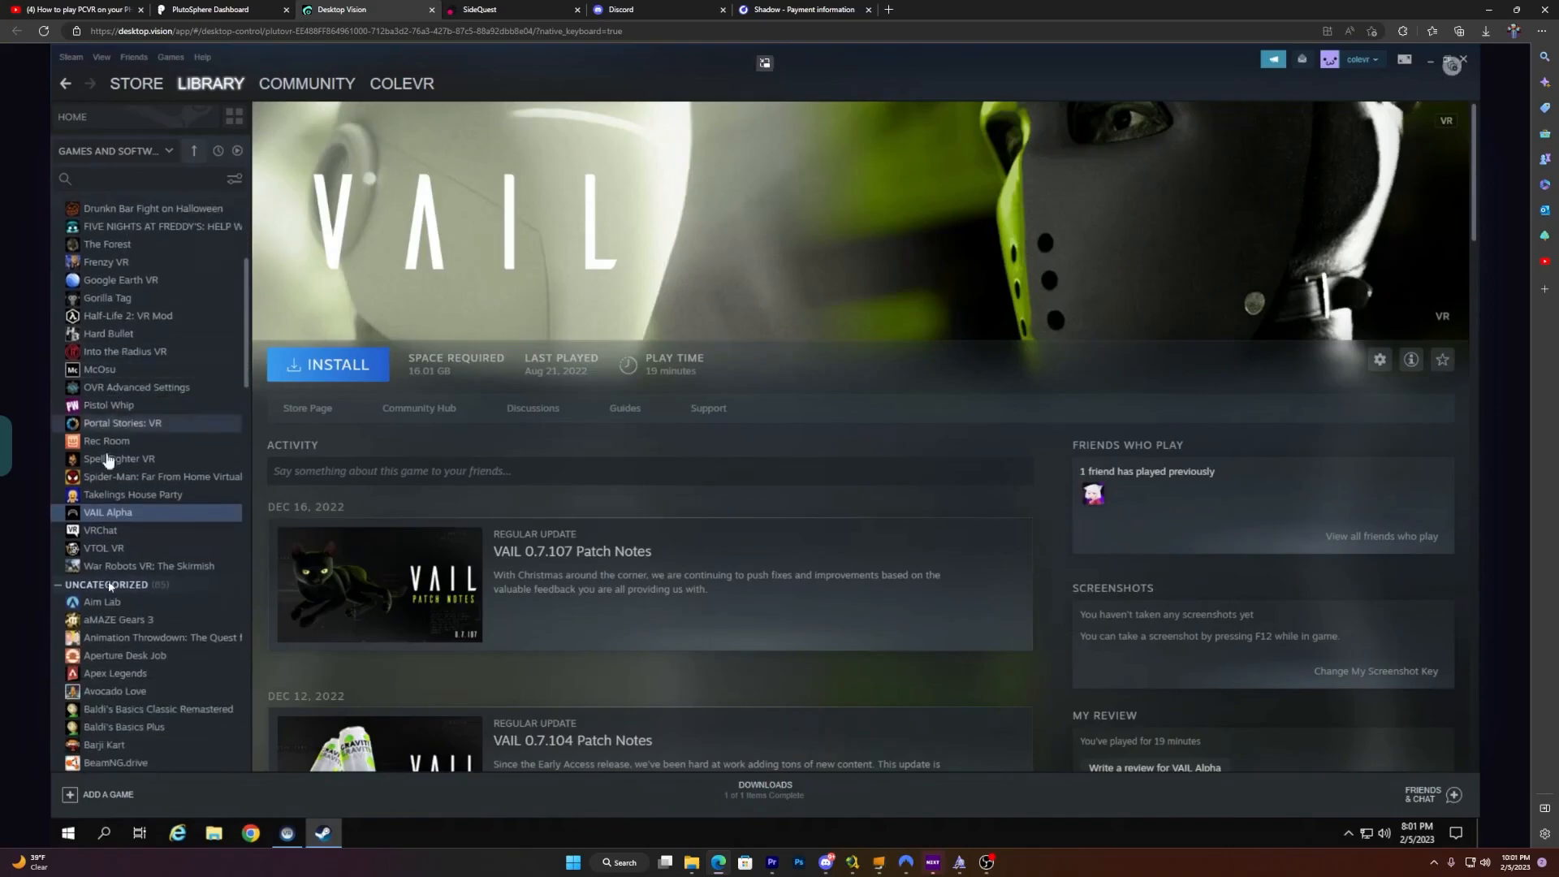
pyautogui.moveTo(114, 481)
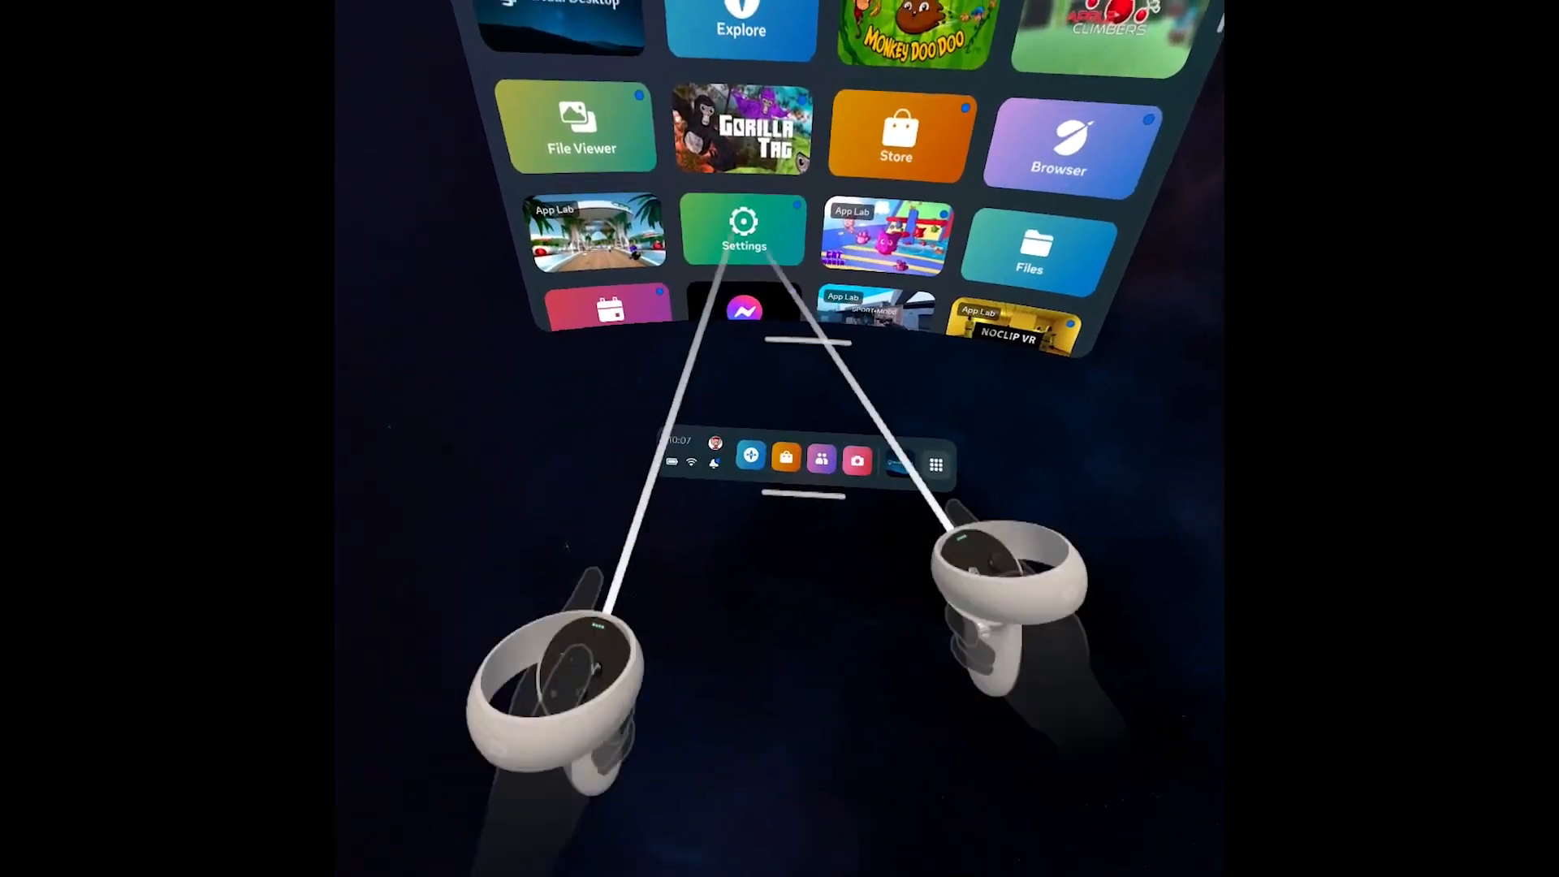
# - Filter the Quest app library to show only Unknown Sources apps
pyautogui.click(913, 87)
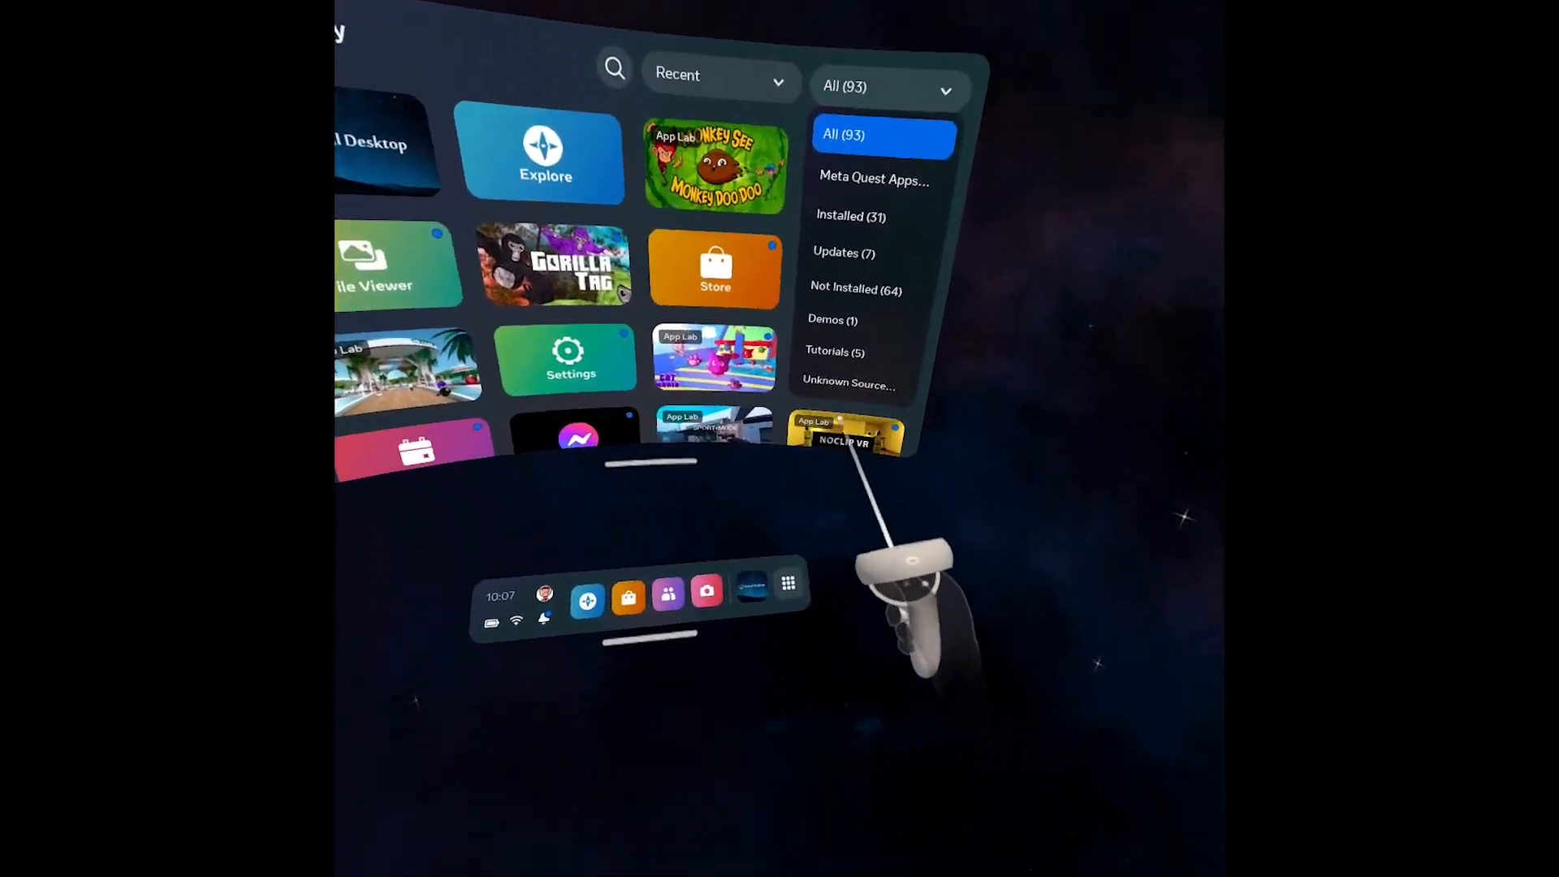
pyautogui.click(847, 381)
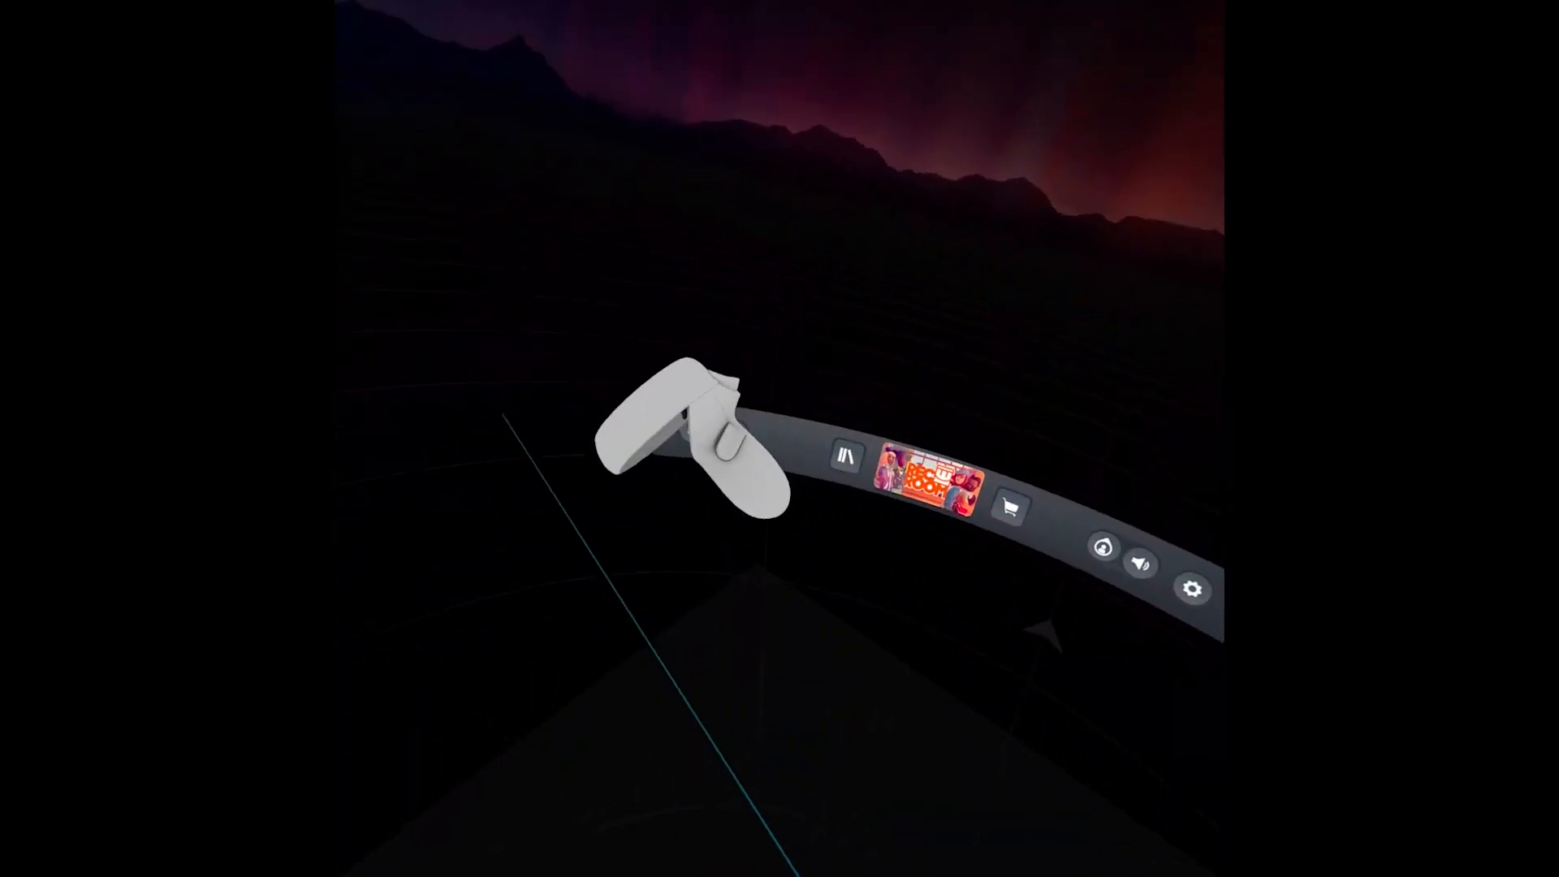
# - Launch Rec Room from the SteamVR dashboard
pyautogui.click(928, 484)
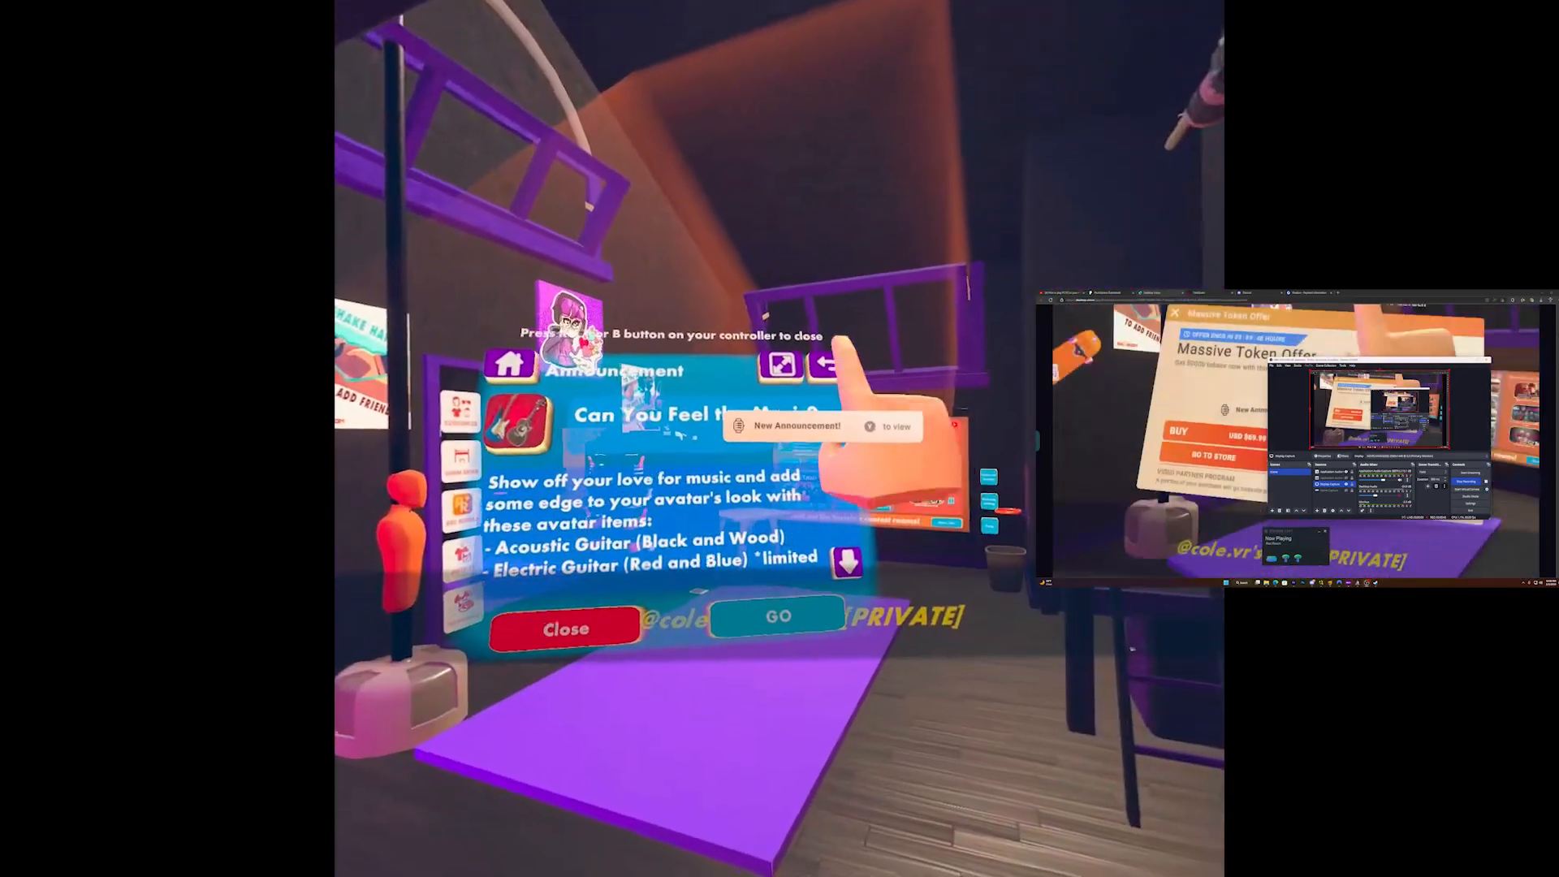
# - Dismiss the Rec Room music avatar items announcement to enter the private room
pyautogui.click(567, 628)
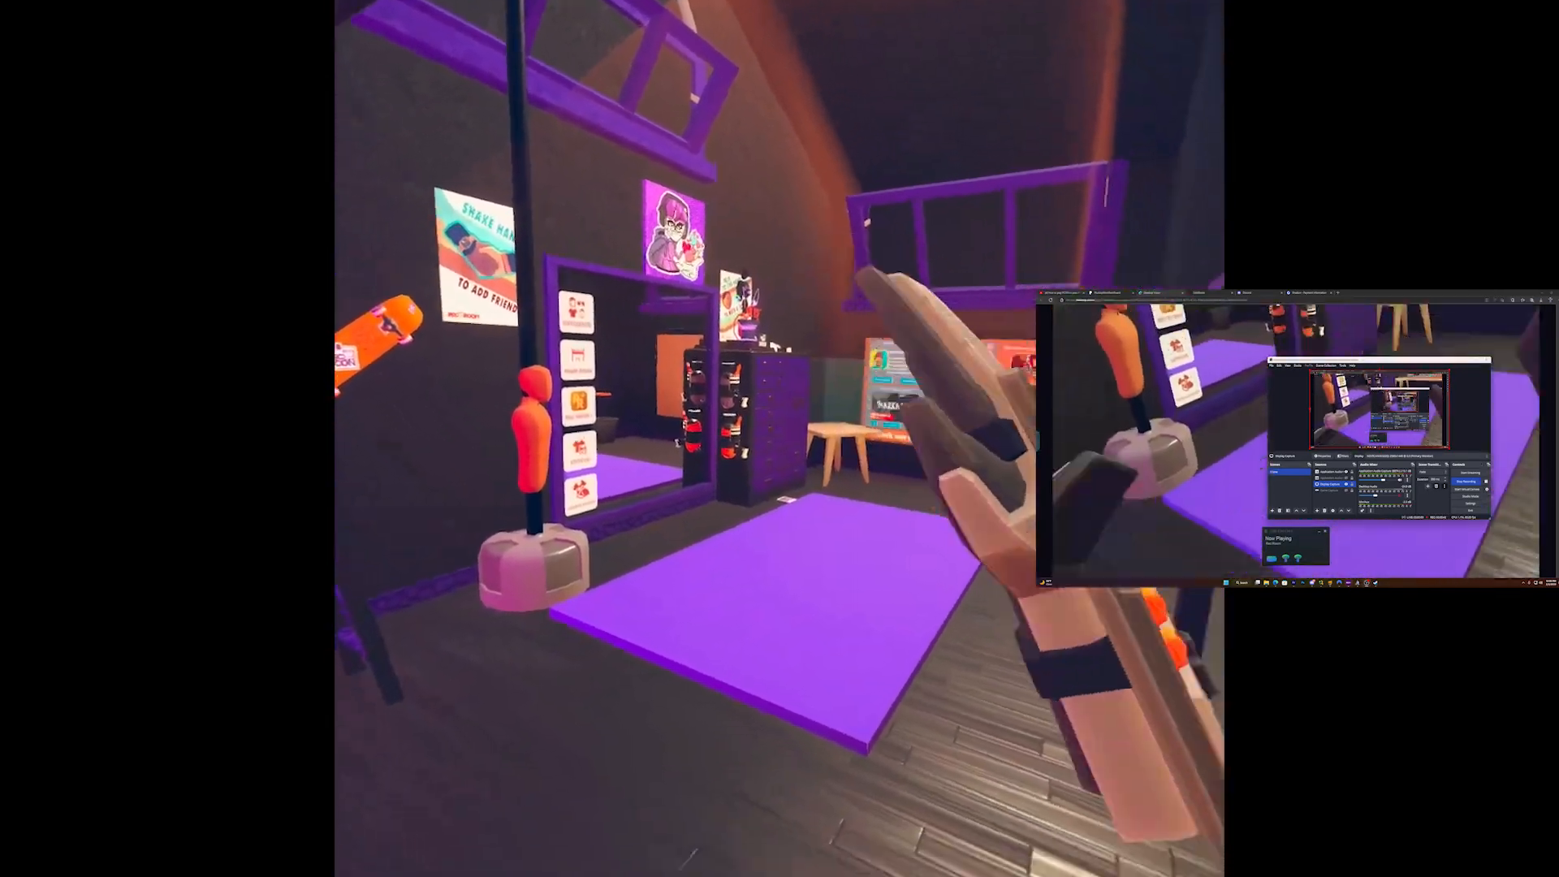